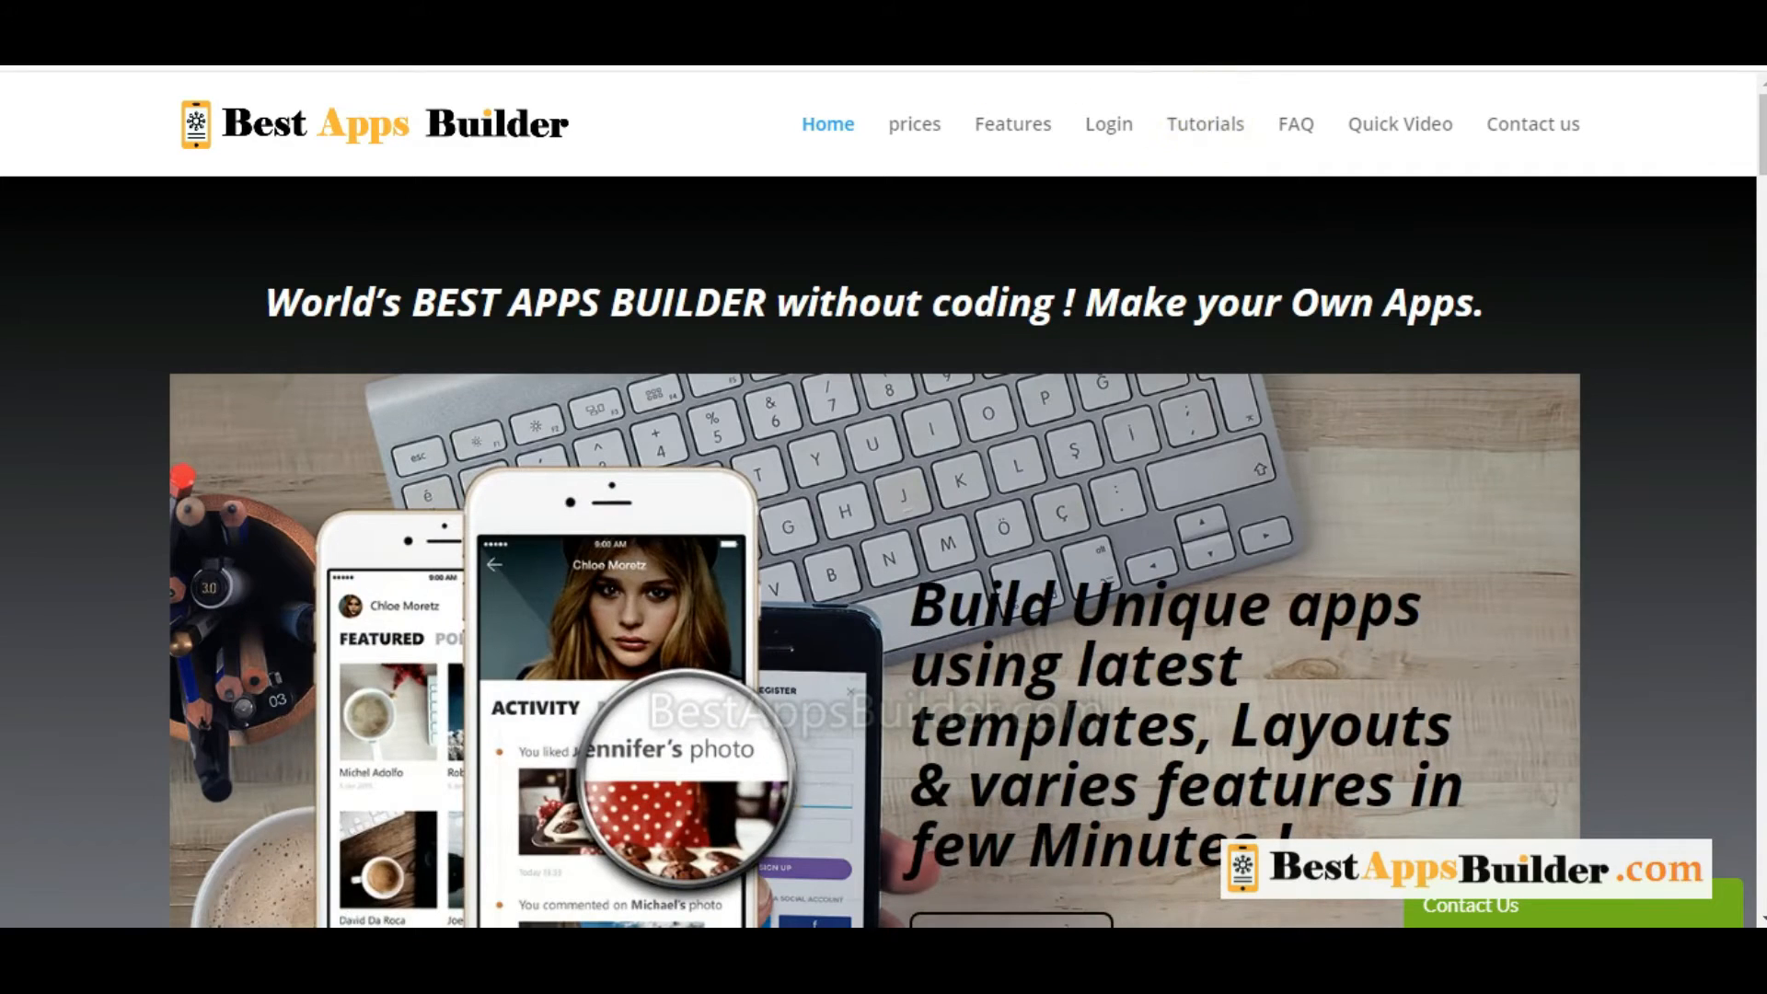
- Go to the Tutorials page listing the General setup & How to guides
{"action": "left_click", "coordinate": [1204, 124]}
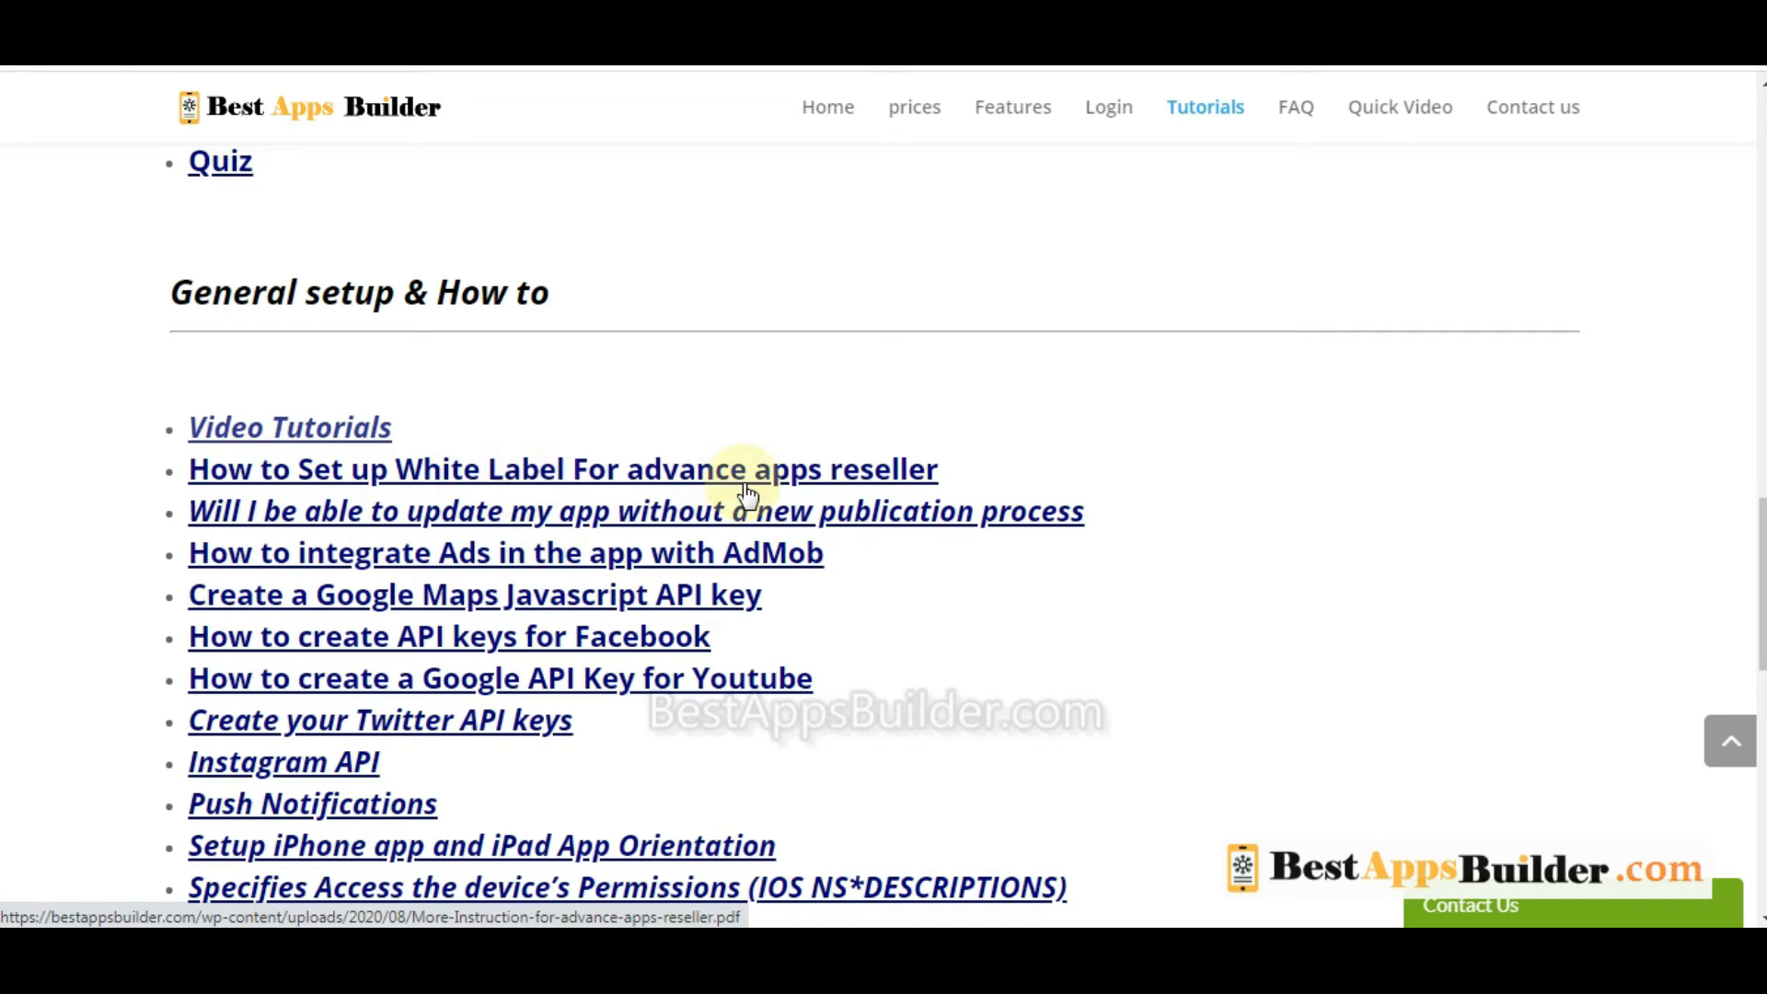
{"action": "mouse_move", "coordinate": [935, 510]}
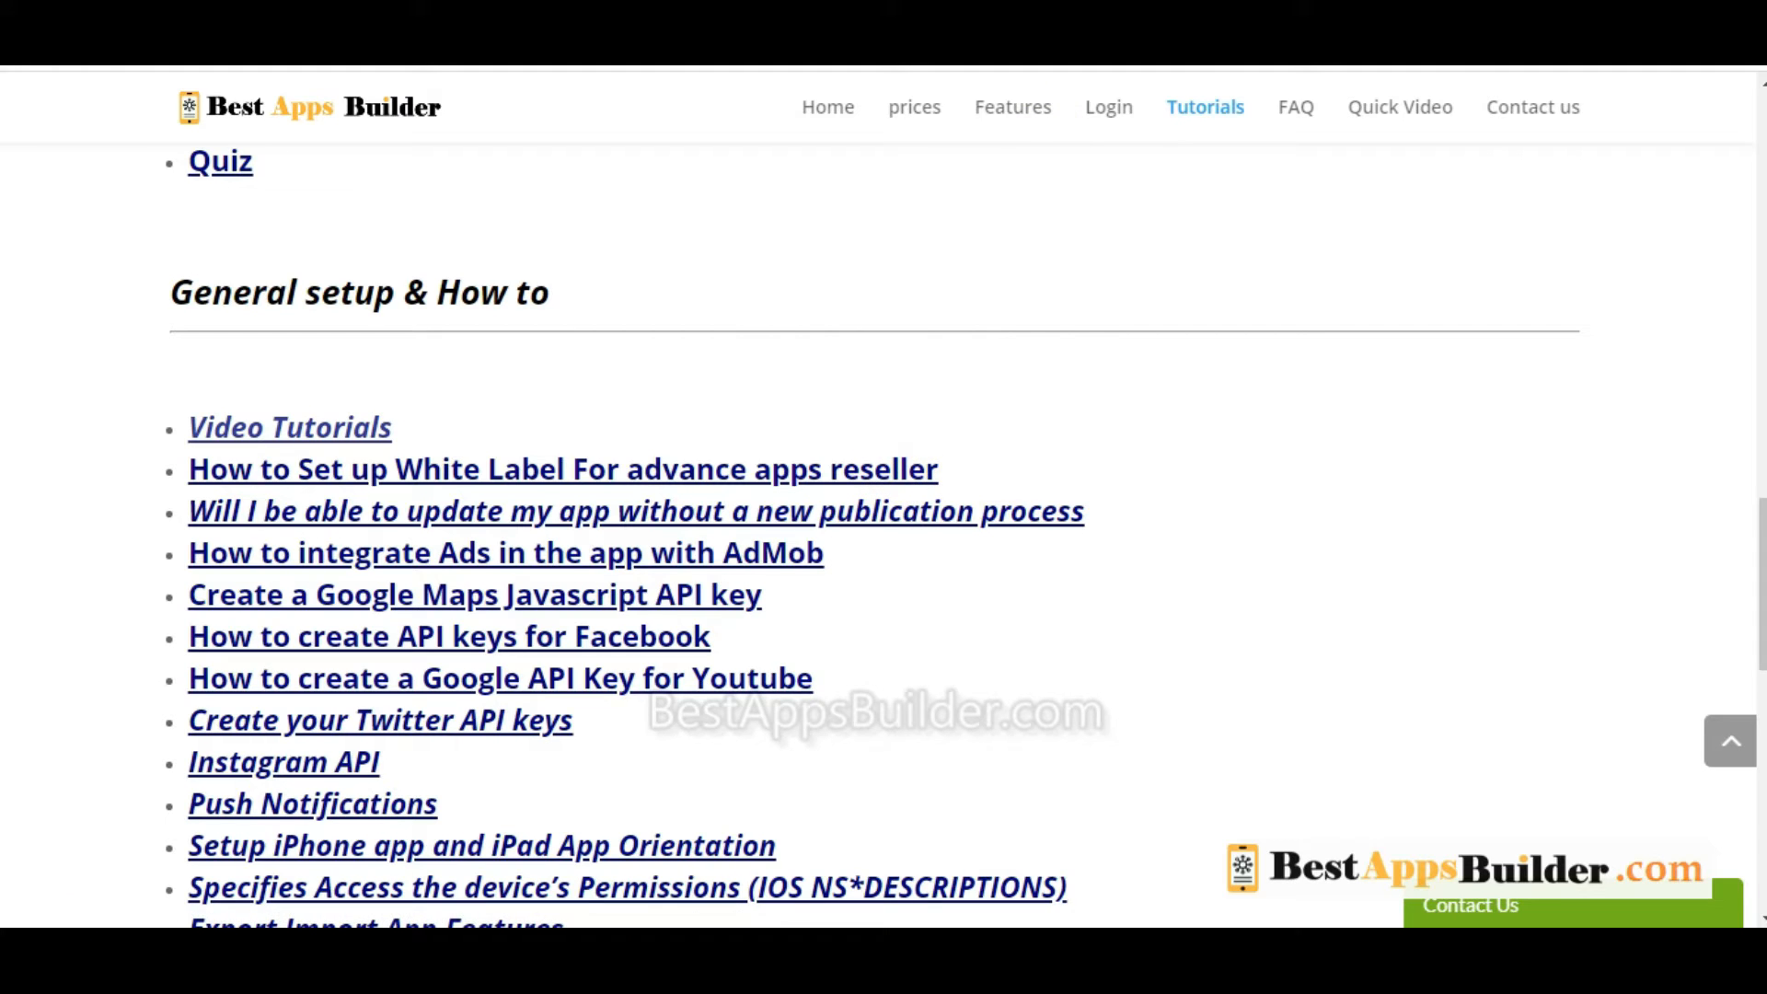
- View the 'How to Set up White Label For advance apps reseller' PDF down to the client access steps on pages 8-9
{"action": "left_click", "coordinate": [561, 469]}
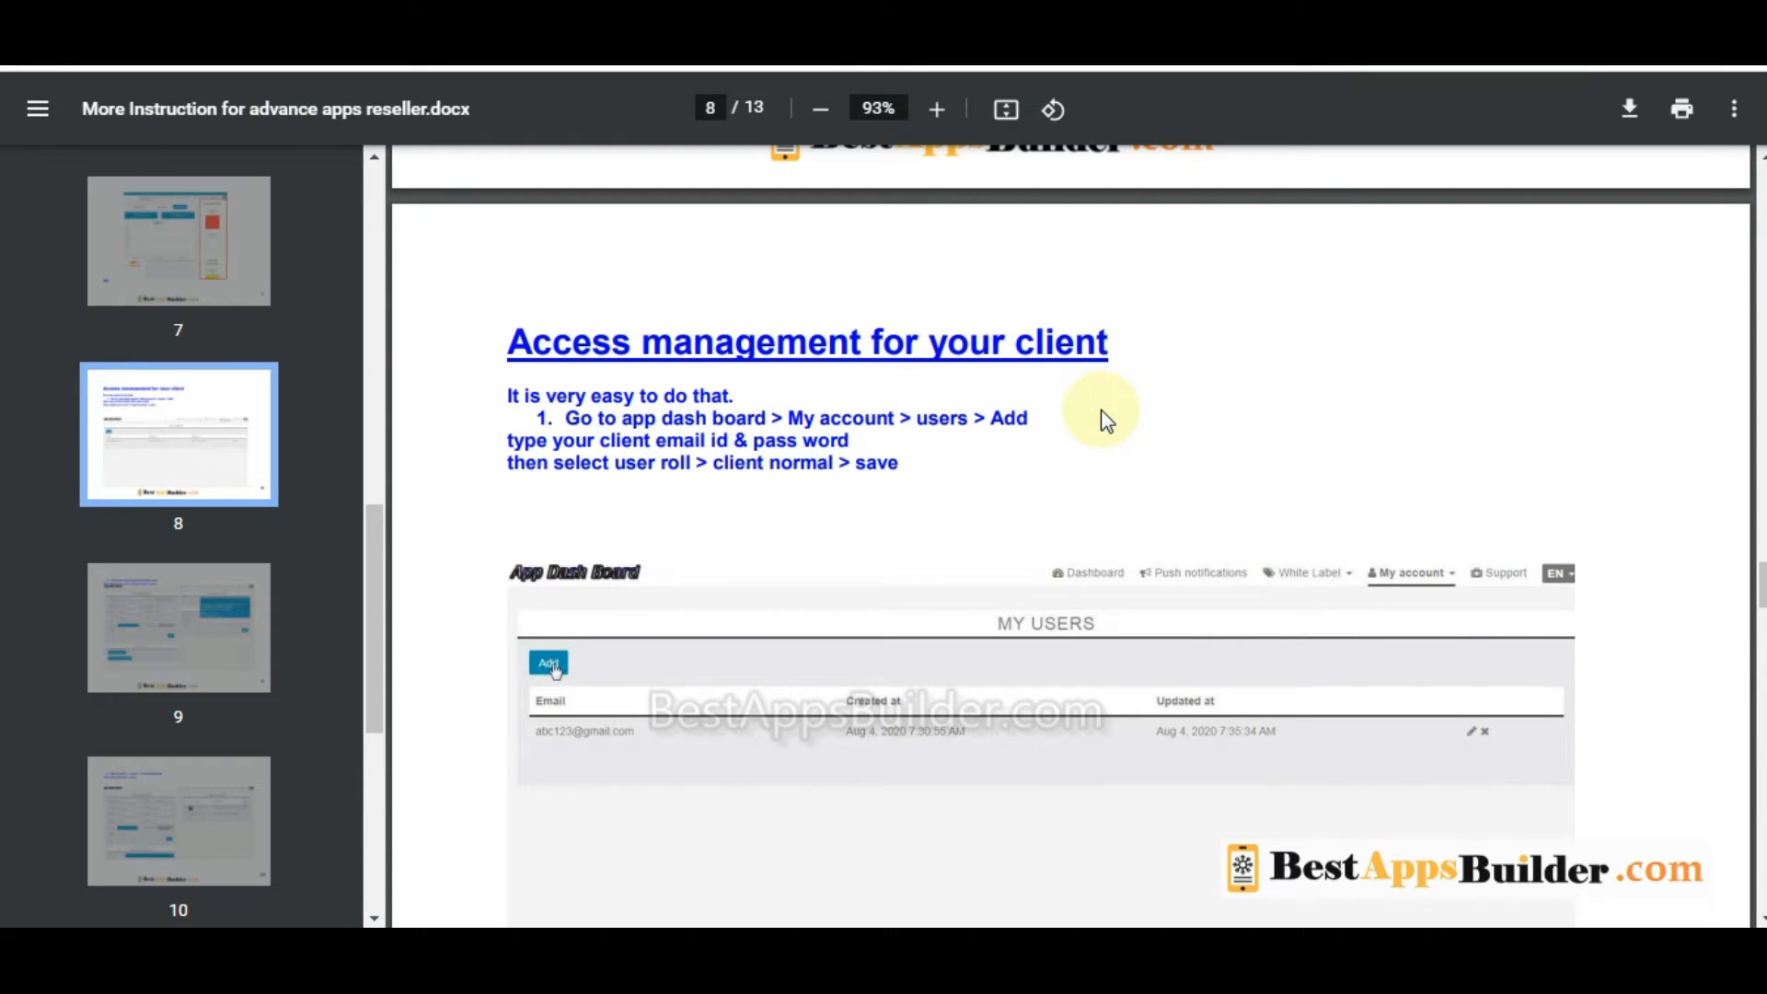
{"action": "mouse_move", "coordinate": [757, 182]}
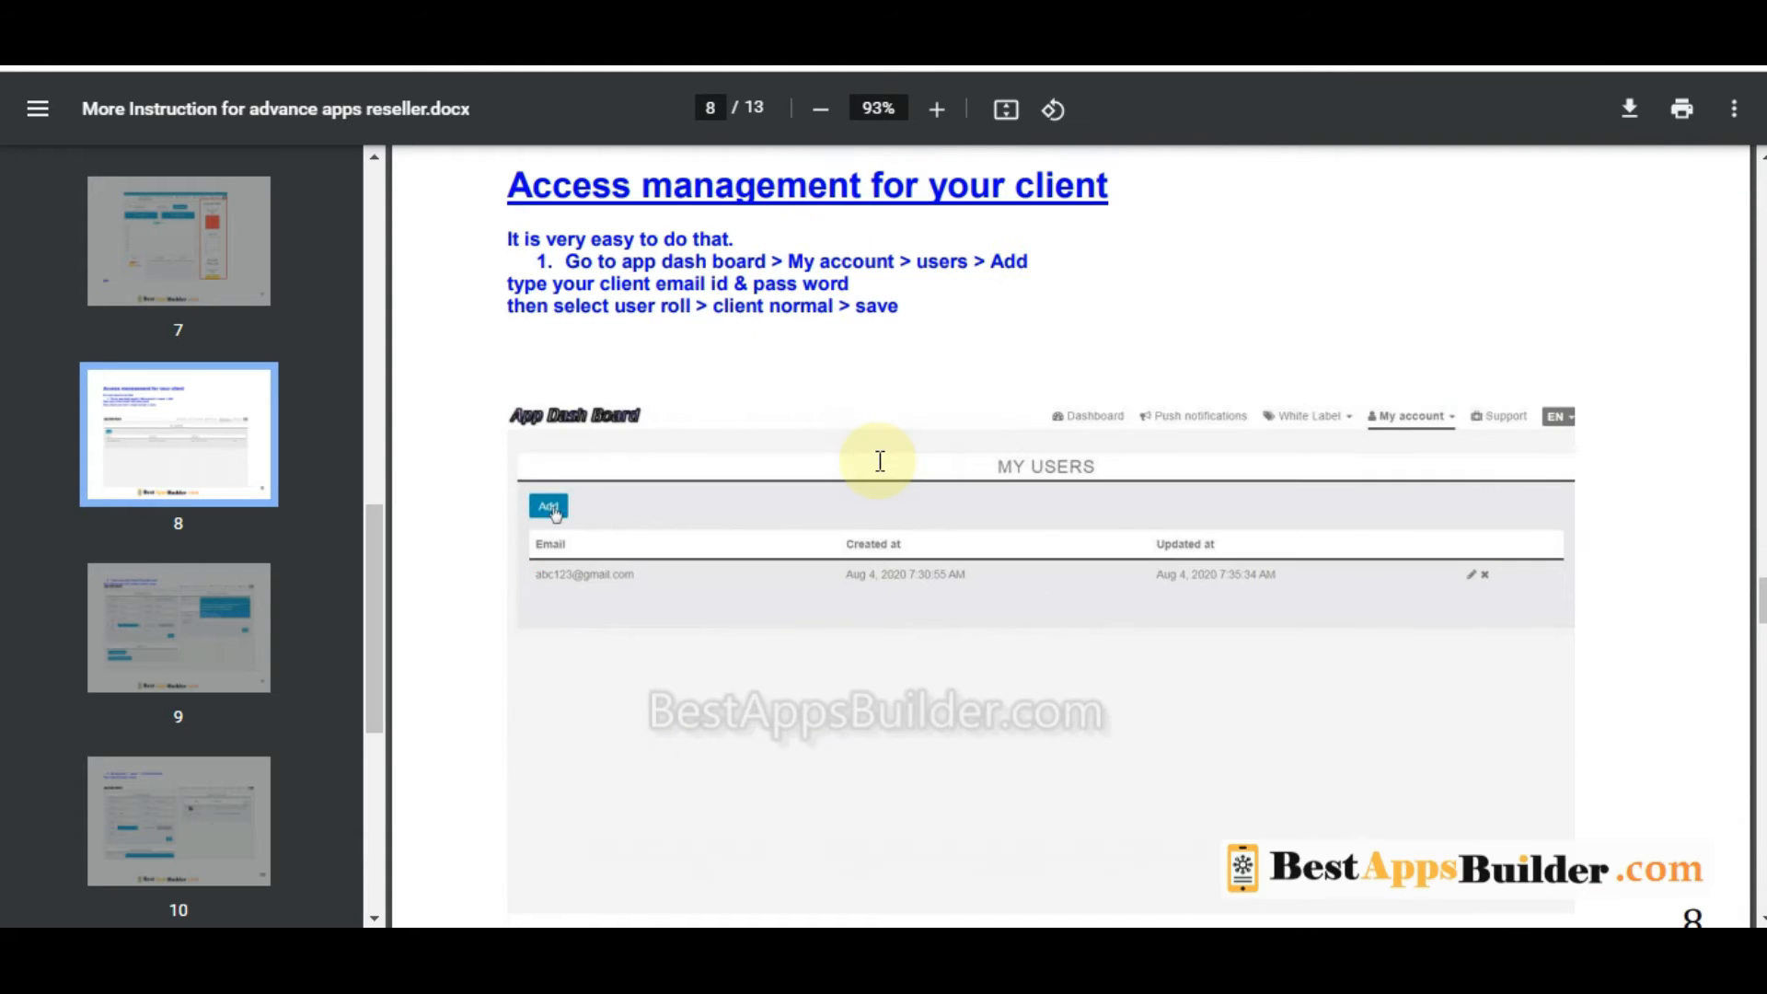
{"action": "scroll", "scroll_direction": "down", "scroll_amount": 3}
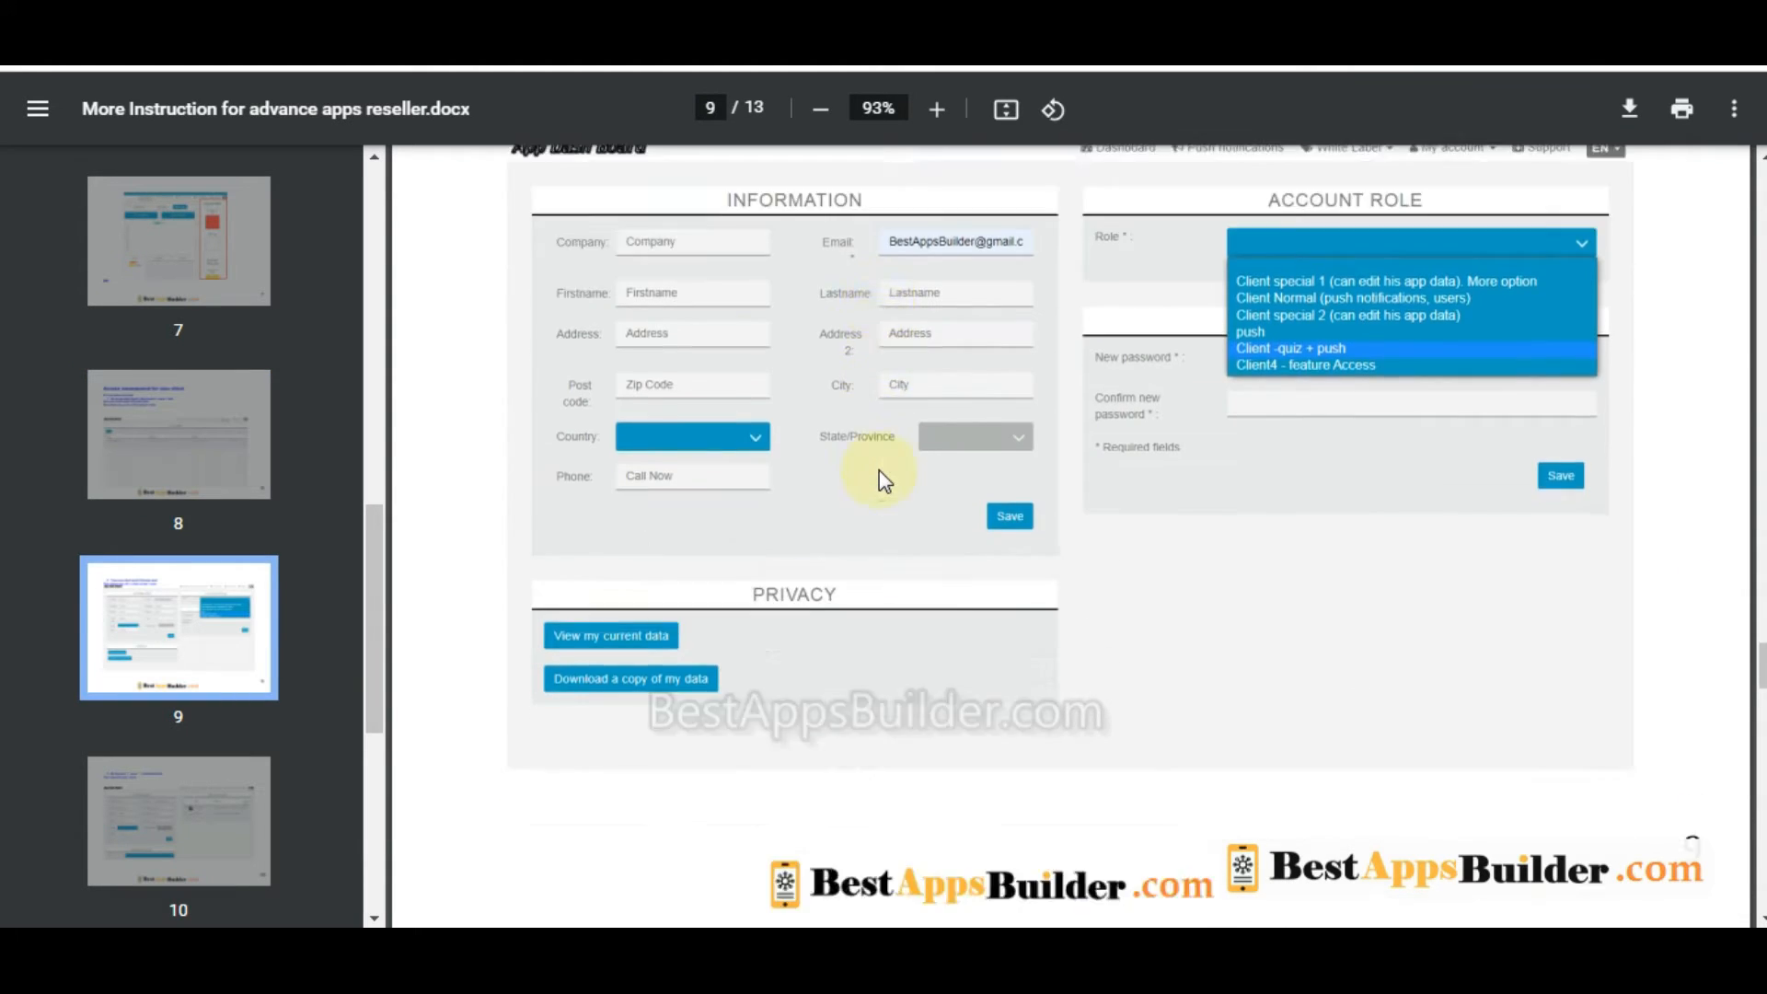
{"action": "scroll", "scroll_direction": "down", "scroll_amount": 3}
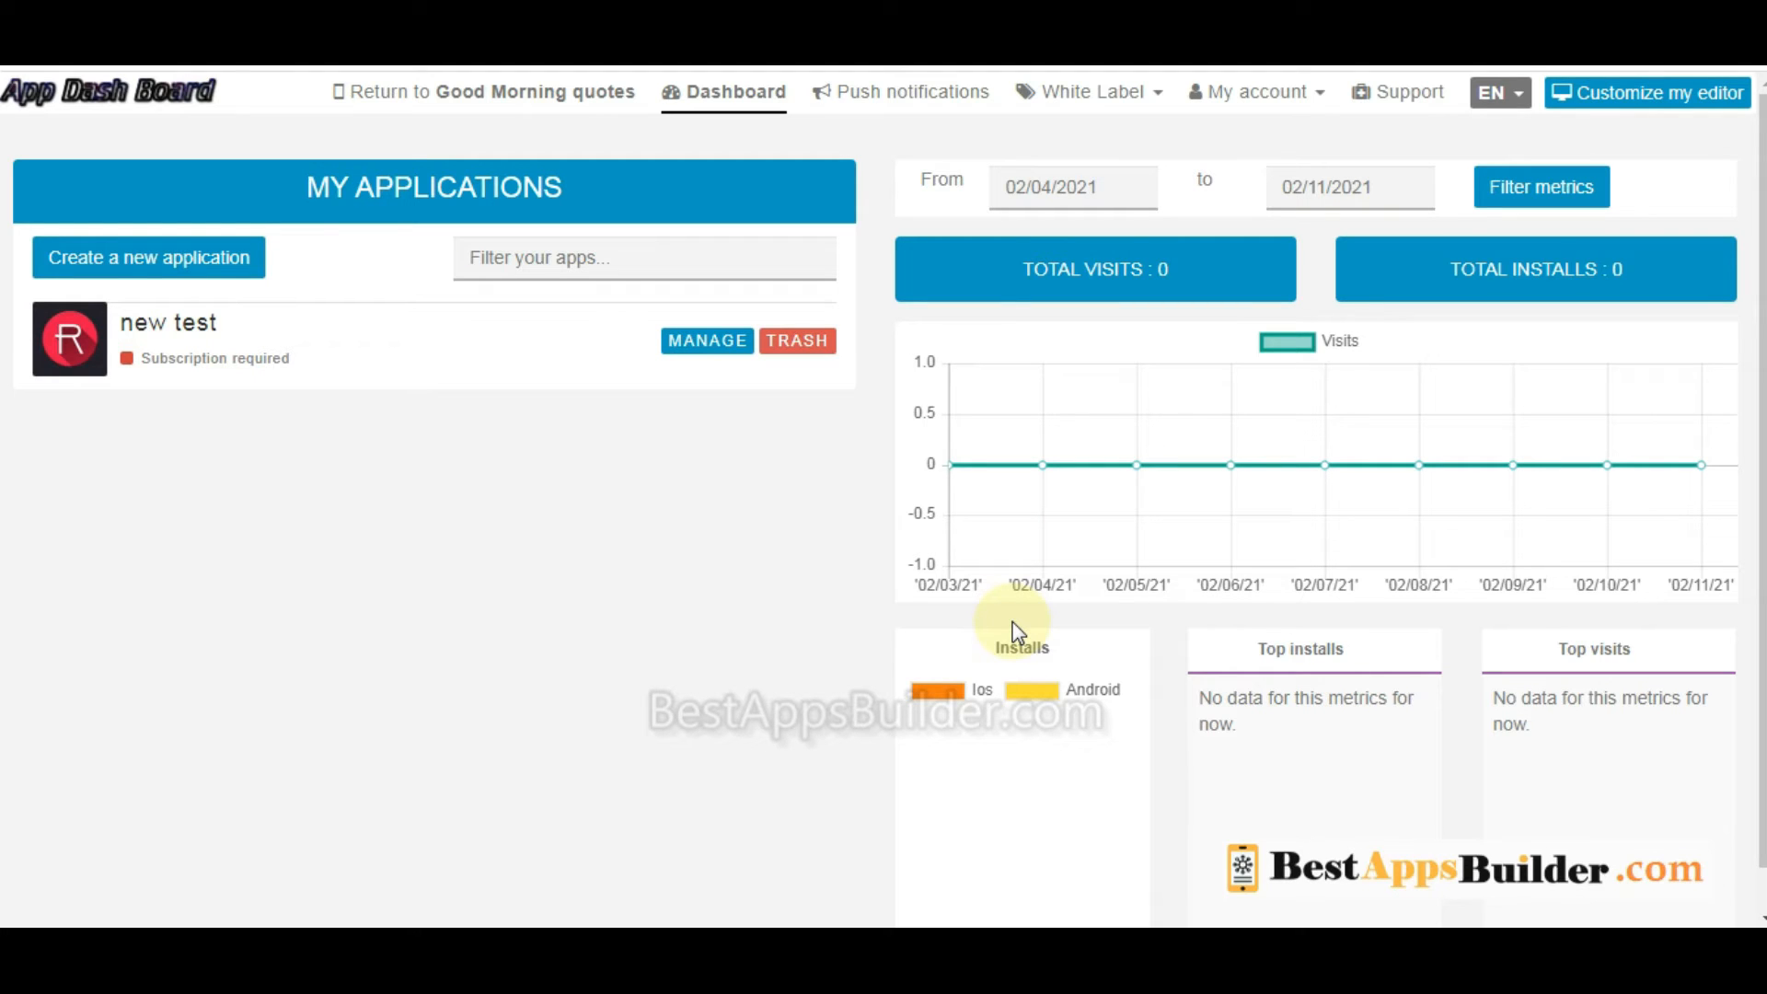
{"action": "mouse_move", "coordinate": [272, 361]}
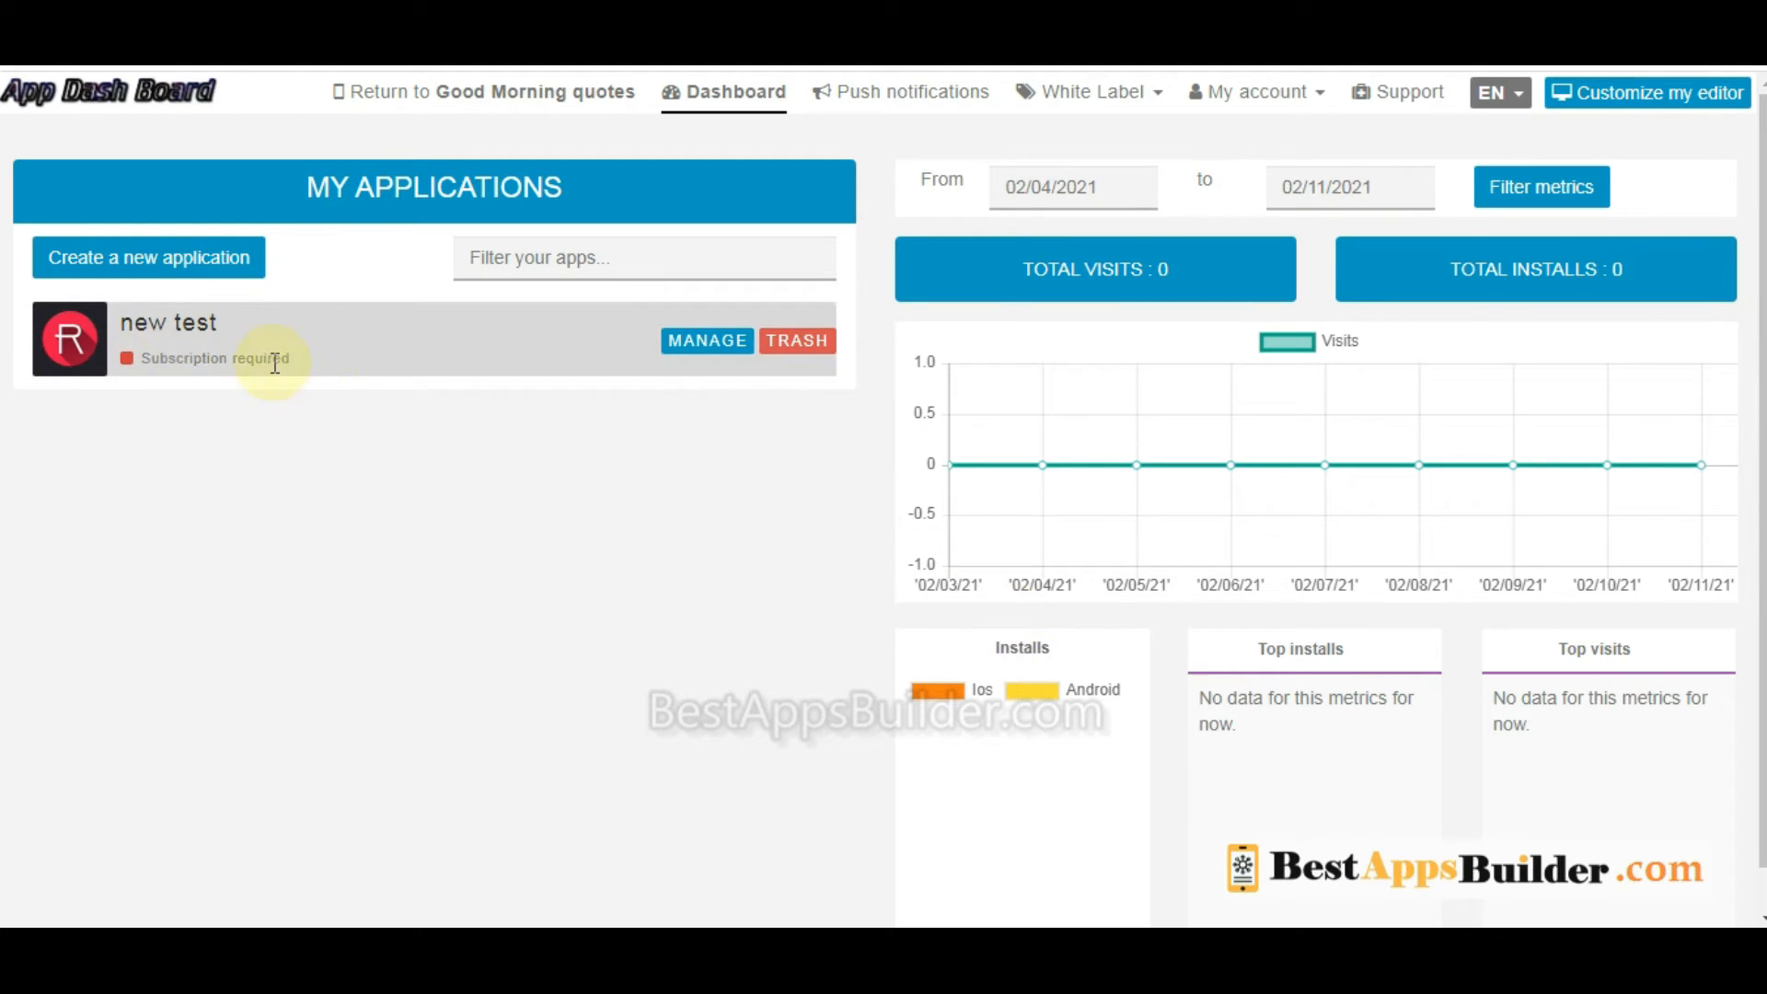
{"action": "mouse_move", "coordinate": [347, 440]}
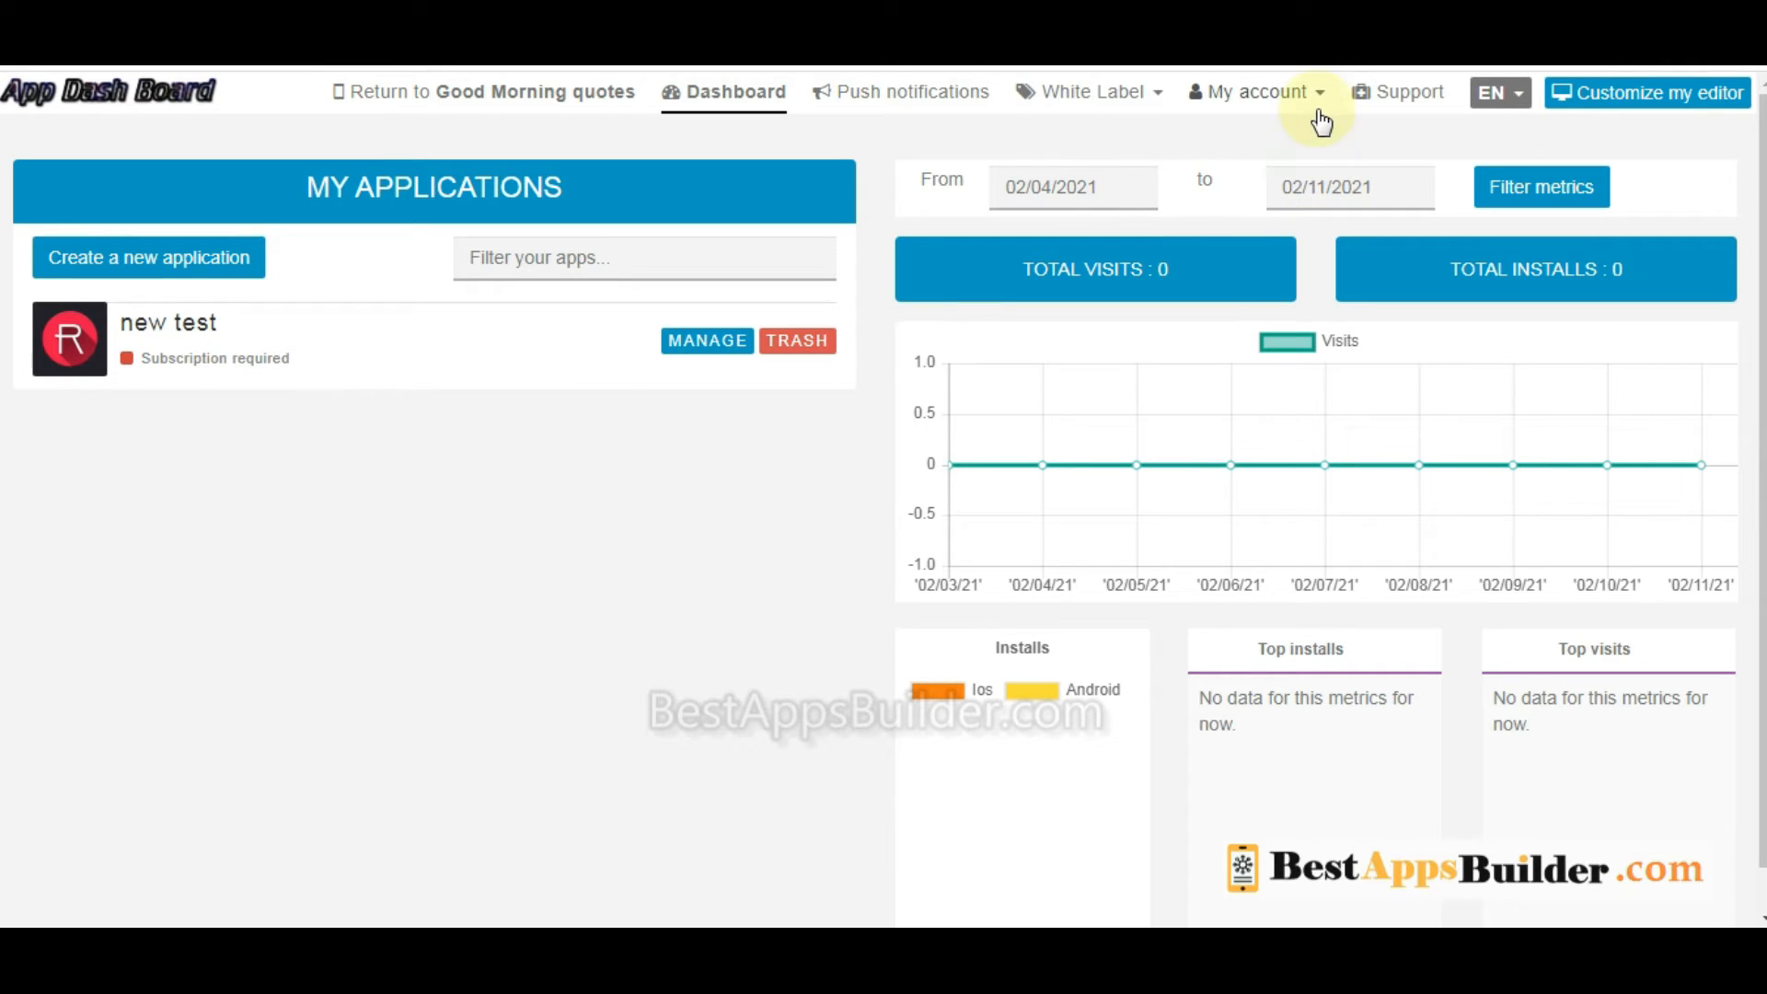
- Go to My account > Users, showing the empty My Users page
{"action": "left_click", "coordinate": [1253, 92]}
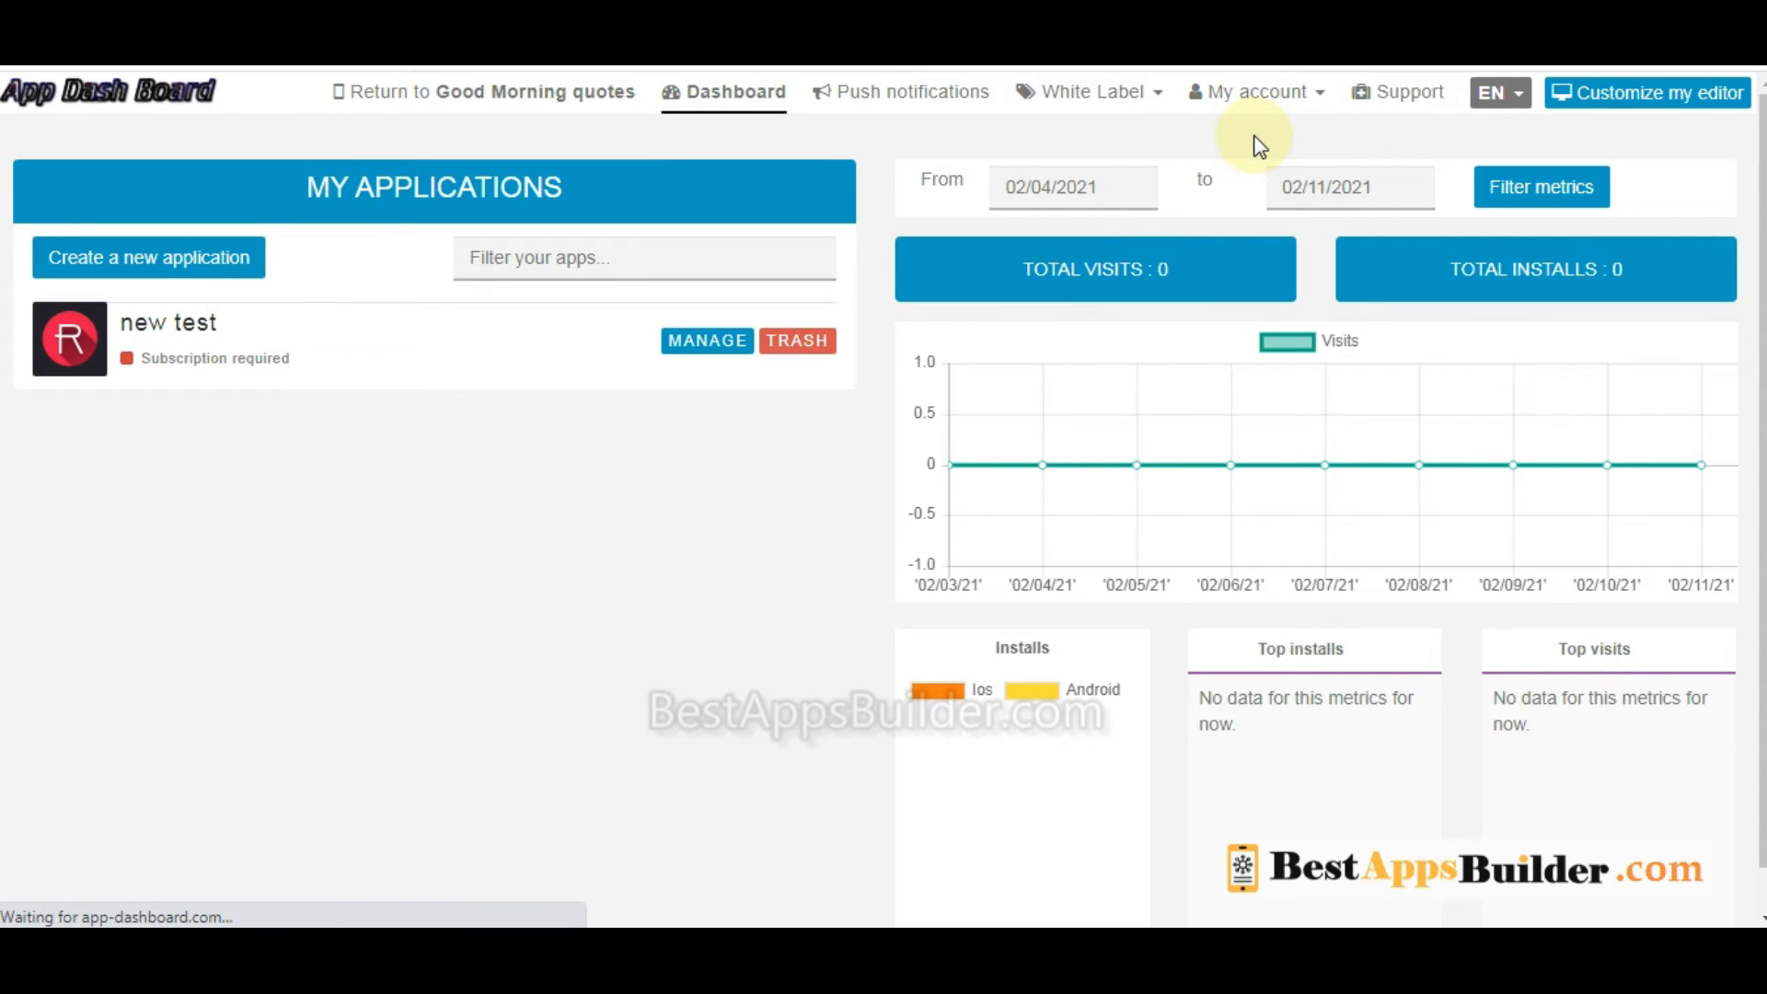
{"action": "left_click", "coordinate": [1259, 92]}
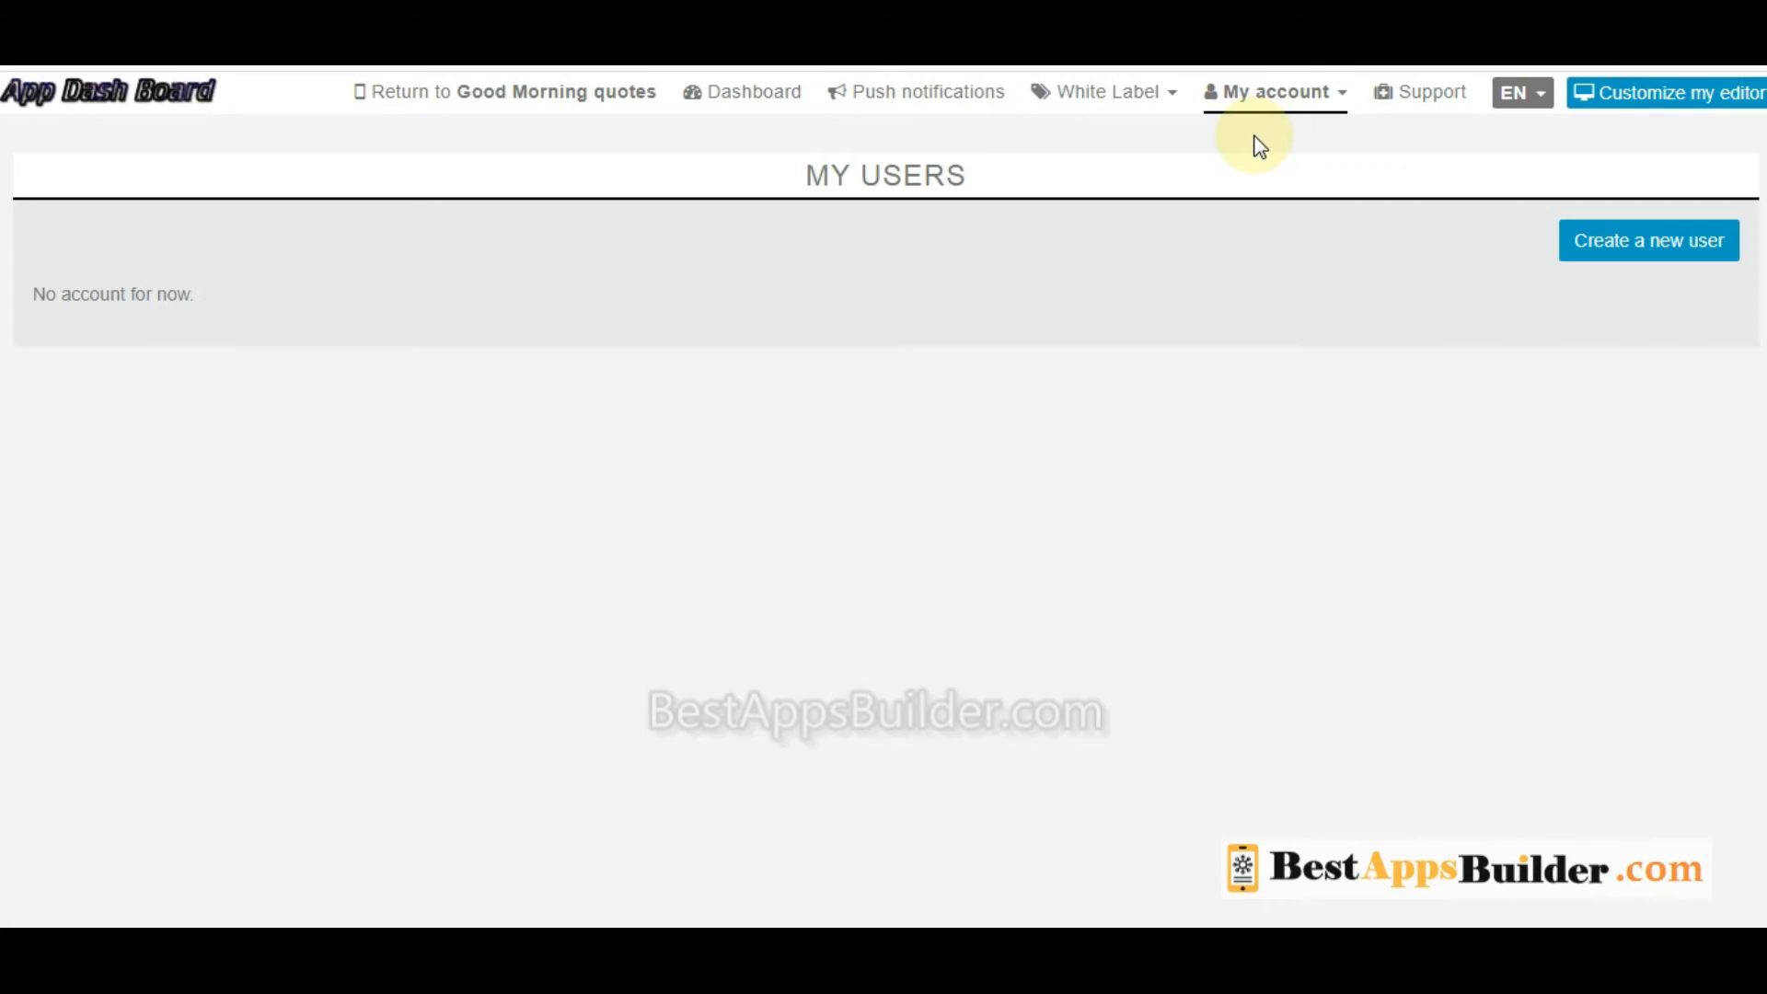
{"action": "mouse_move", "coordinate": [1292, 289]}
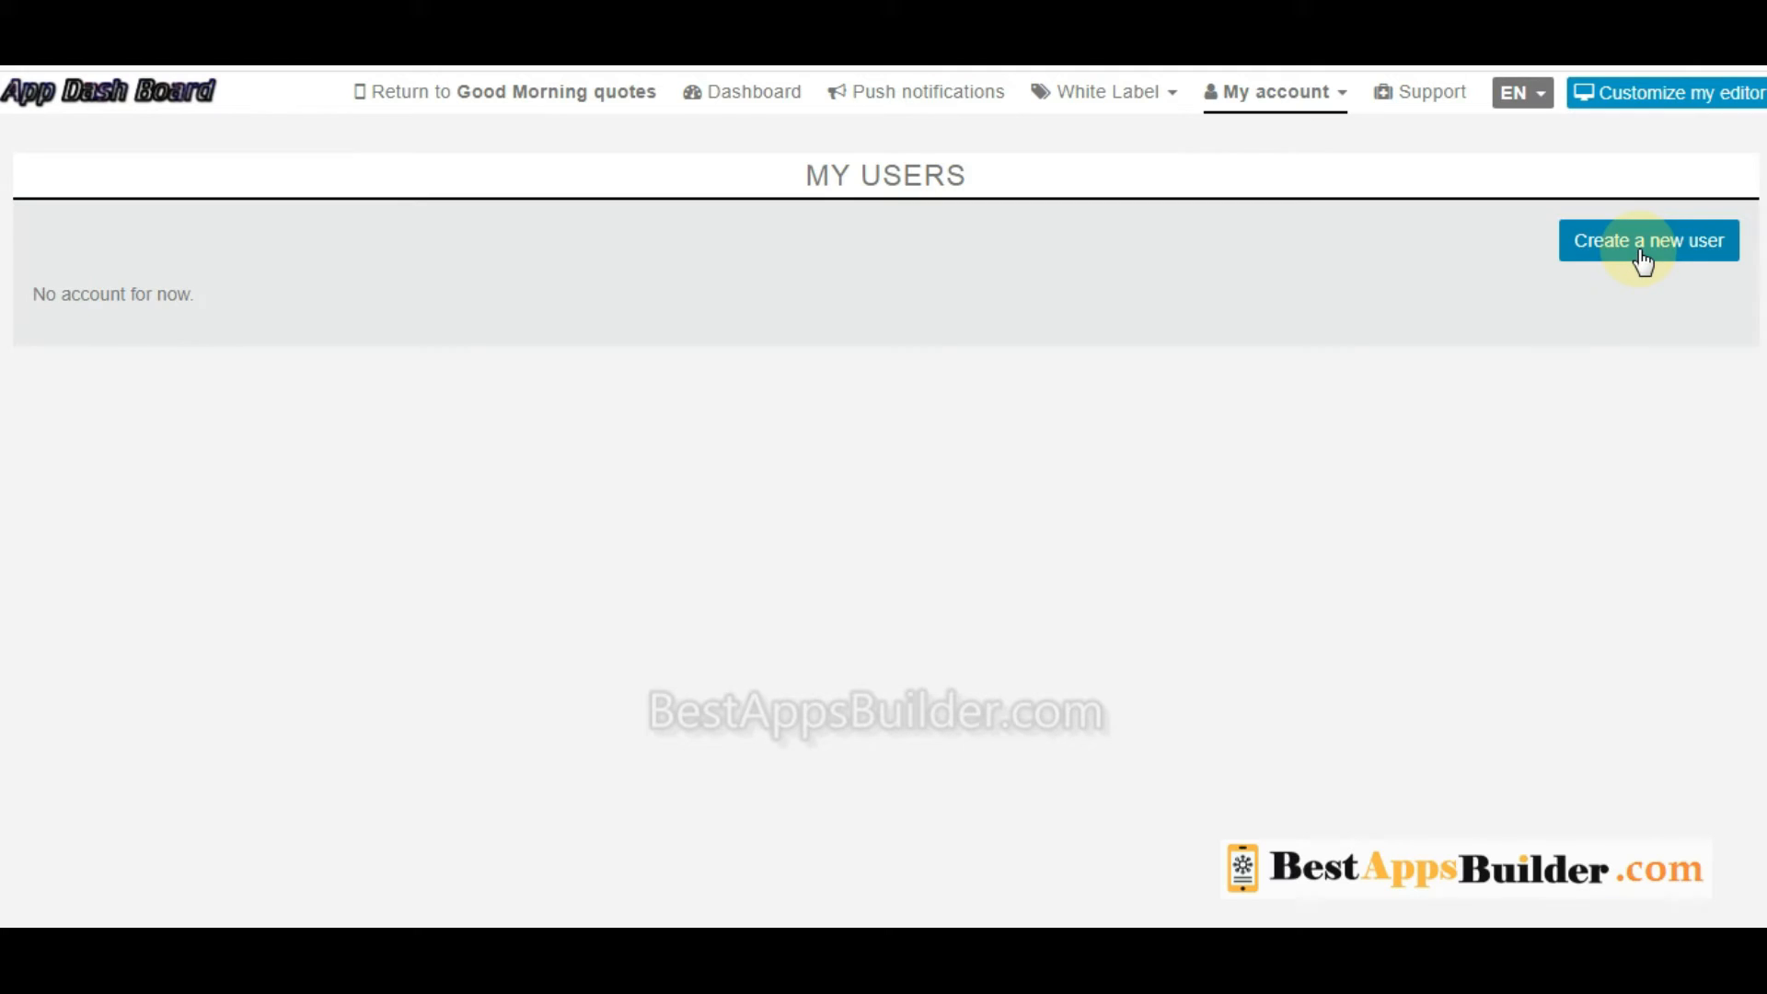
{"action": "left_click", "coordinate": [1647, 240]}
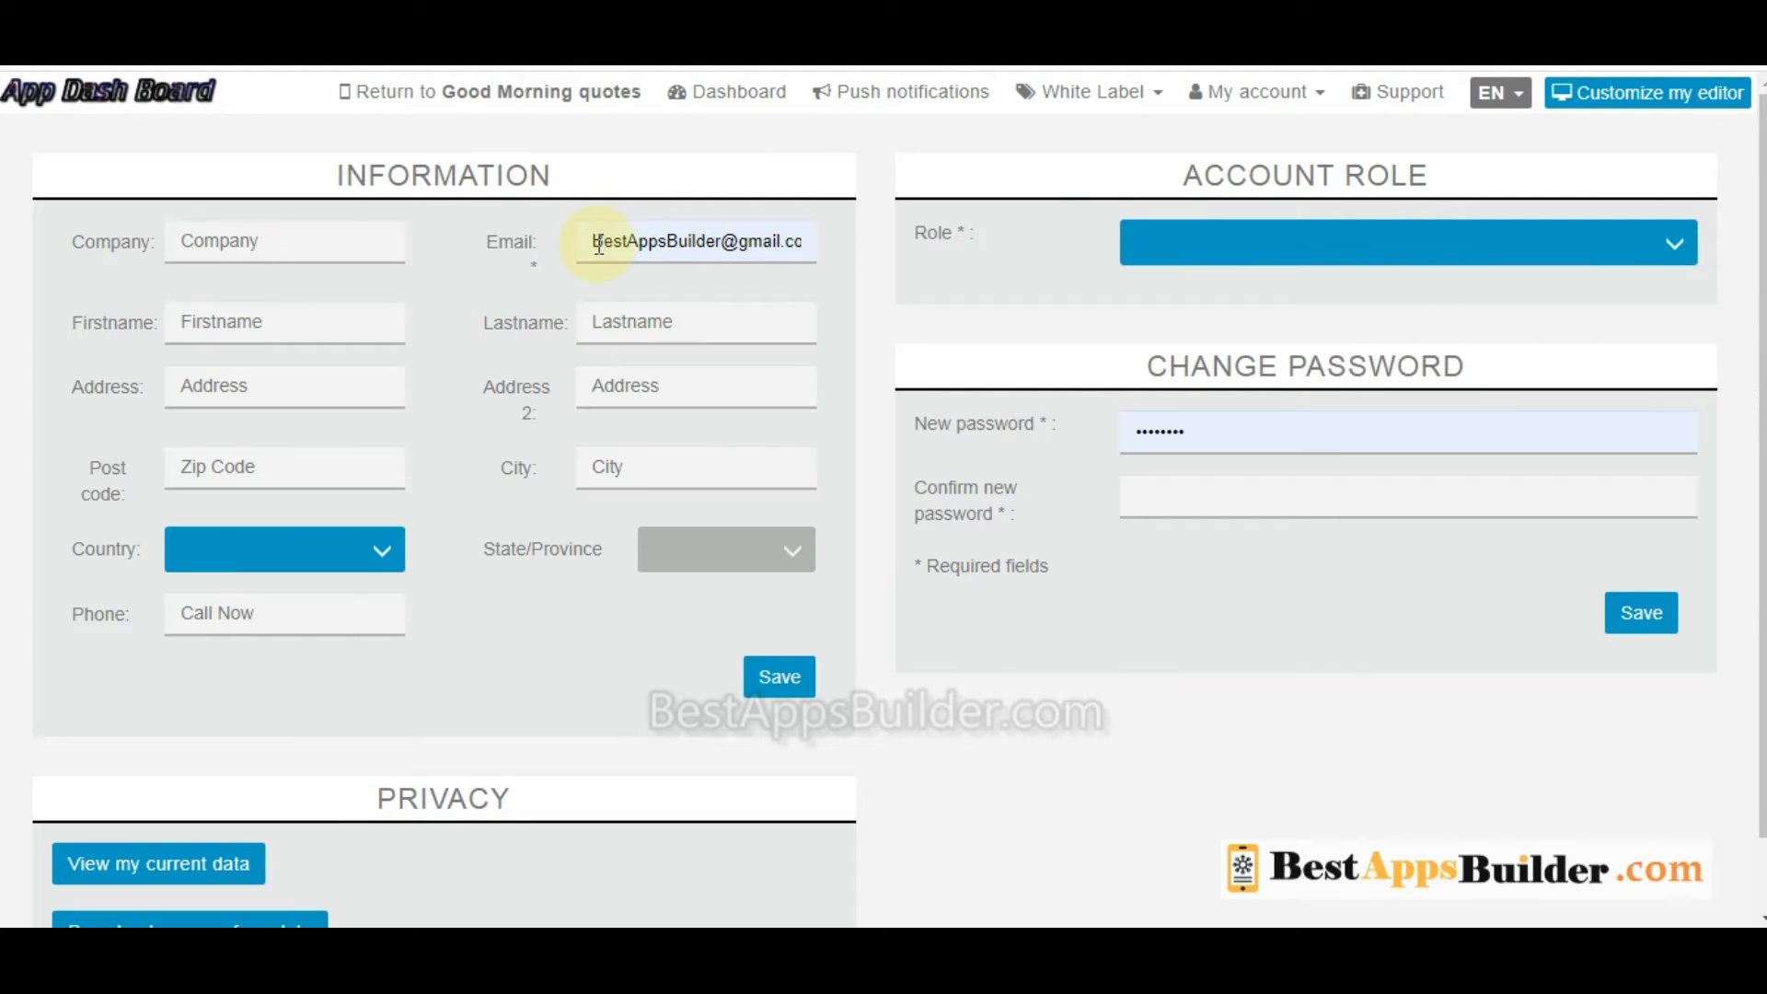
{"action": "left_click", "coordinate": [695, 240]}
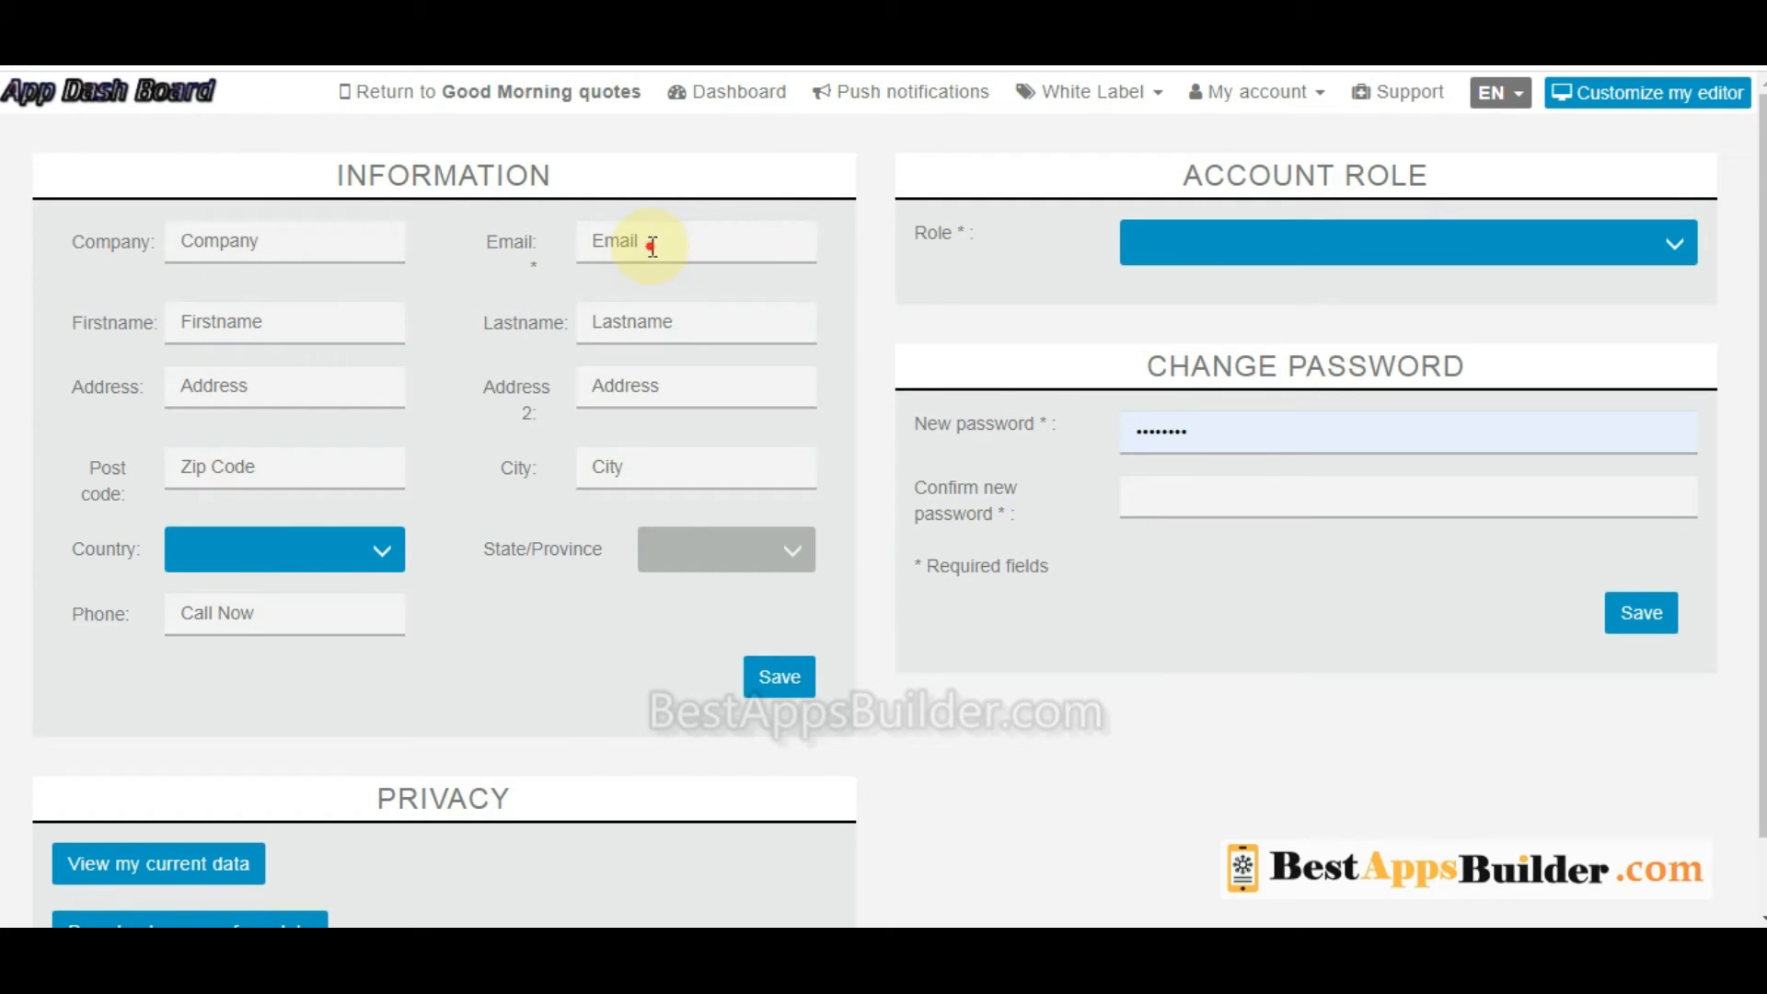
{"action": "left_click", "coordinate": [696, 241]}
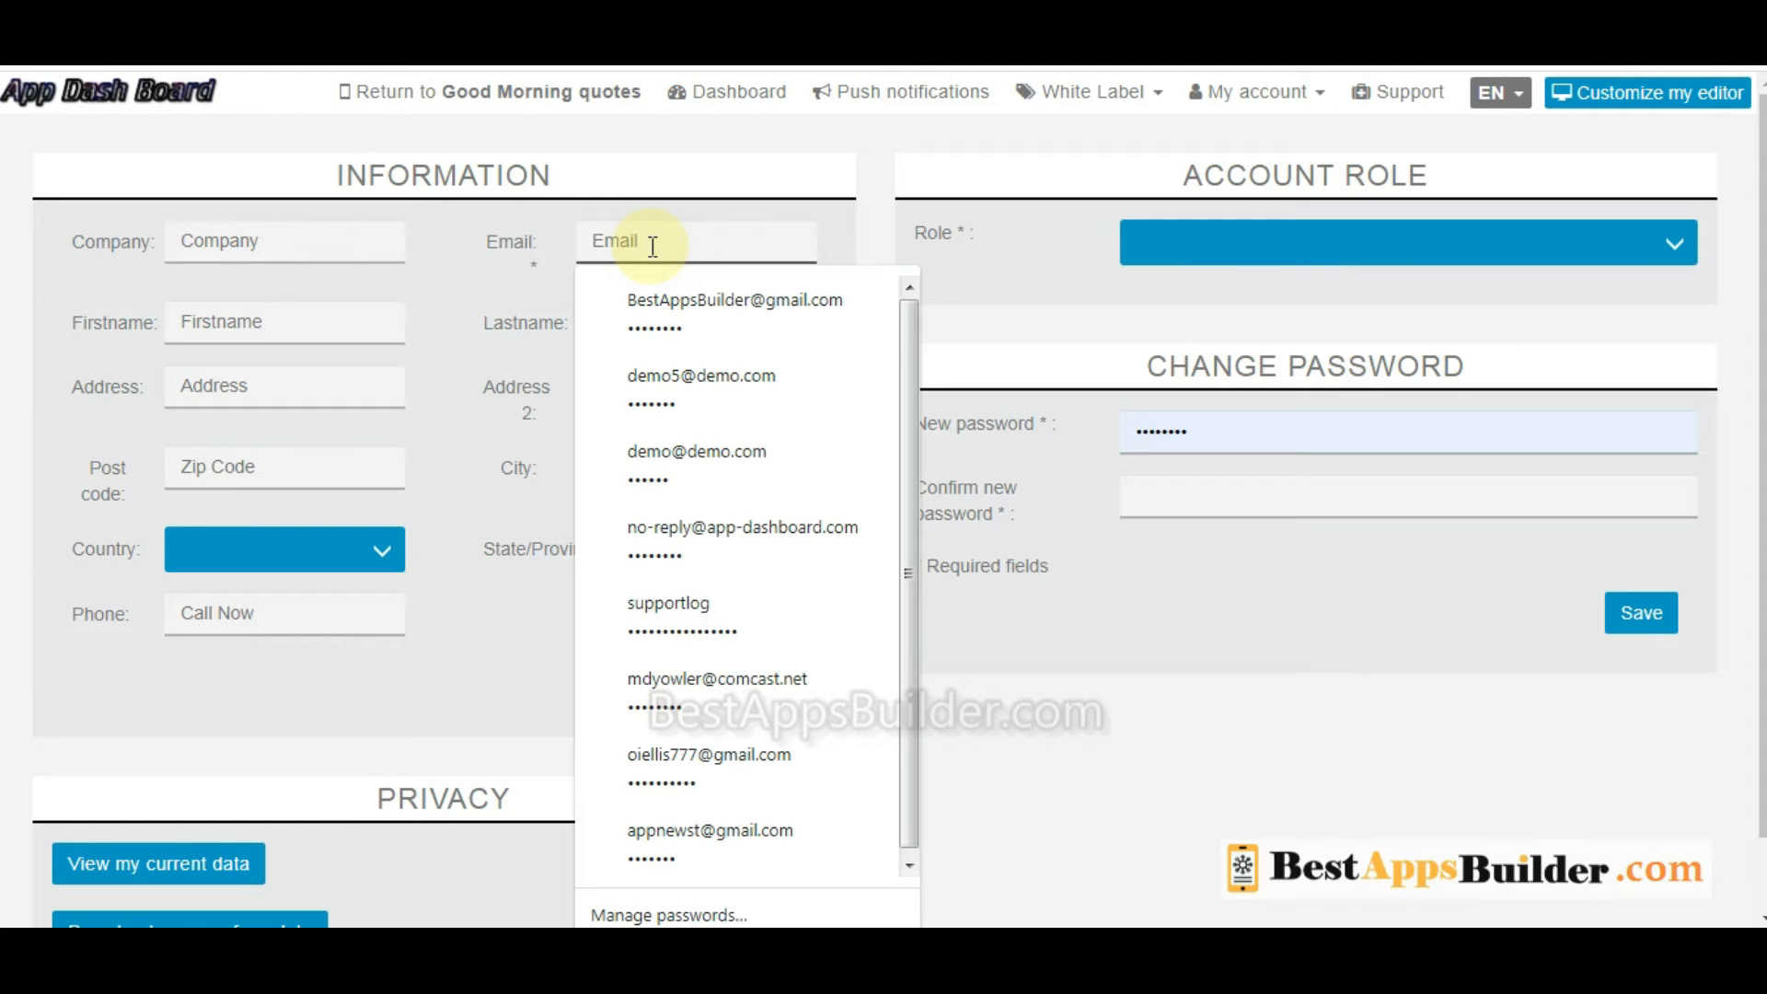
{"action": "type", "text": "zzz@gmail.com"}
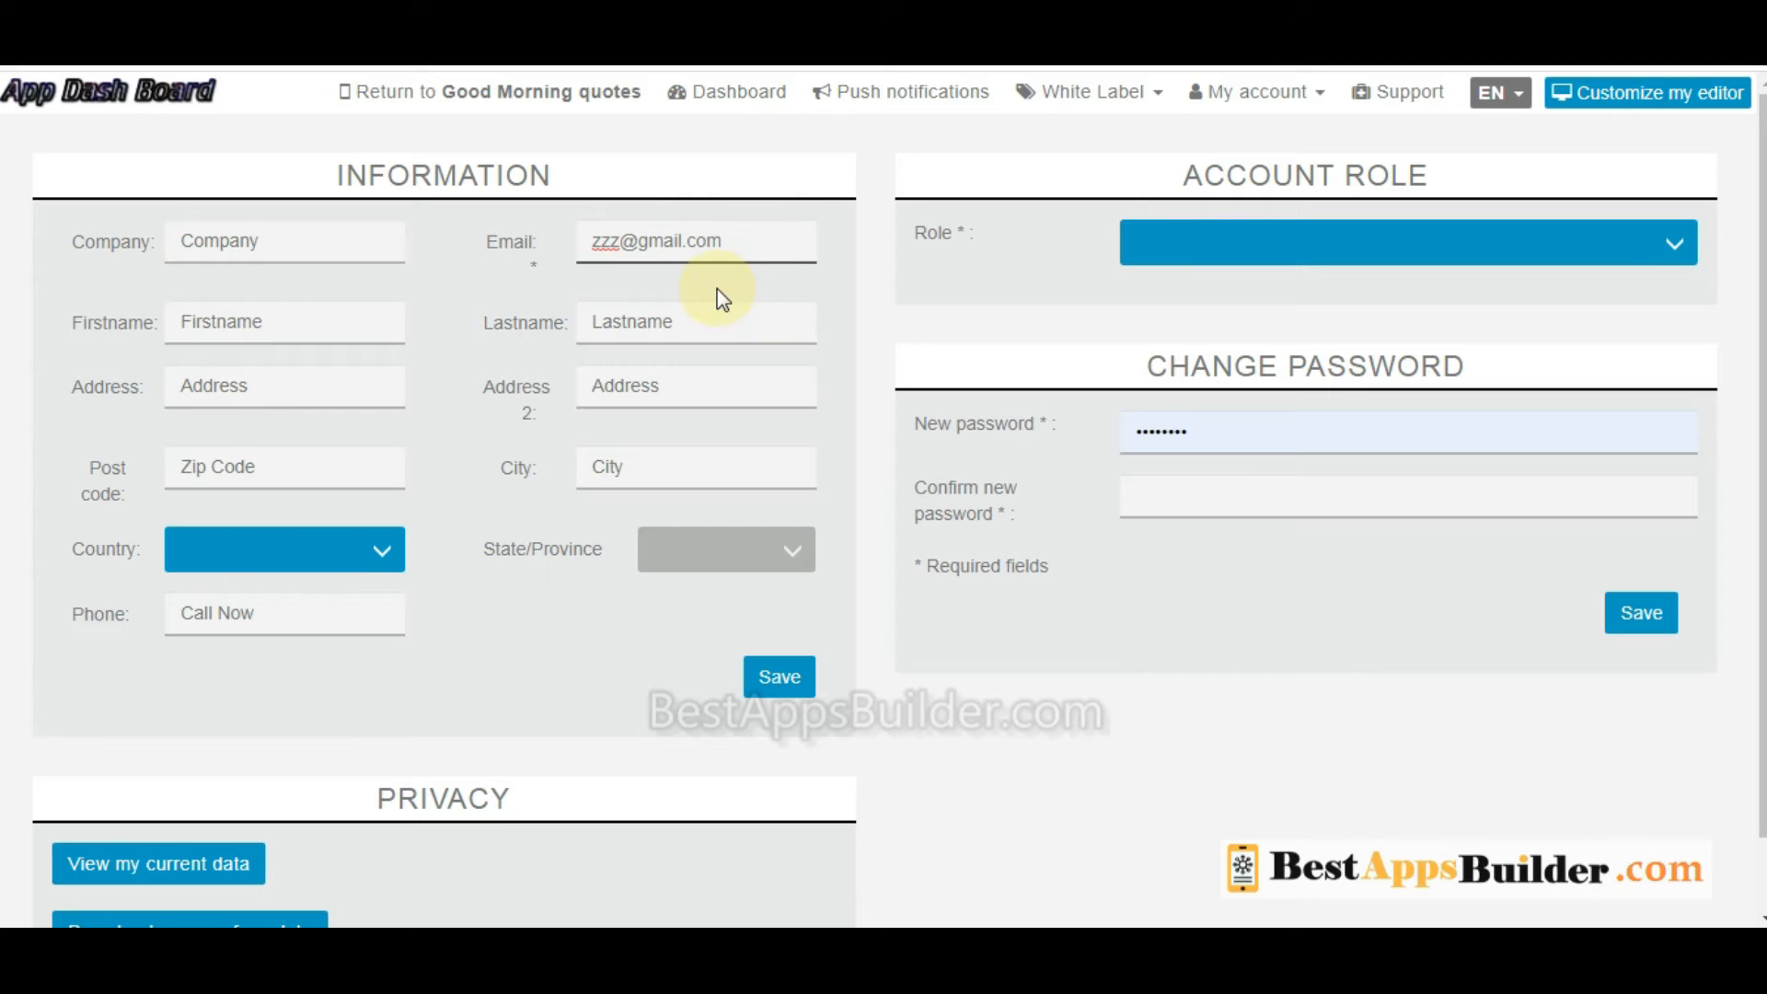
{"action": "left_click", "coordinate": [695, 239]}
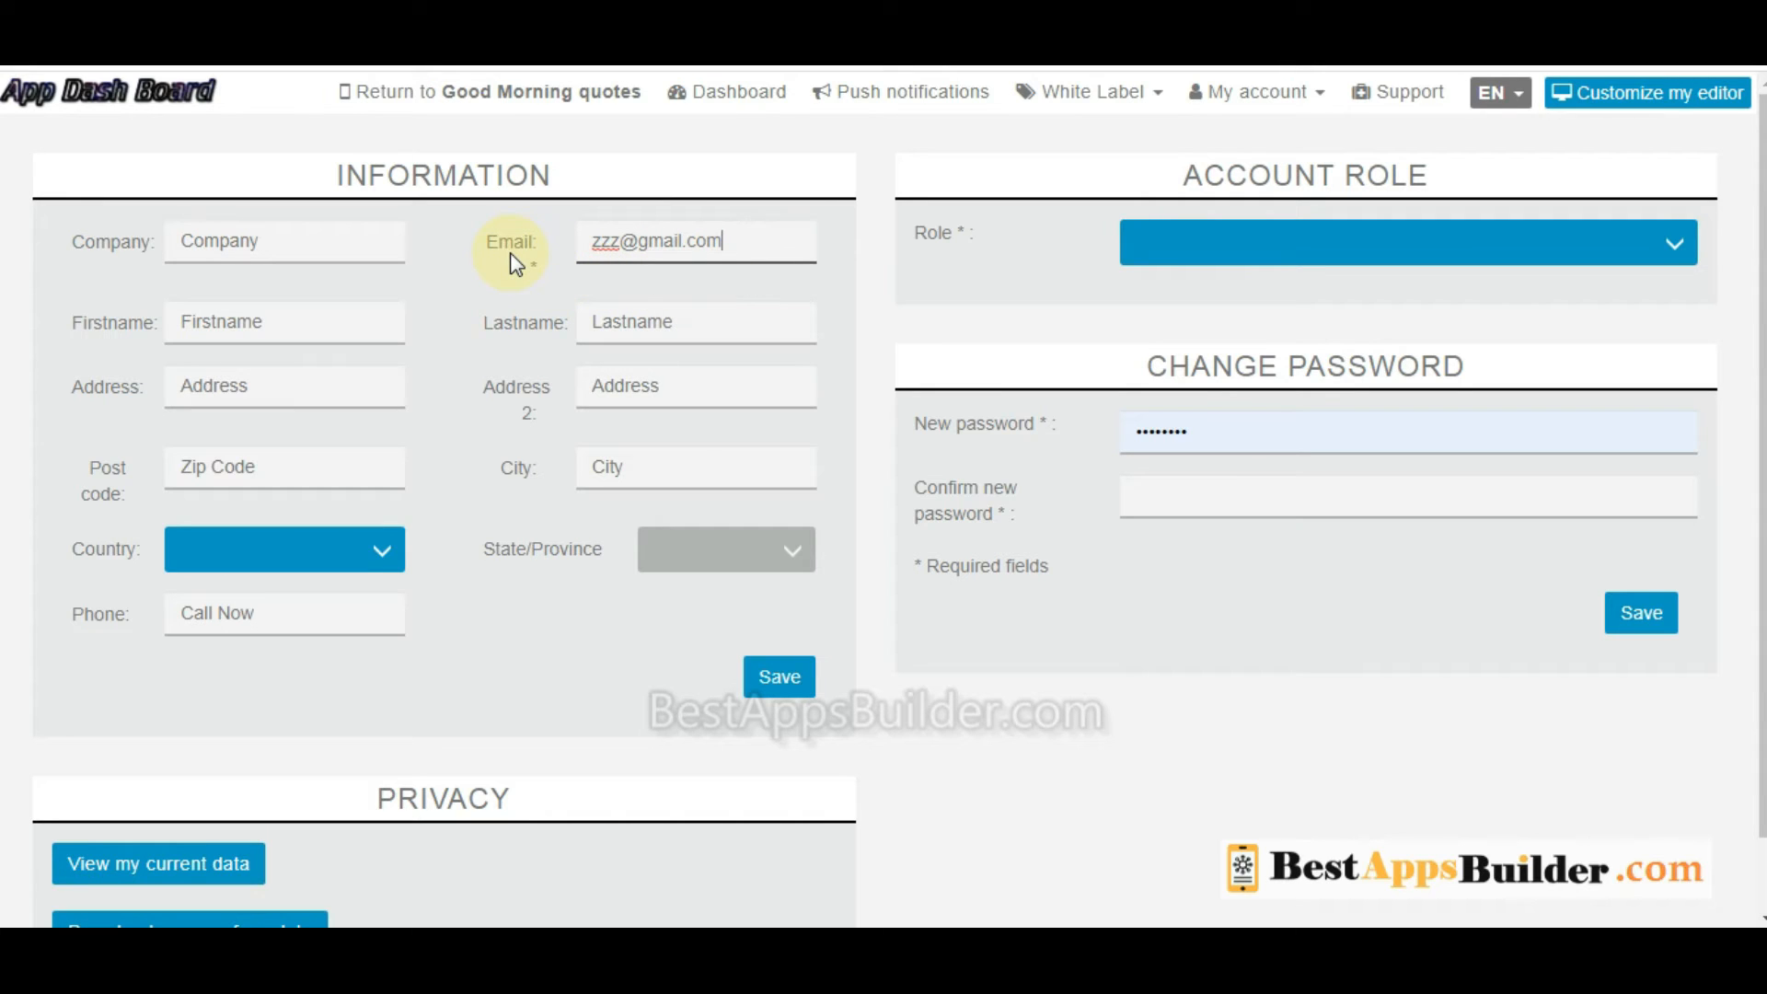
{"action": "mouse_move", "coordinate": [840, 532]}
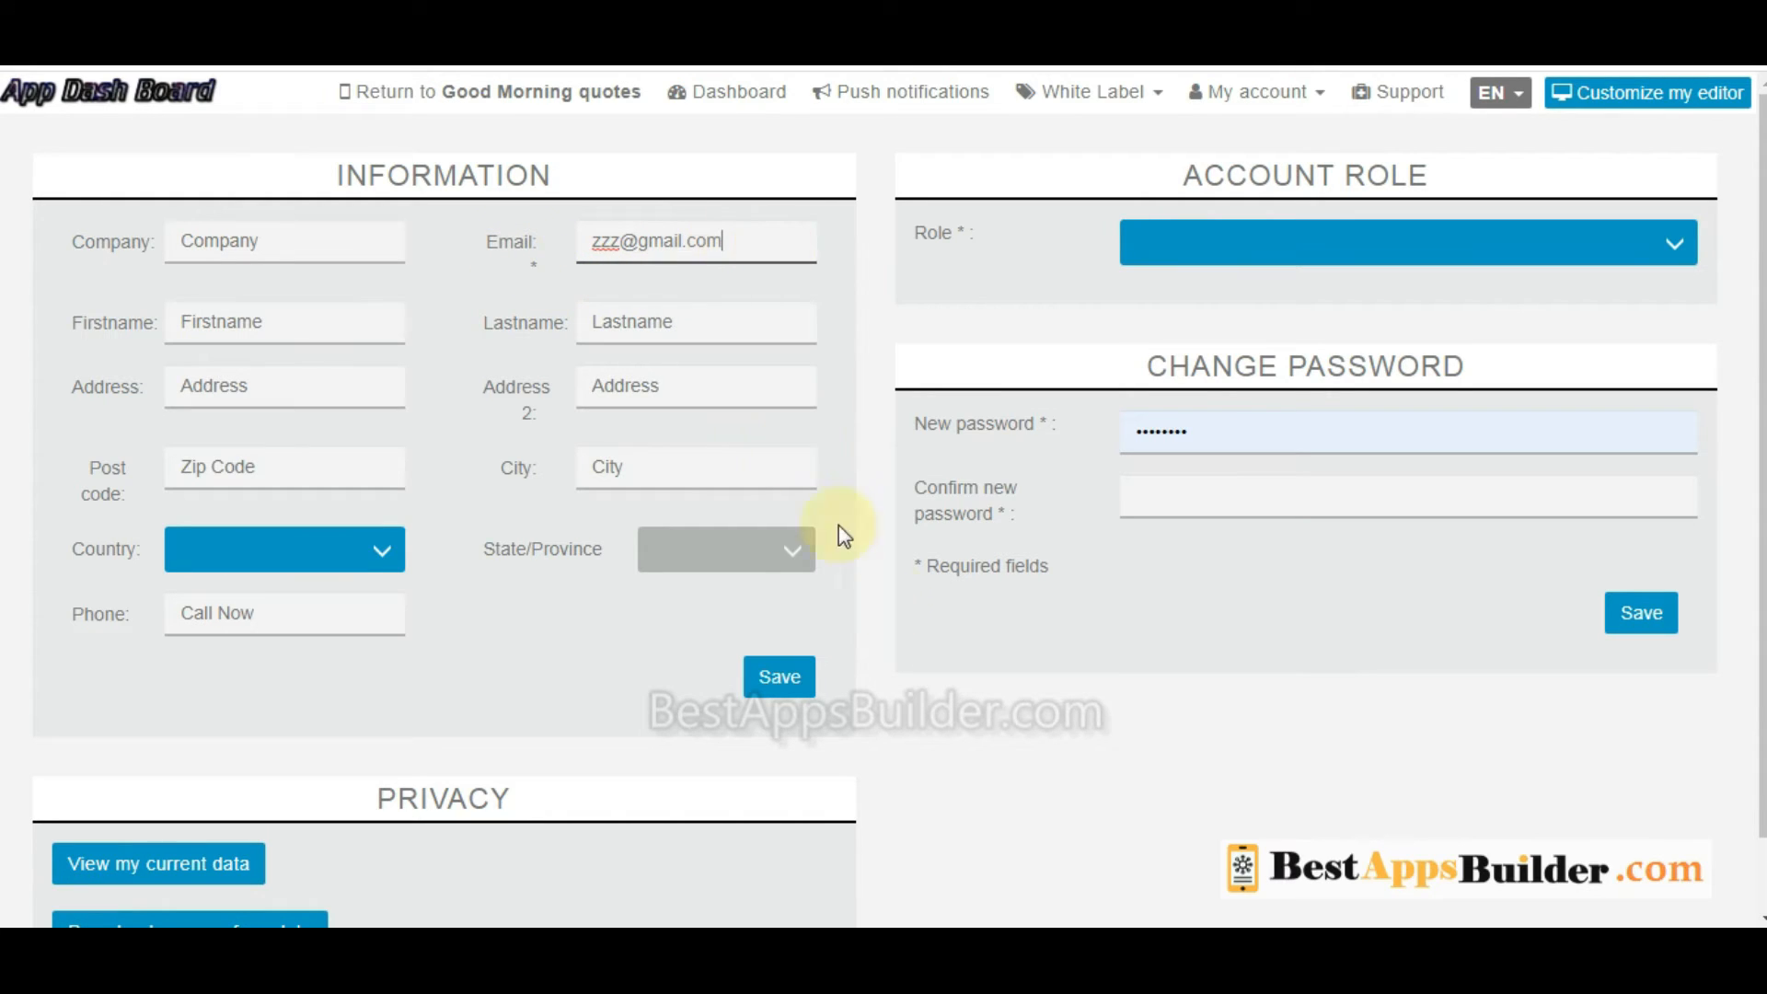
{"action": "left_click", "coordinate": [1407, 431]}
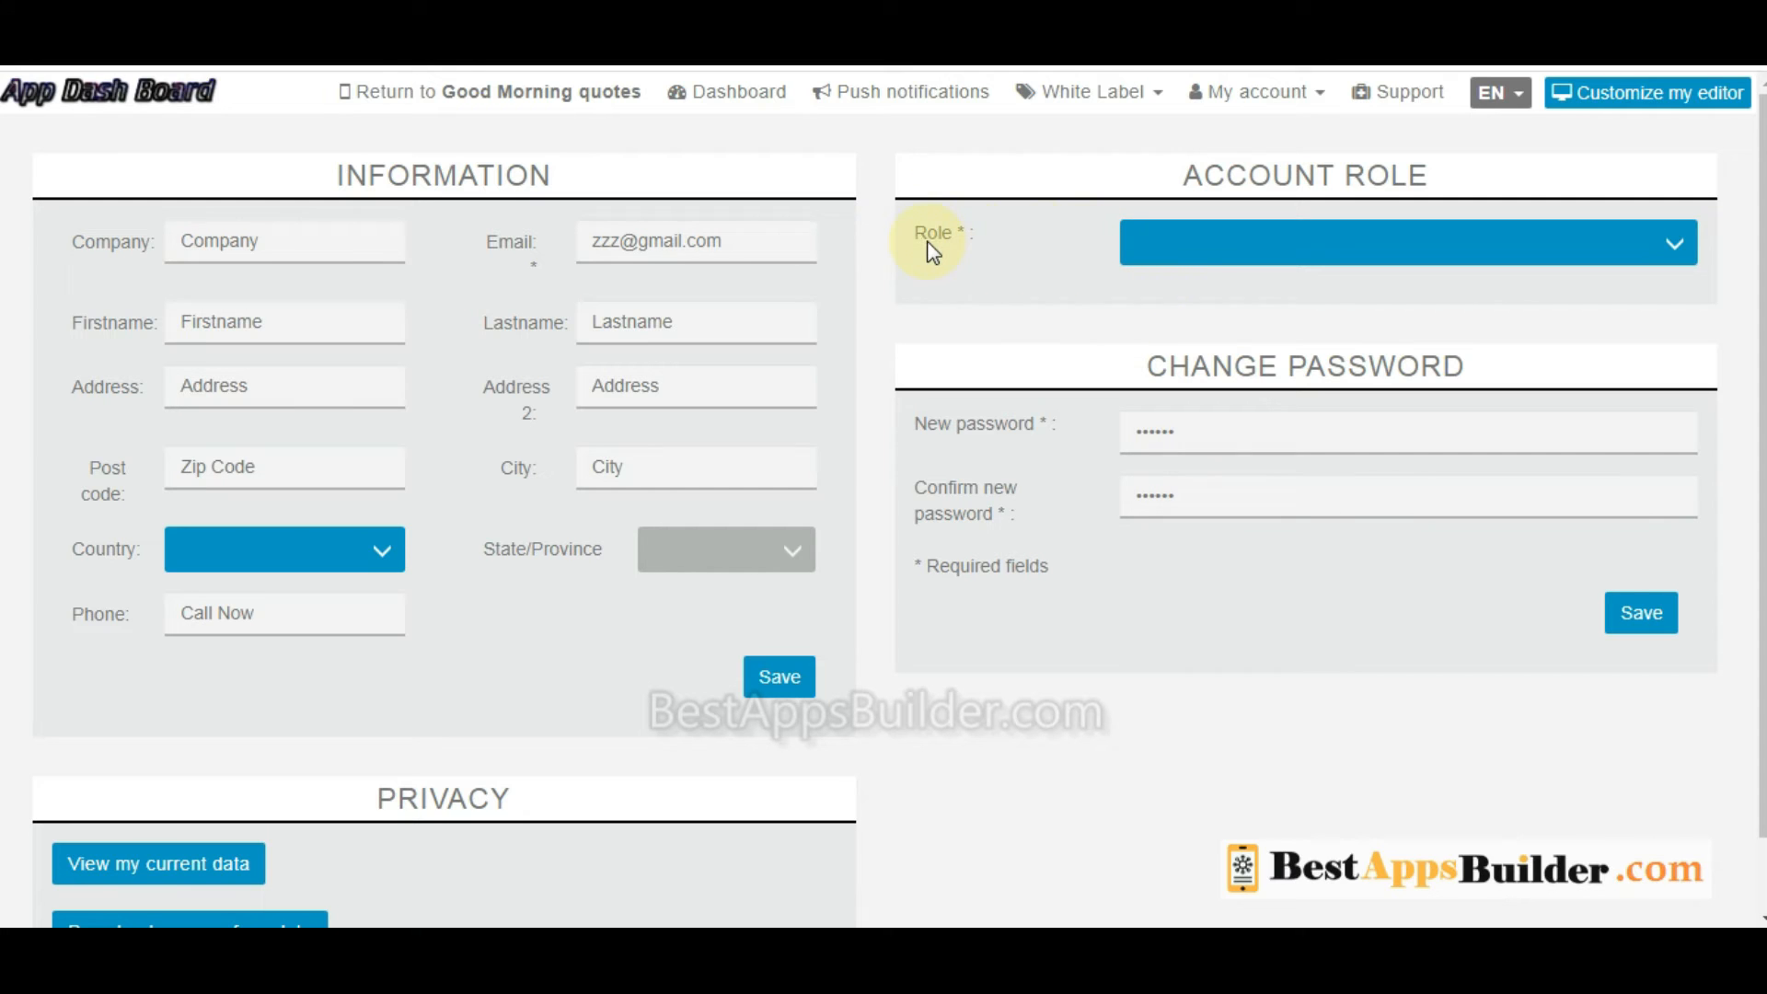
- Assign the role 'Client special 1 (can edit his app data)' and save the new user
{"action": "left_click", "coordinate": [1408, 243]}
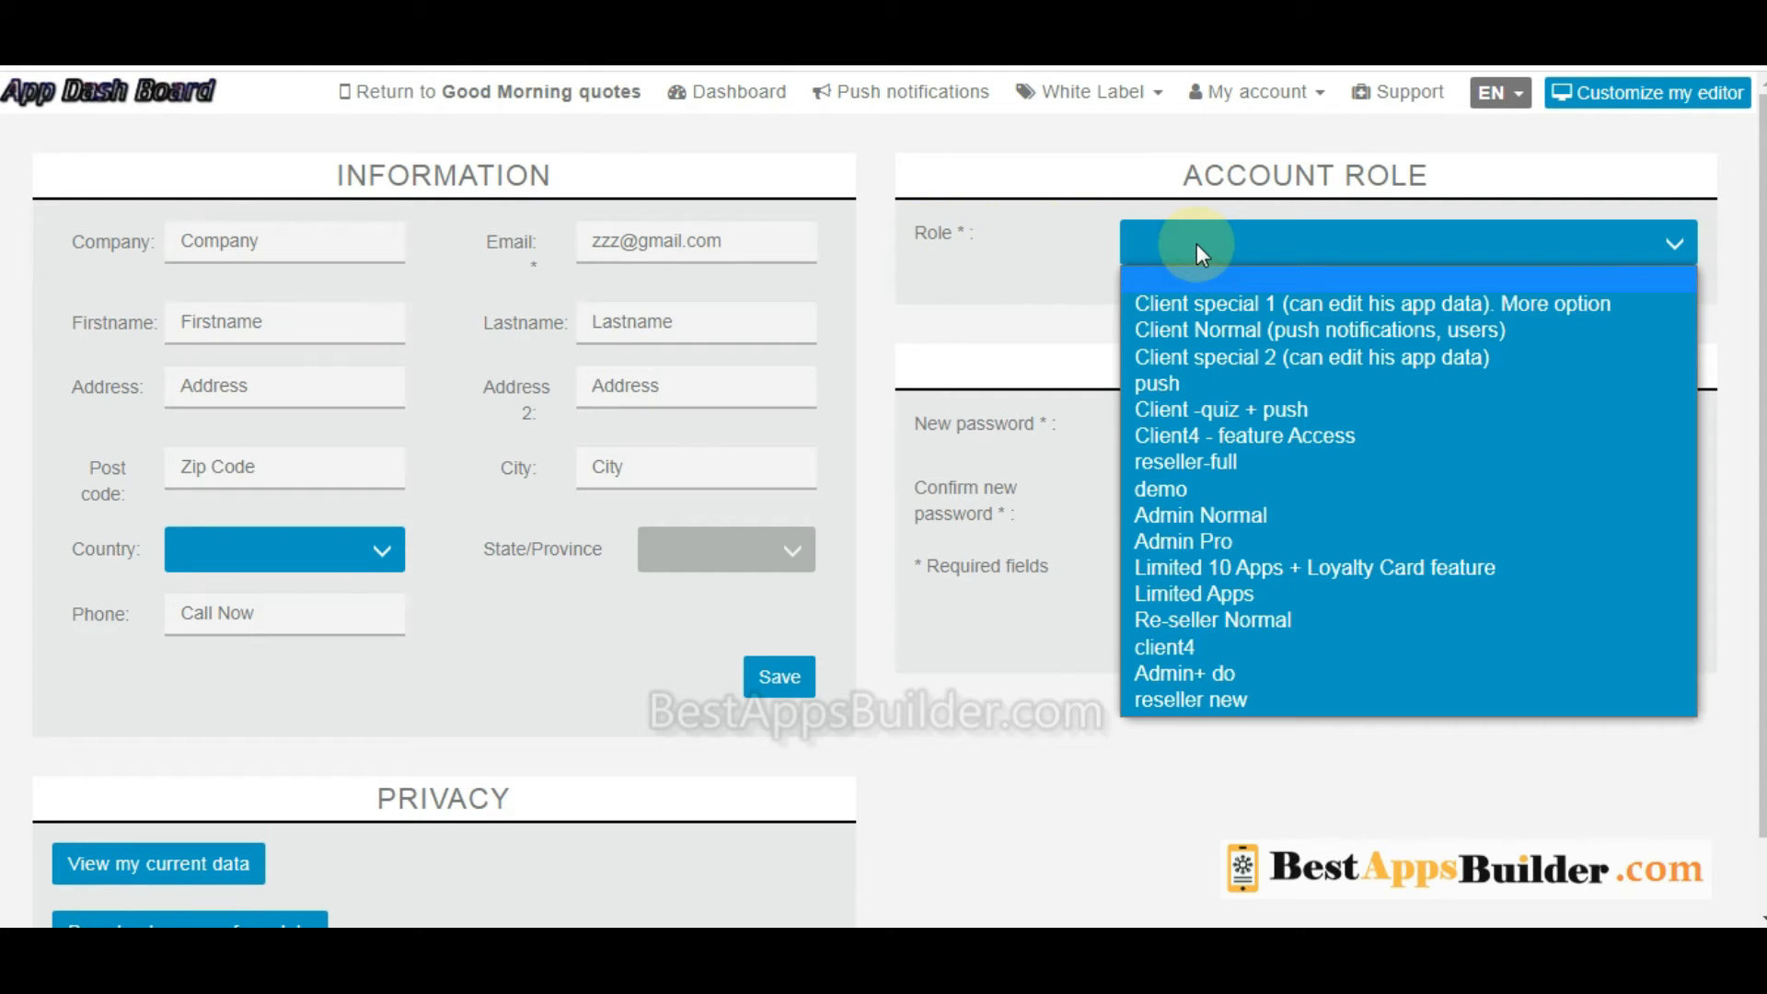
{"action": "mouse_move", "coordinate": [1200, 304]}
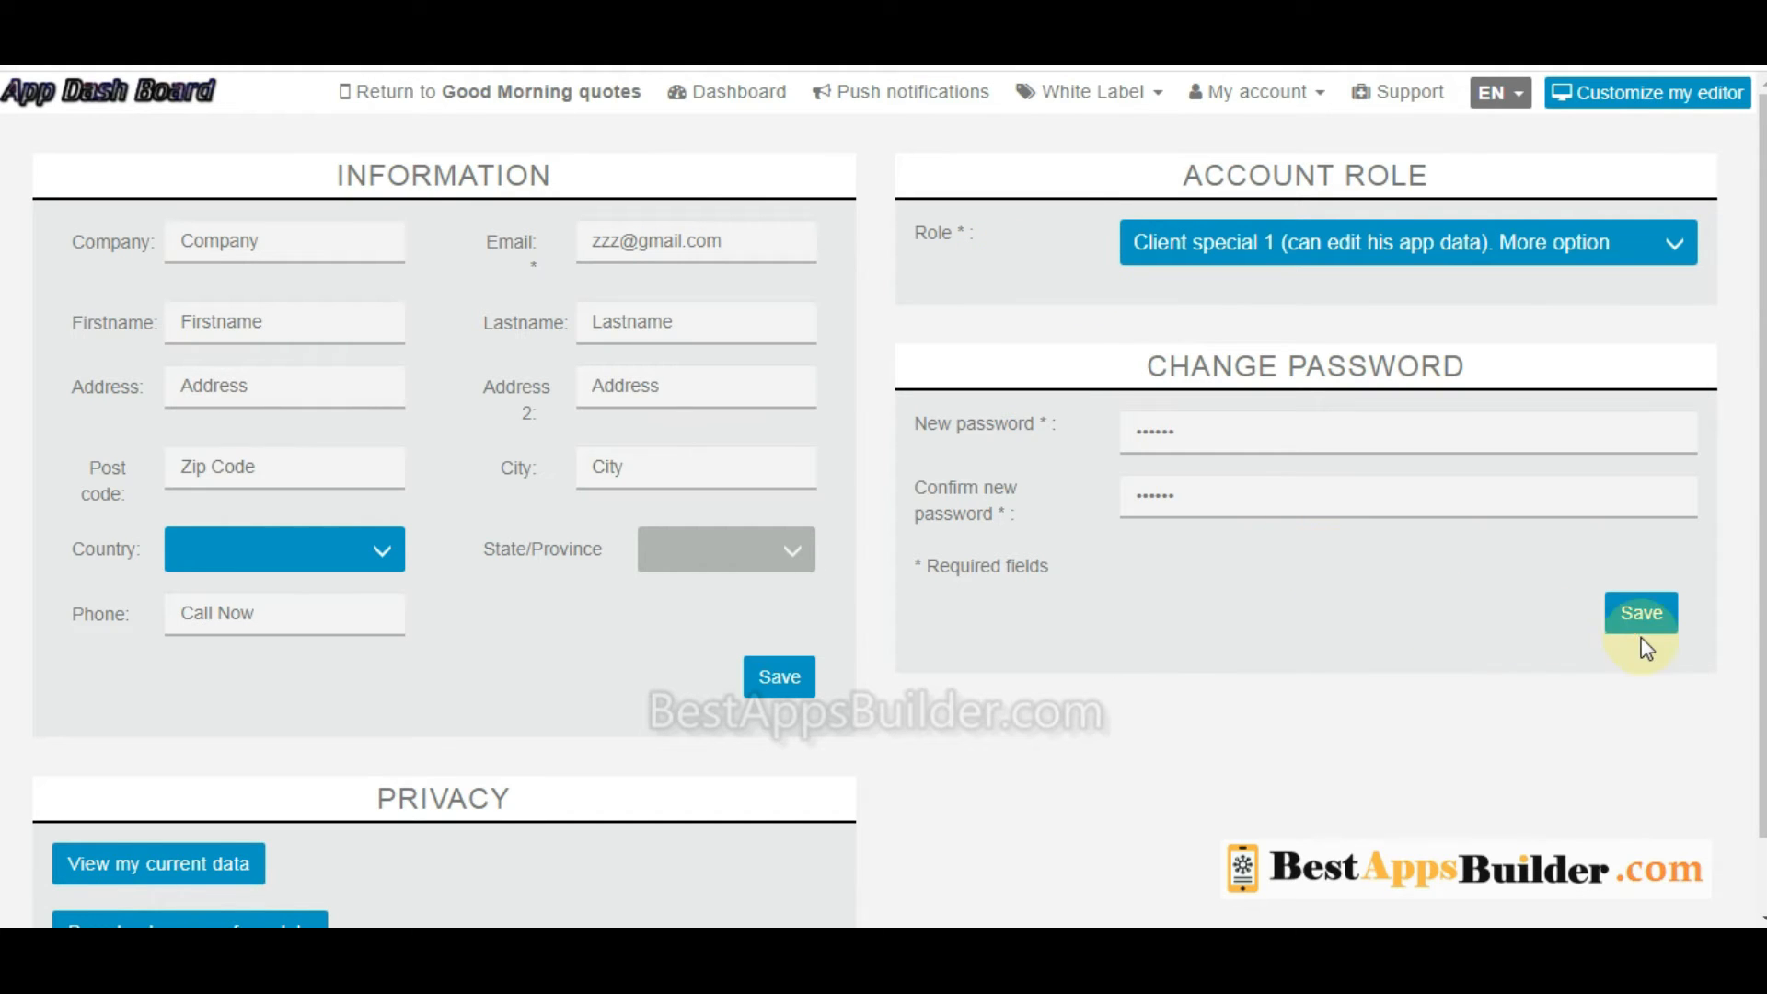
{"action": "left_click", "coordinate": [1640, 613]}
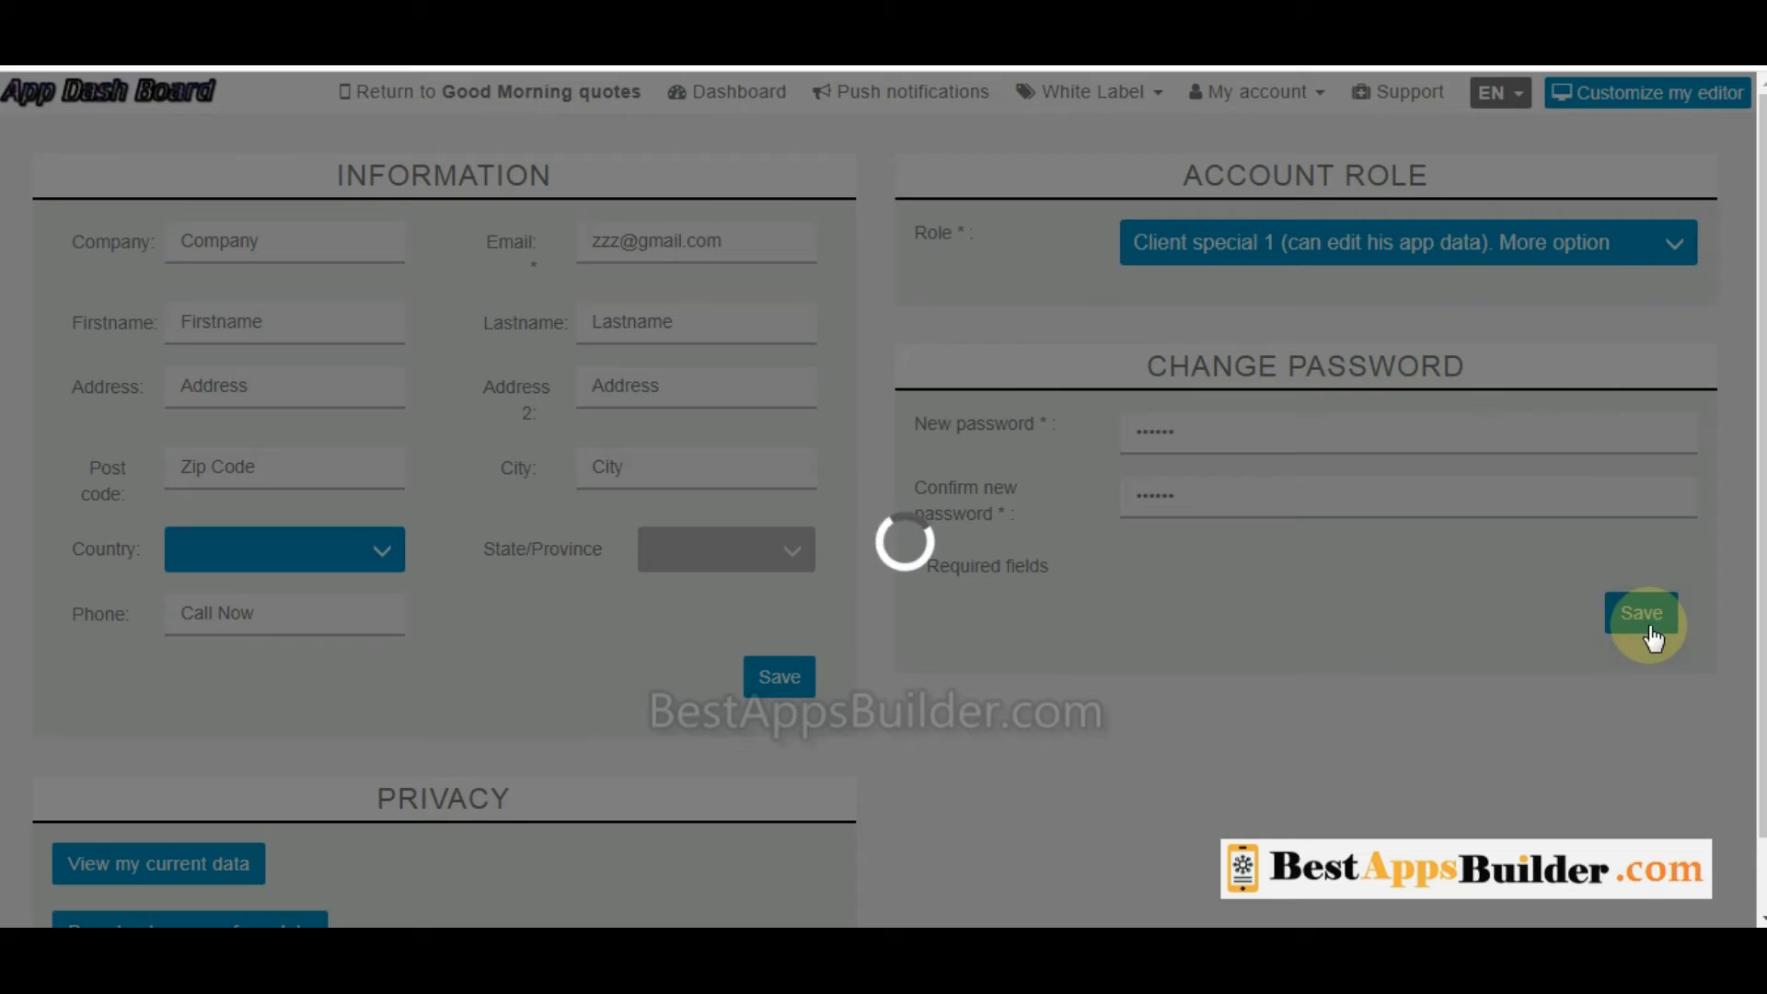
{"action": "left_click", "coordinate": [1640, 613]}
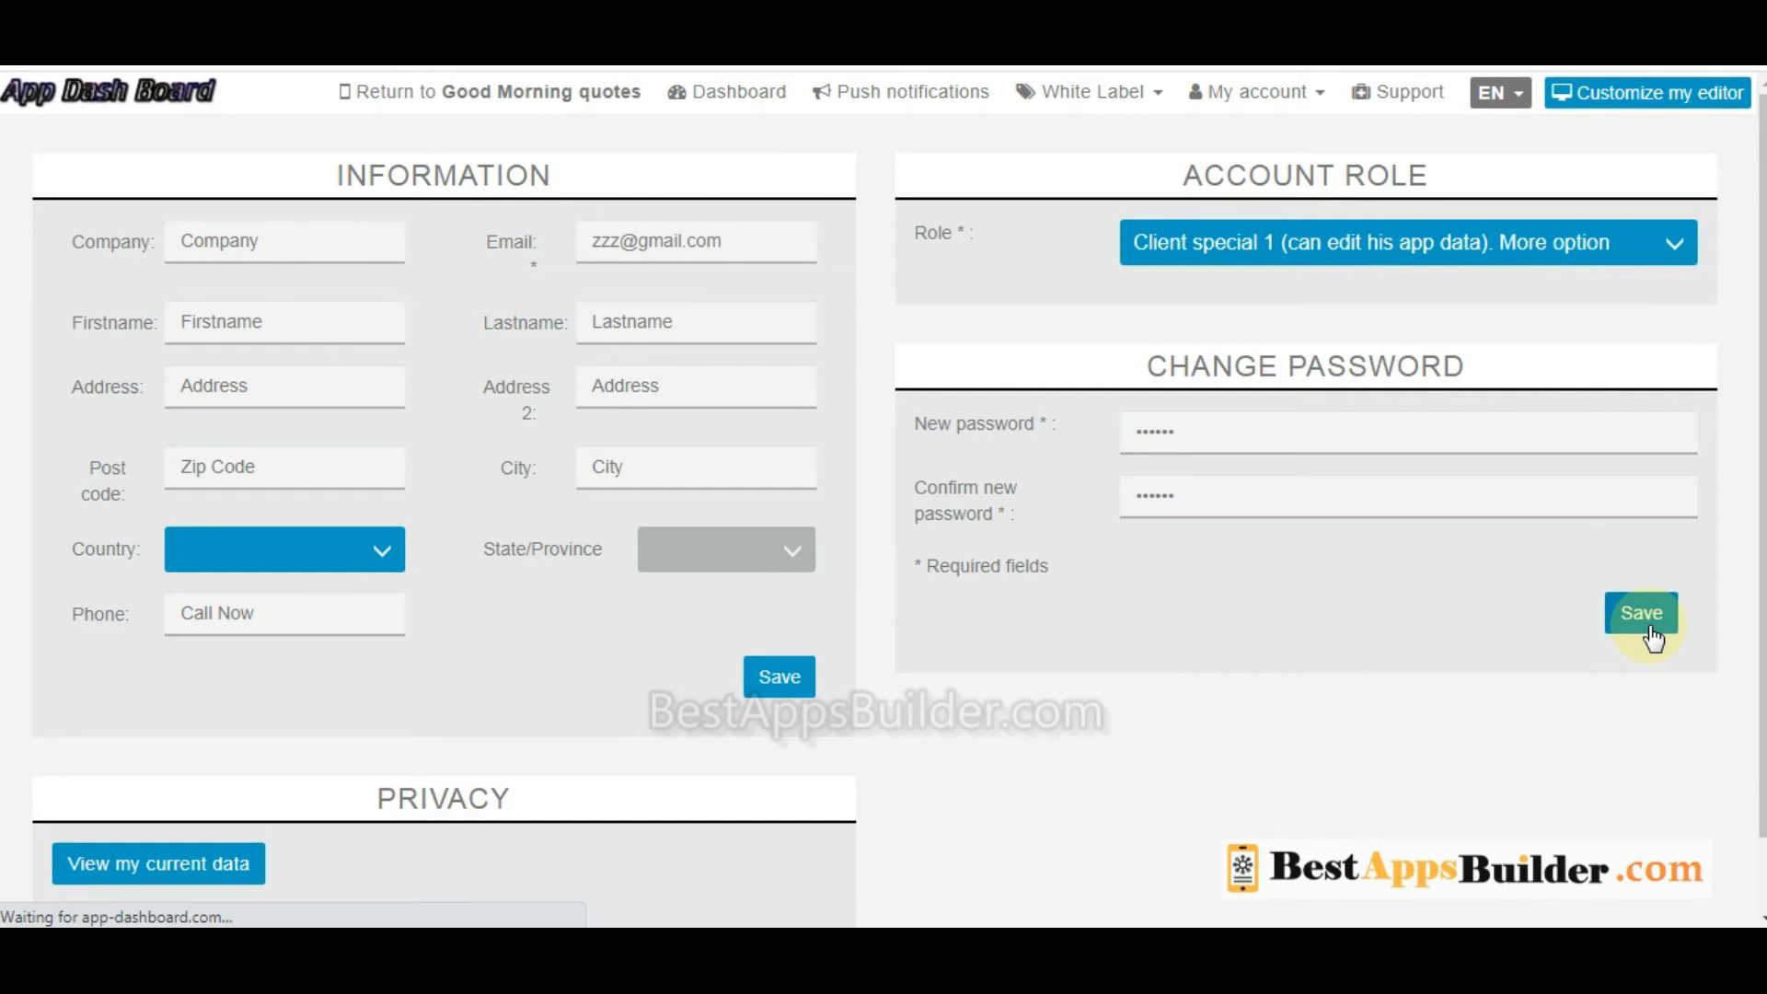
{"action": "left_click", "coordinate": [1640, 613]}
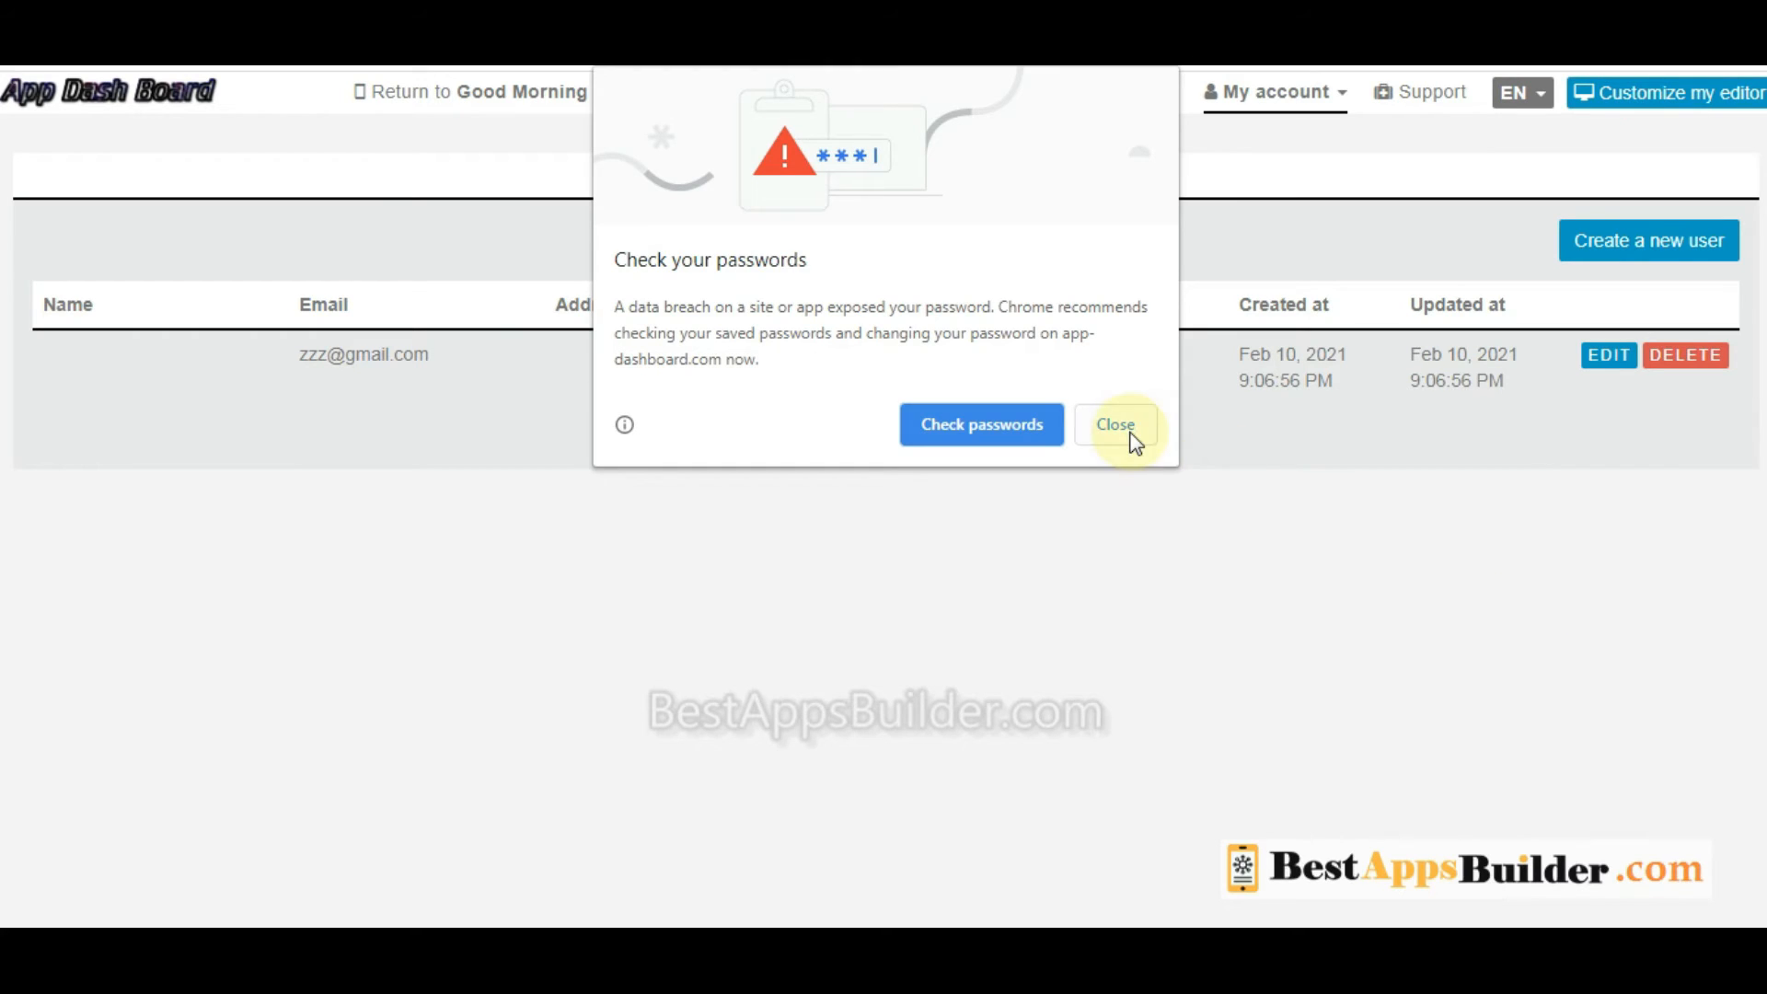
- In the user's Applications table, grant access to 'new test' with 'Can add pages' enabled
{"action": "left_click", "coordinate": [1115, 423]}
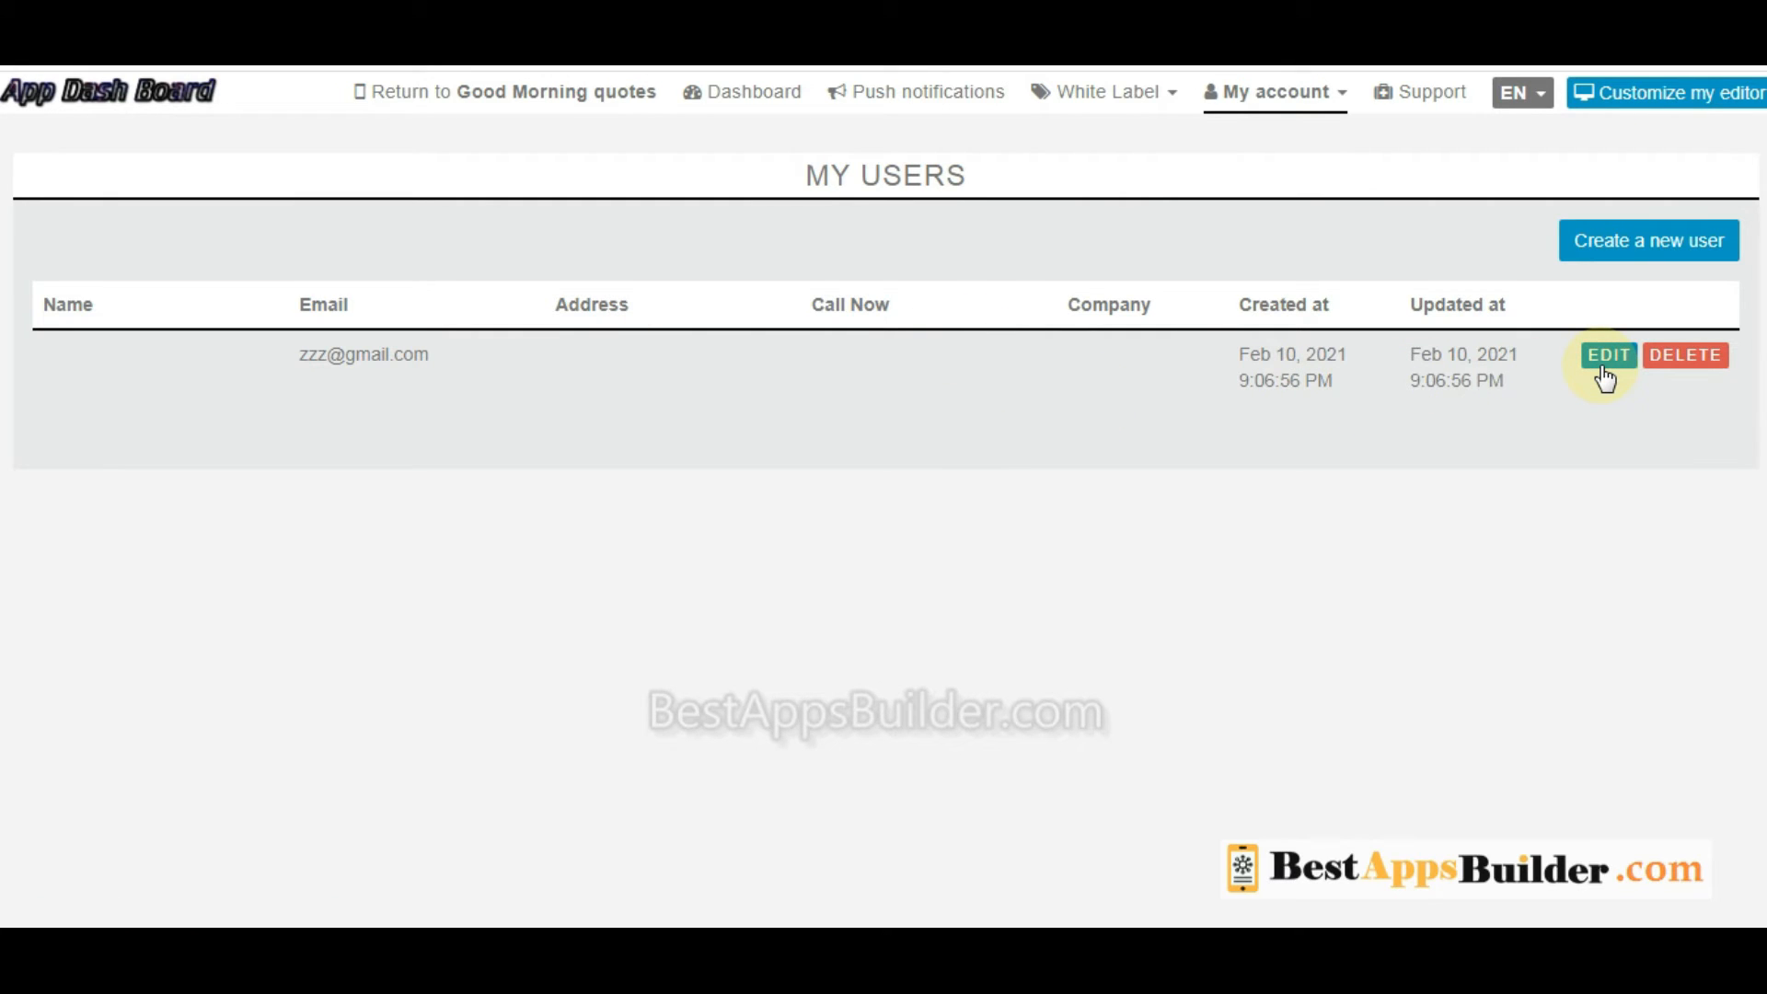
{"action": "left_click", "coordinate": [1608, 355]}
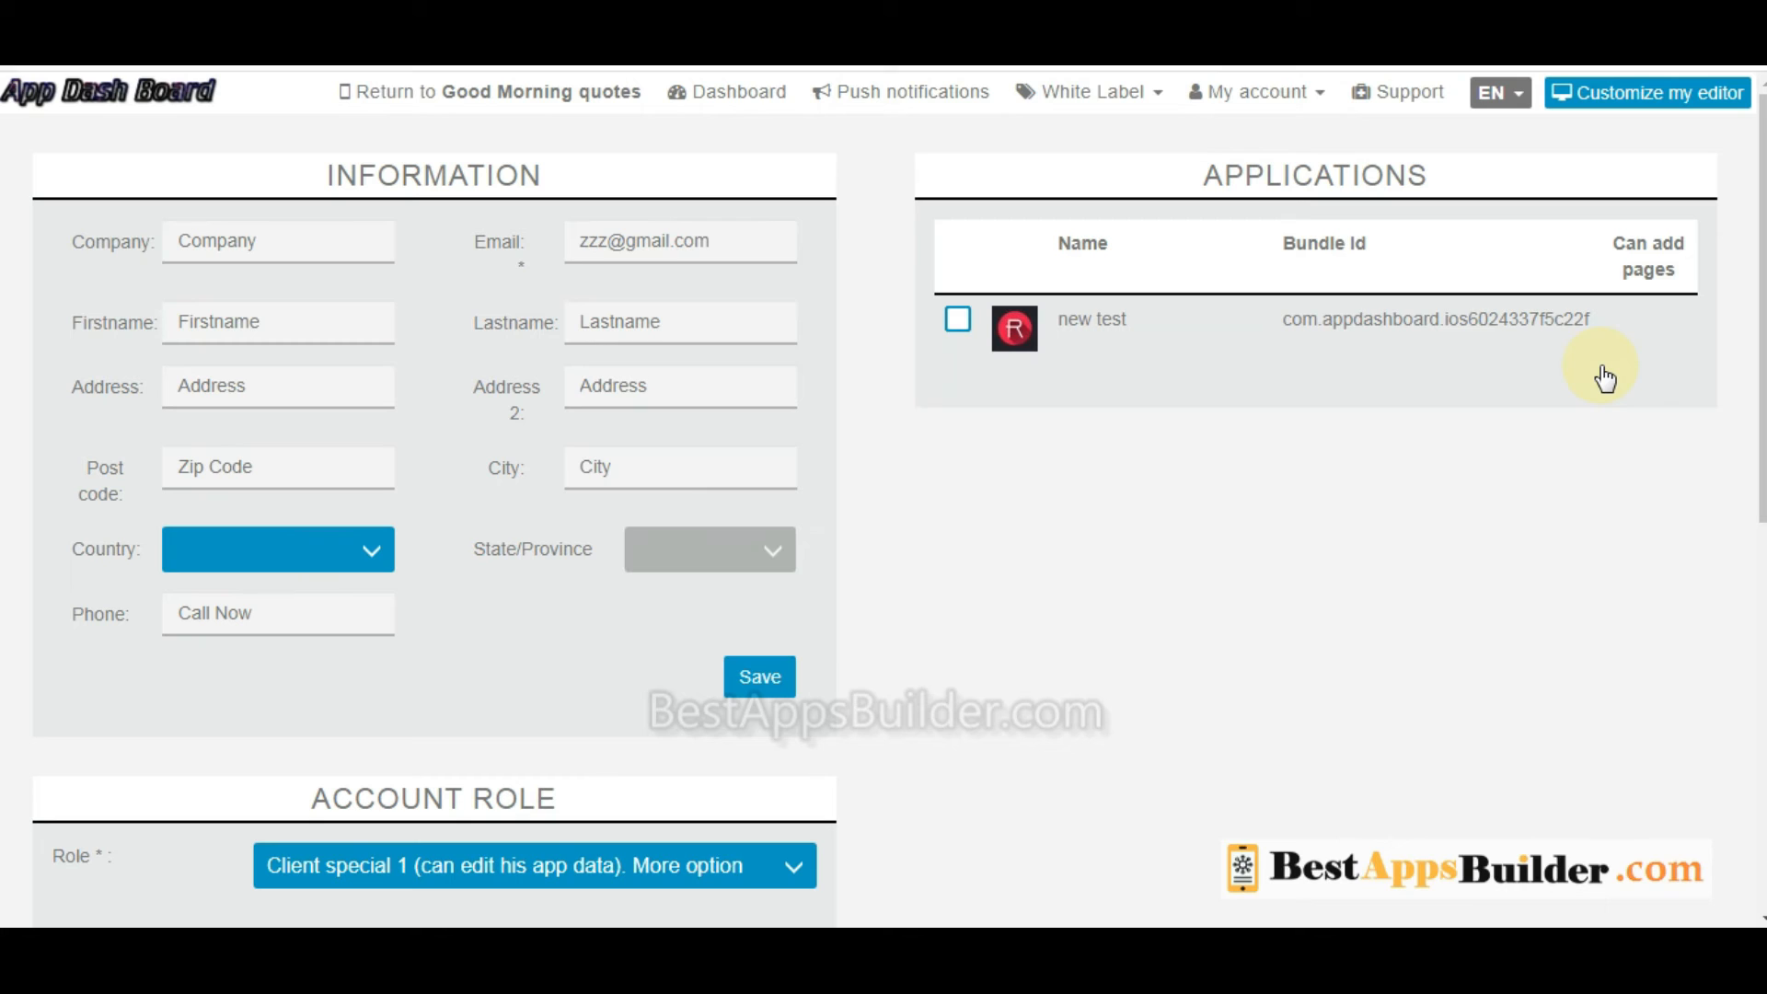
{"action": "mouse_move", "coordinate": [1160, 500]}
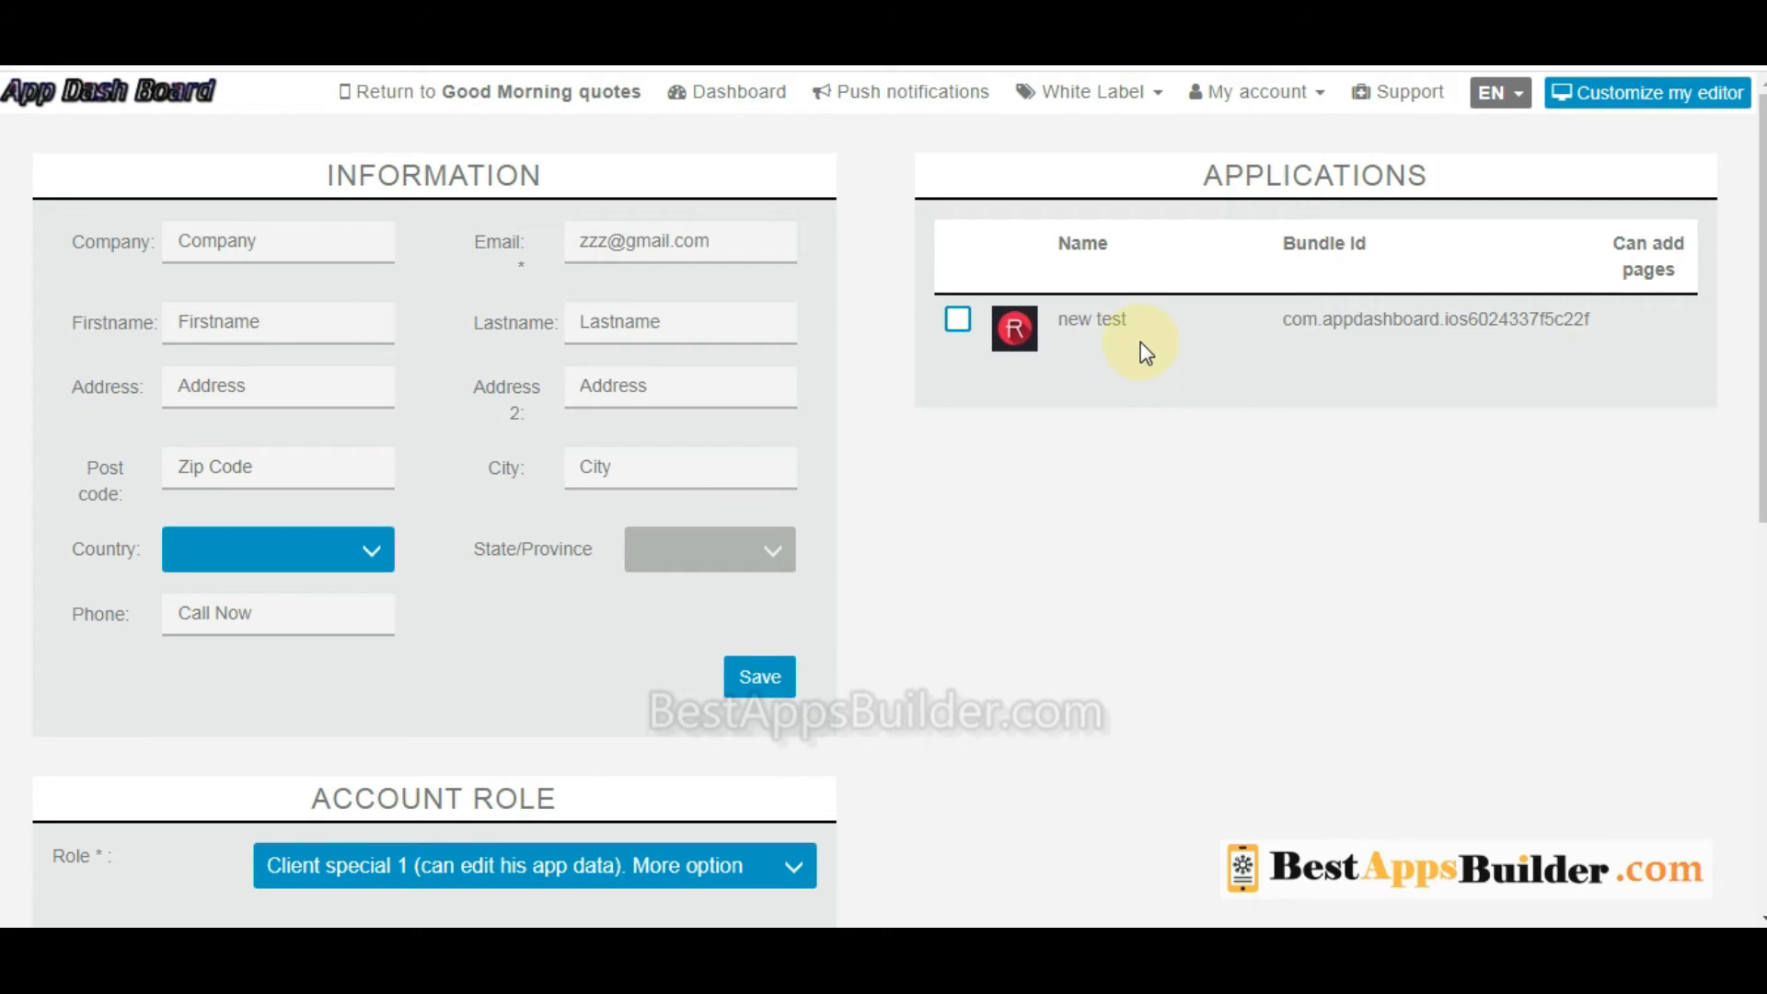
{"action": "mouse_move", "coordinate": [1423, 461]}
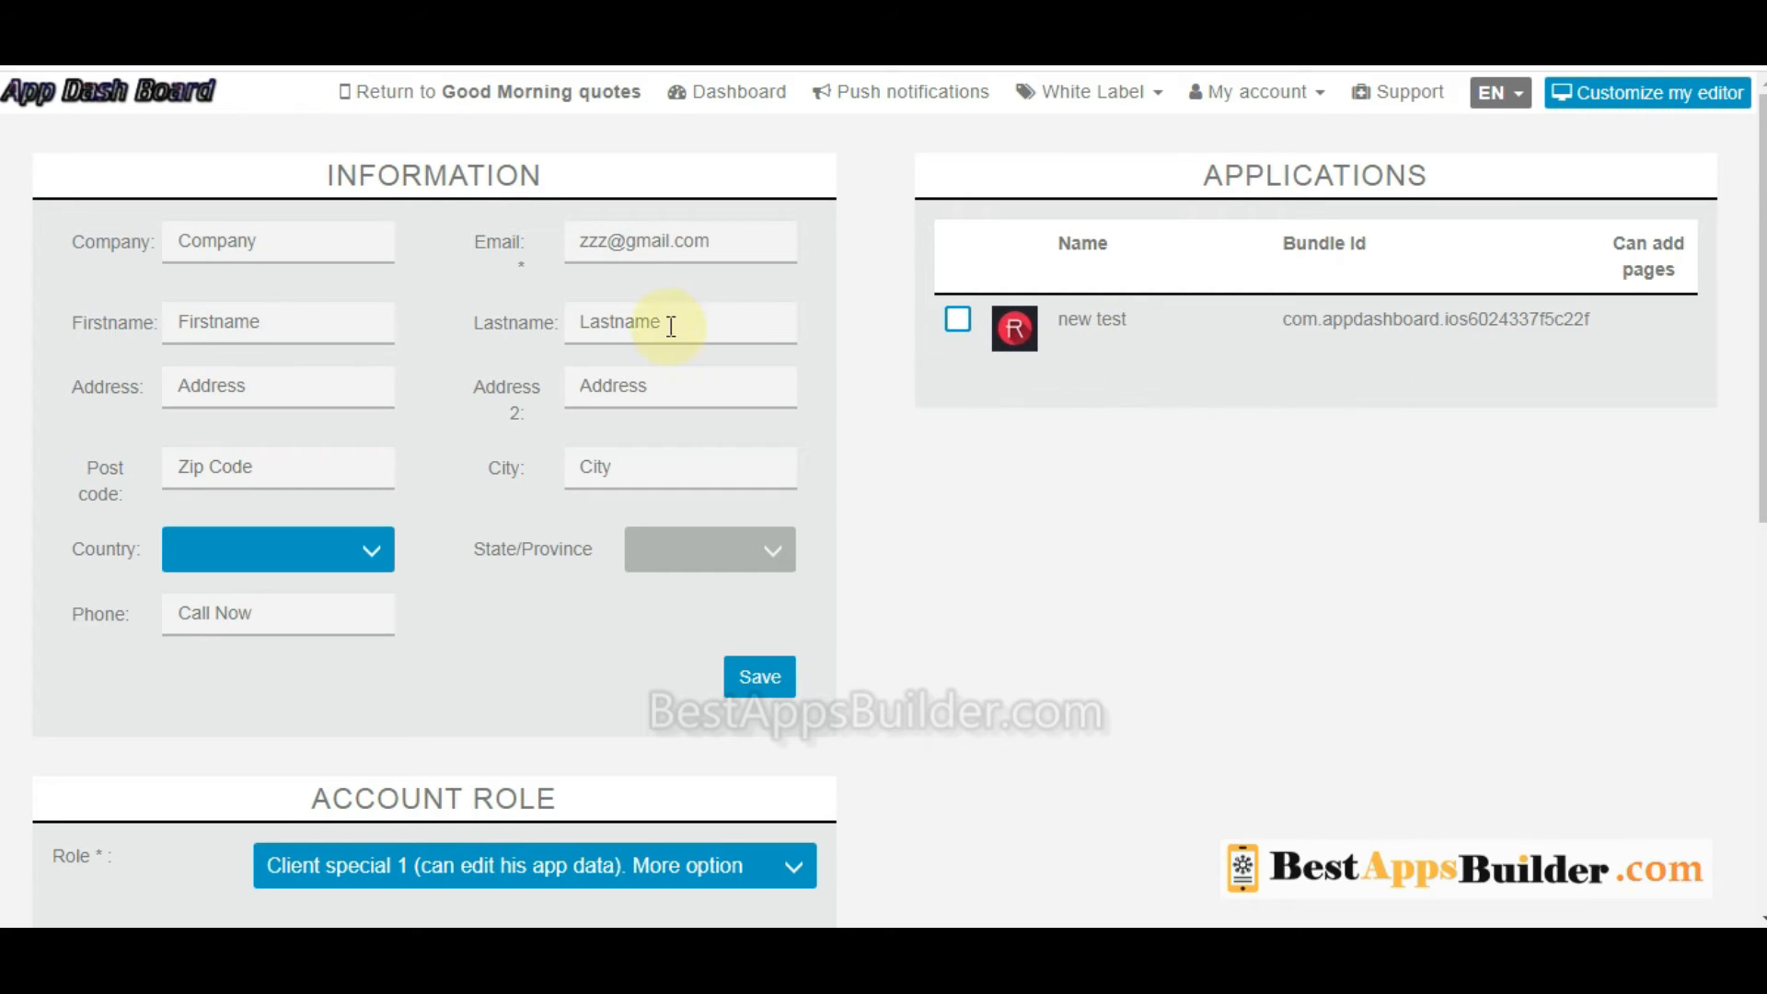
{"action": "left_click", "coordinate": [957, 318]}
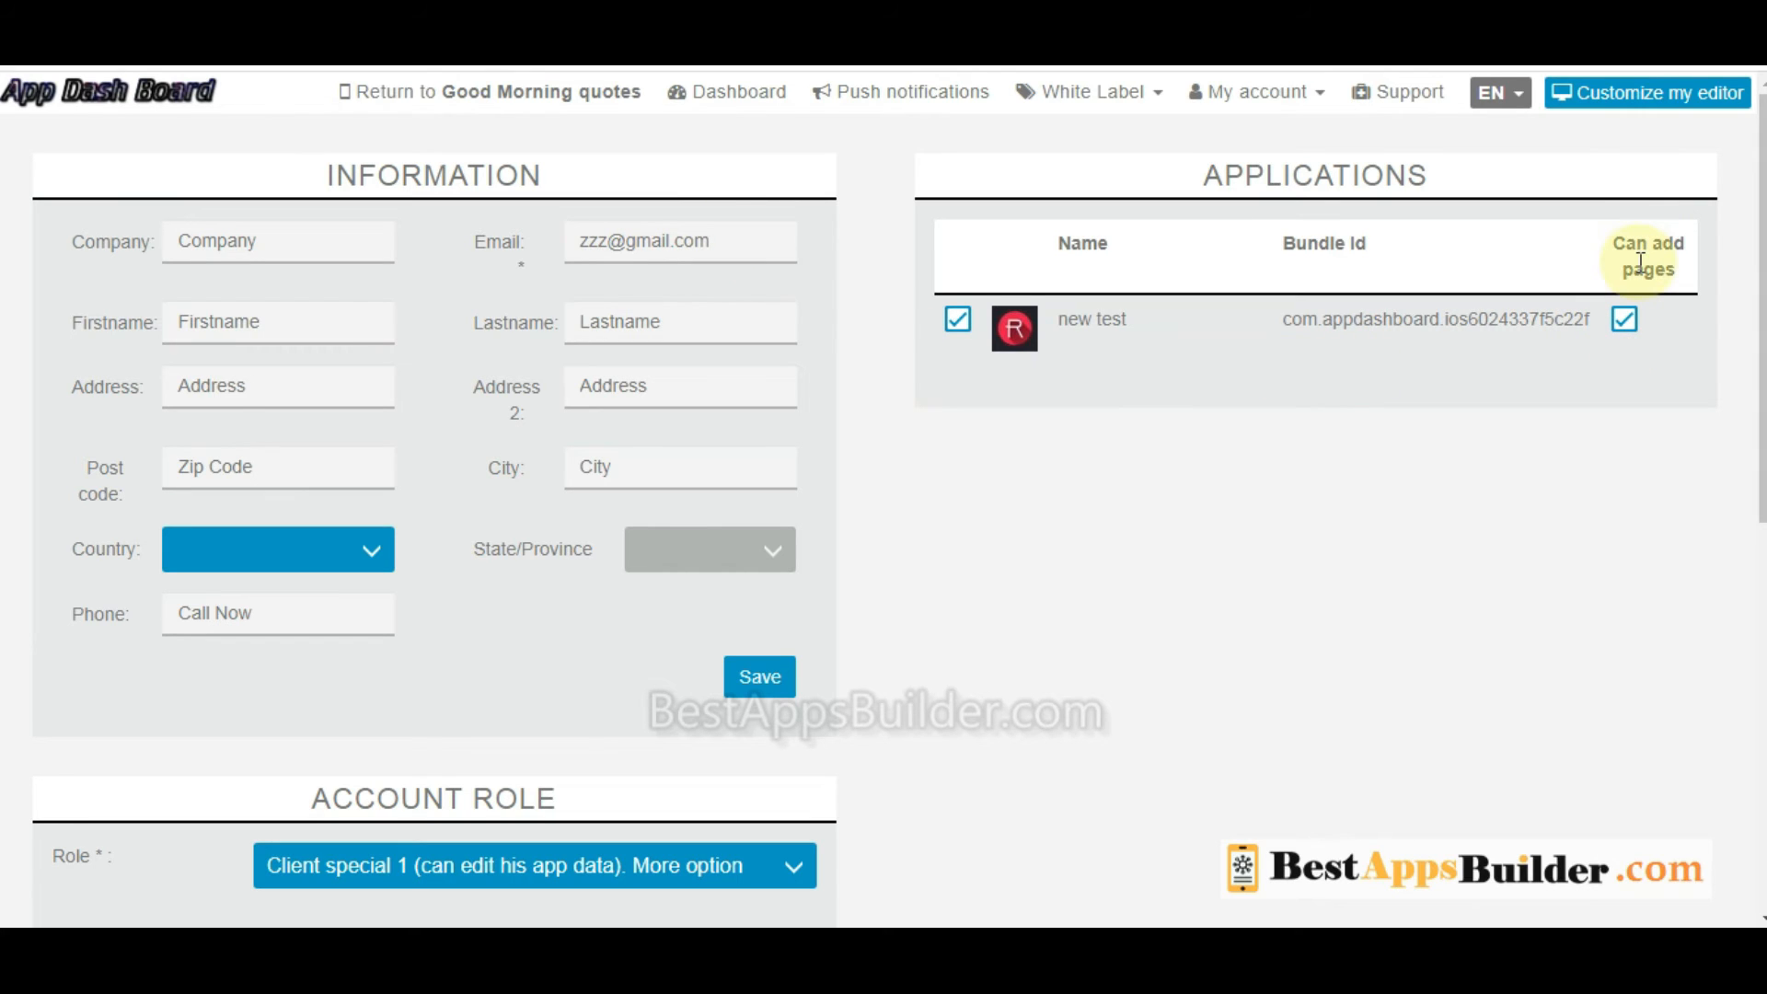
{"action": "mouse_move", "coordinate": [1633, 261]}
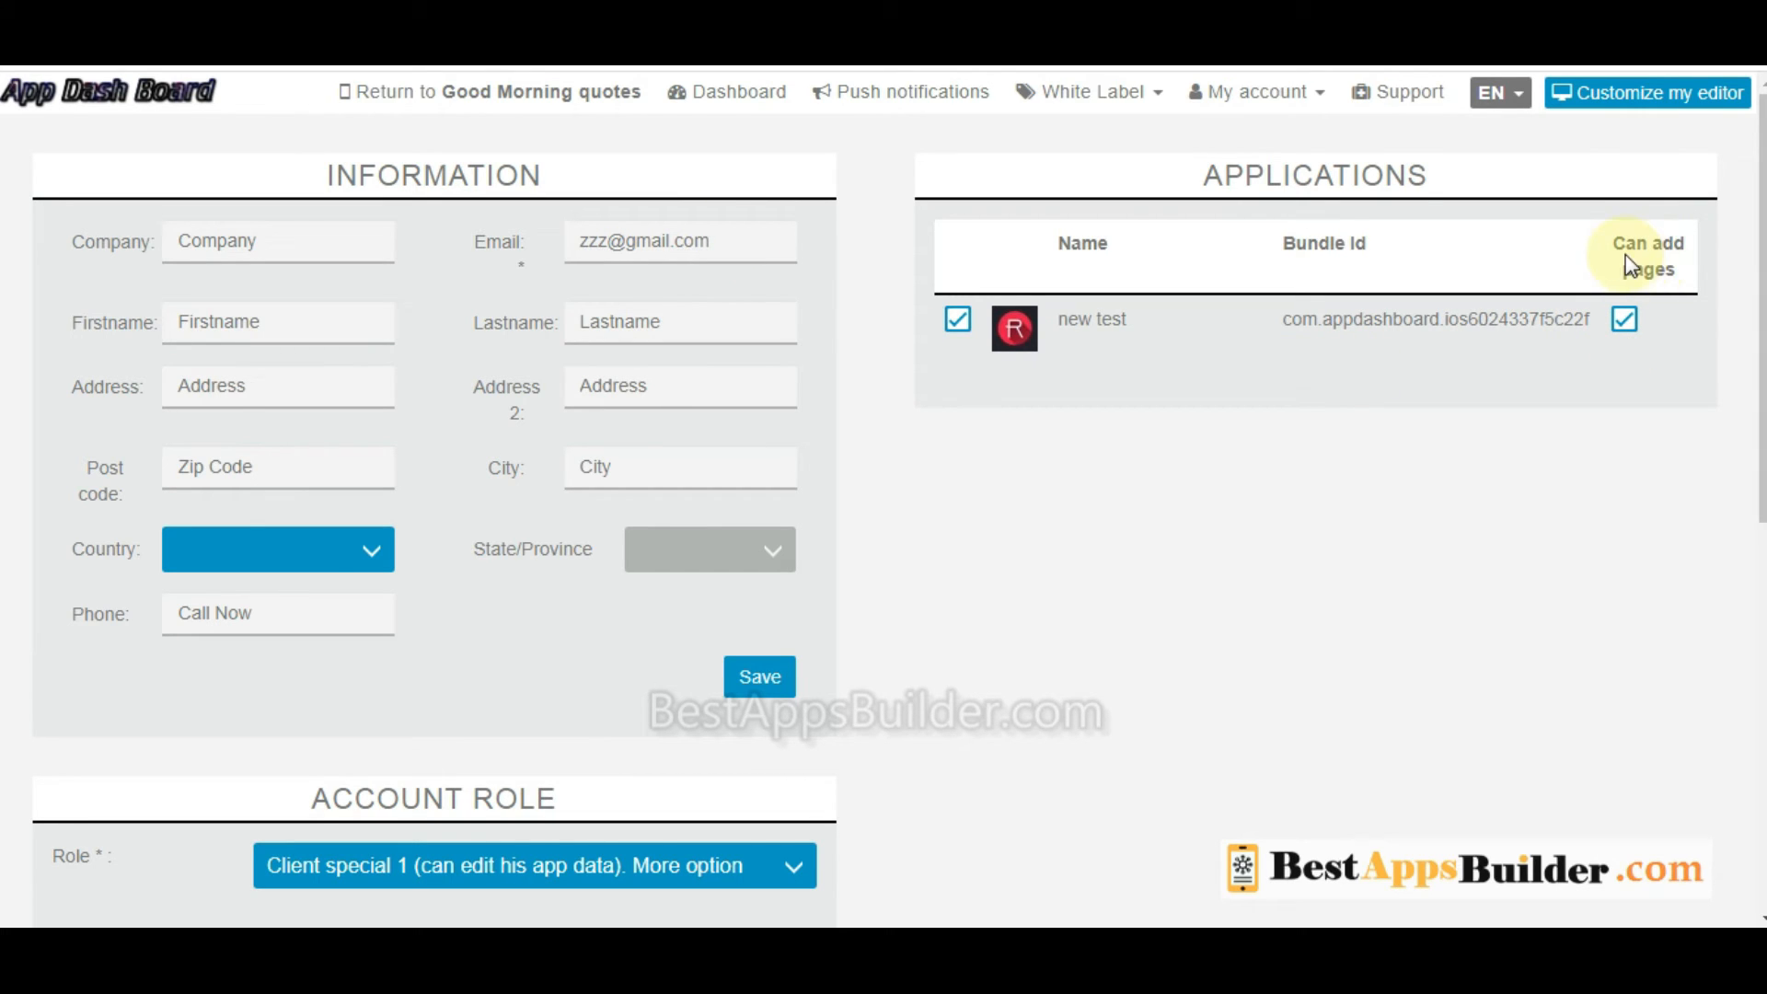
{"action": "left_click", "coordinate": [1623, 318]}
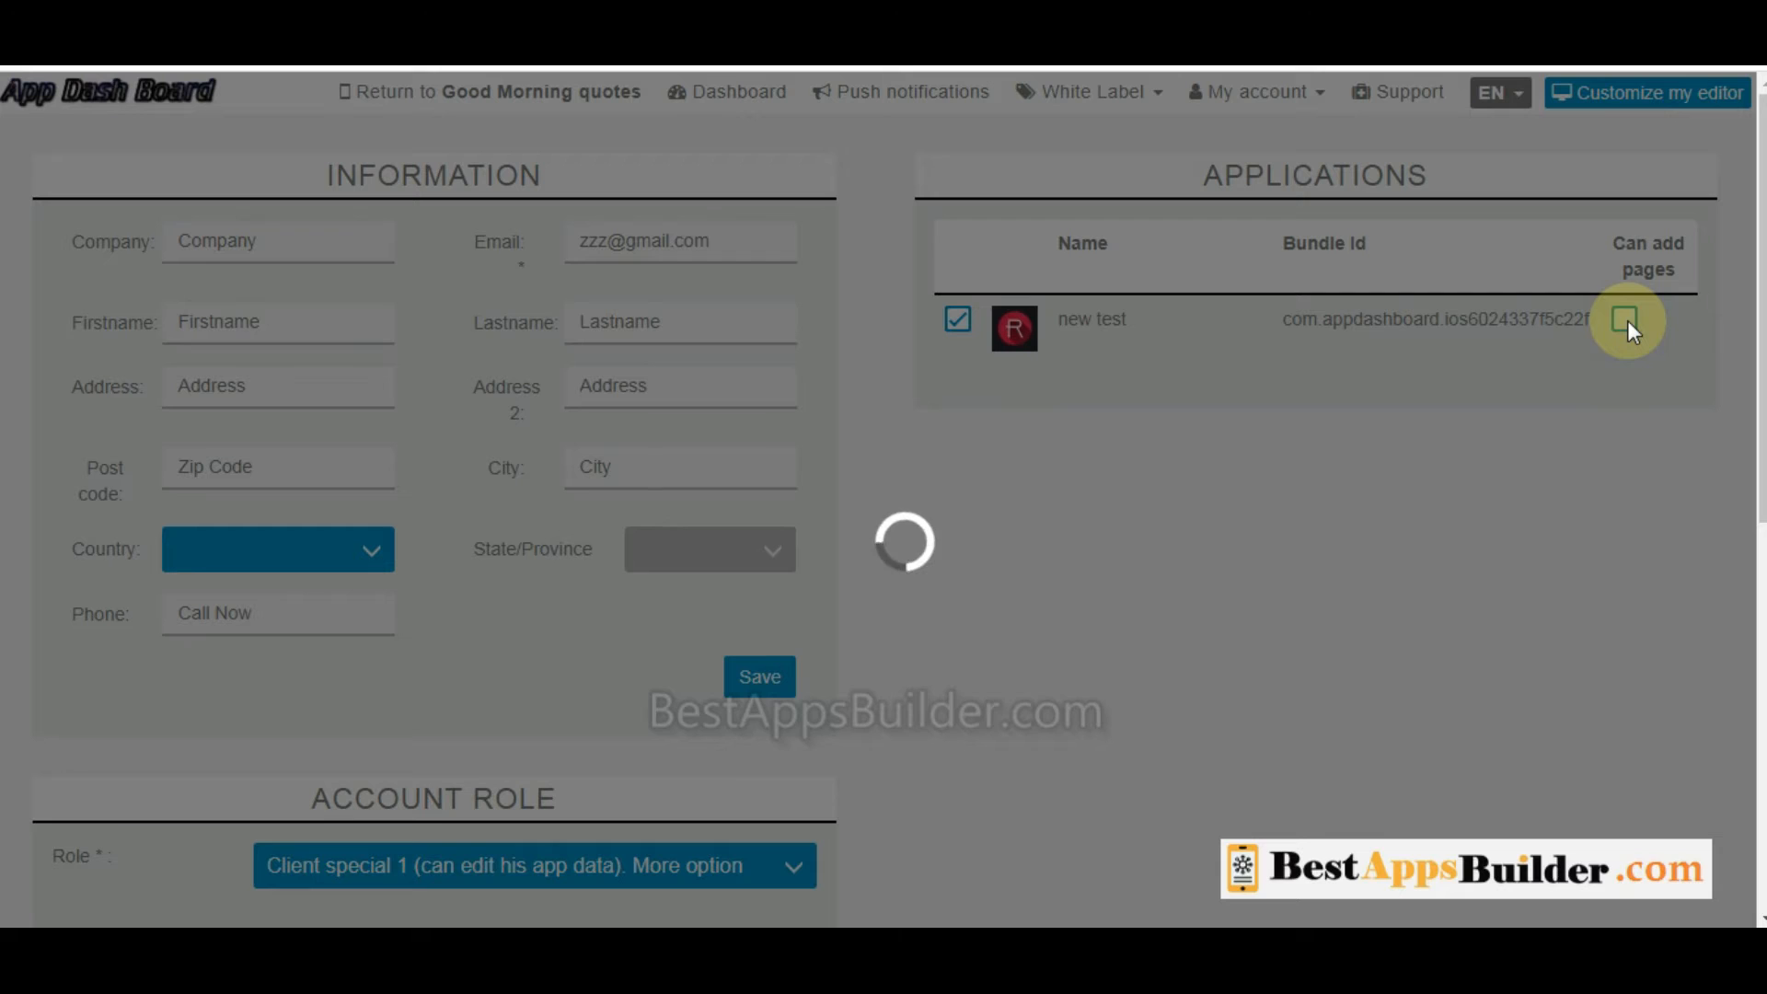
{"action": "left_click", "coordinate": [1625, 318]}
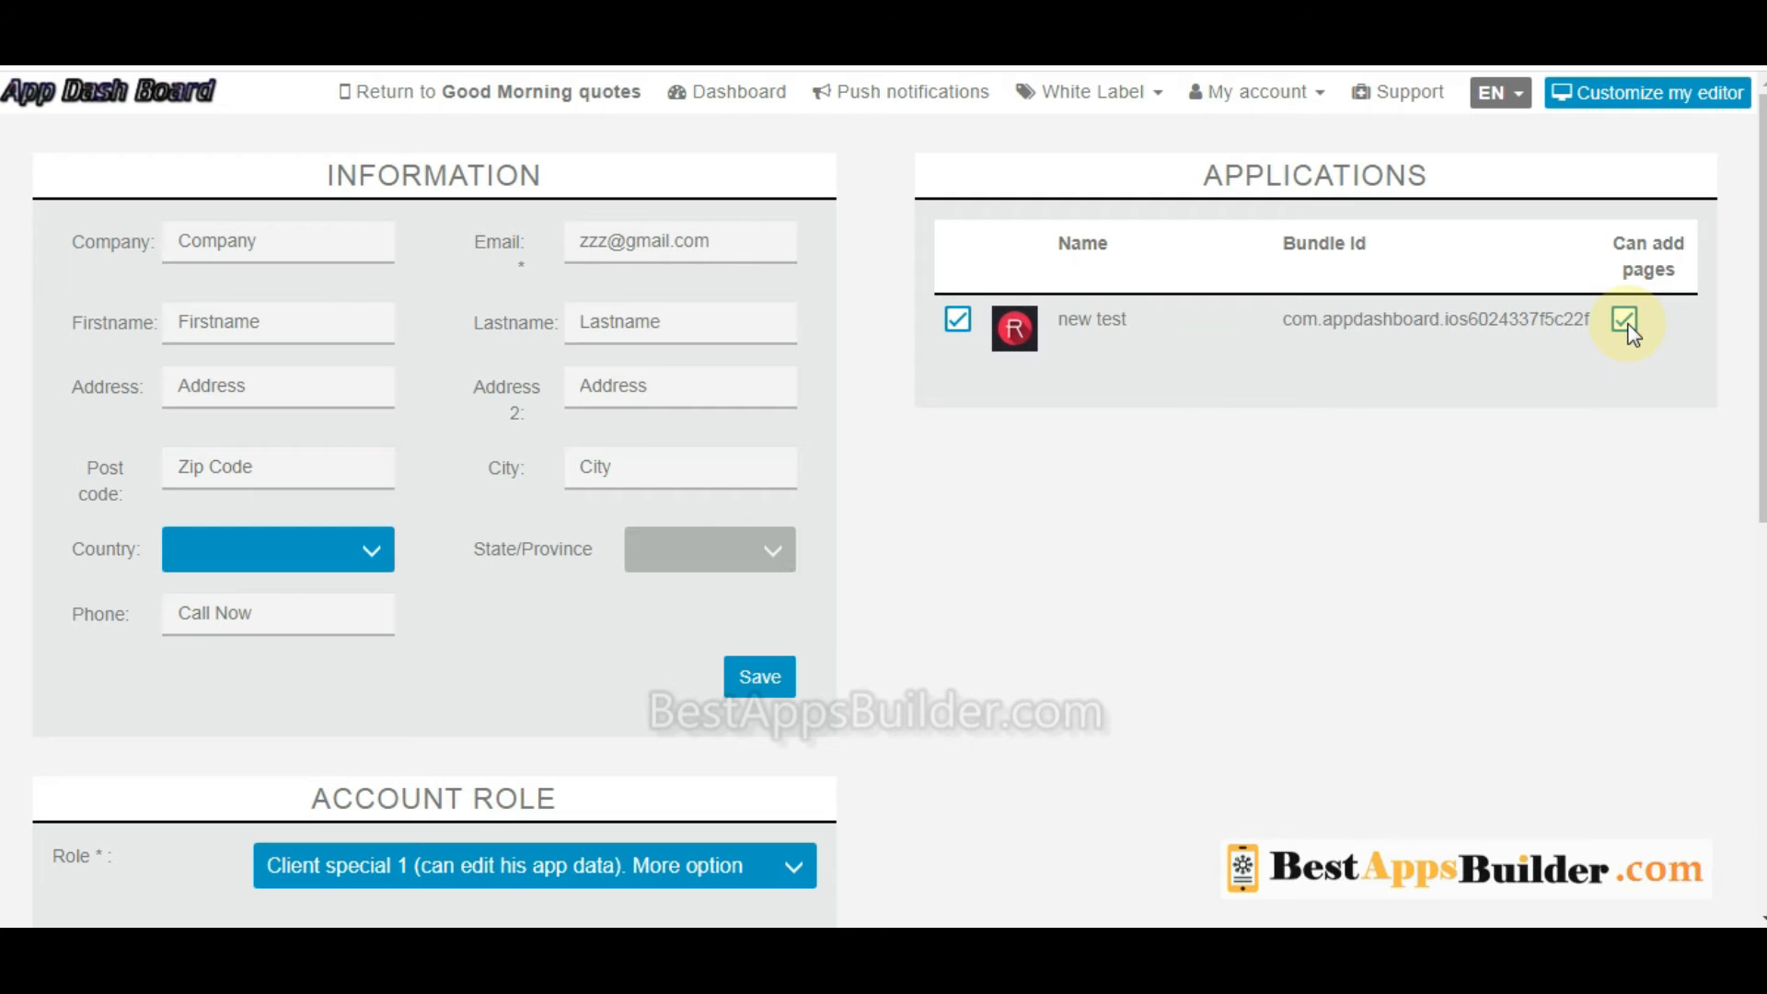
{"action": "mouse_move", "coordinate": [1148, 338]}
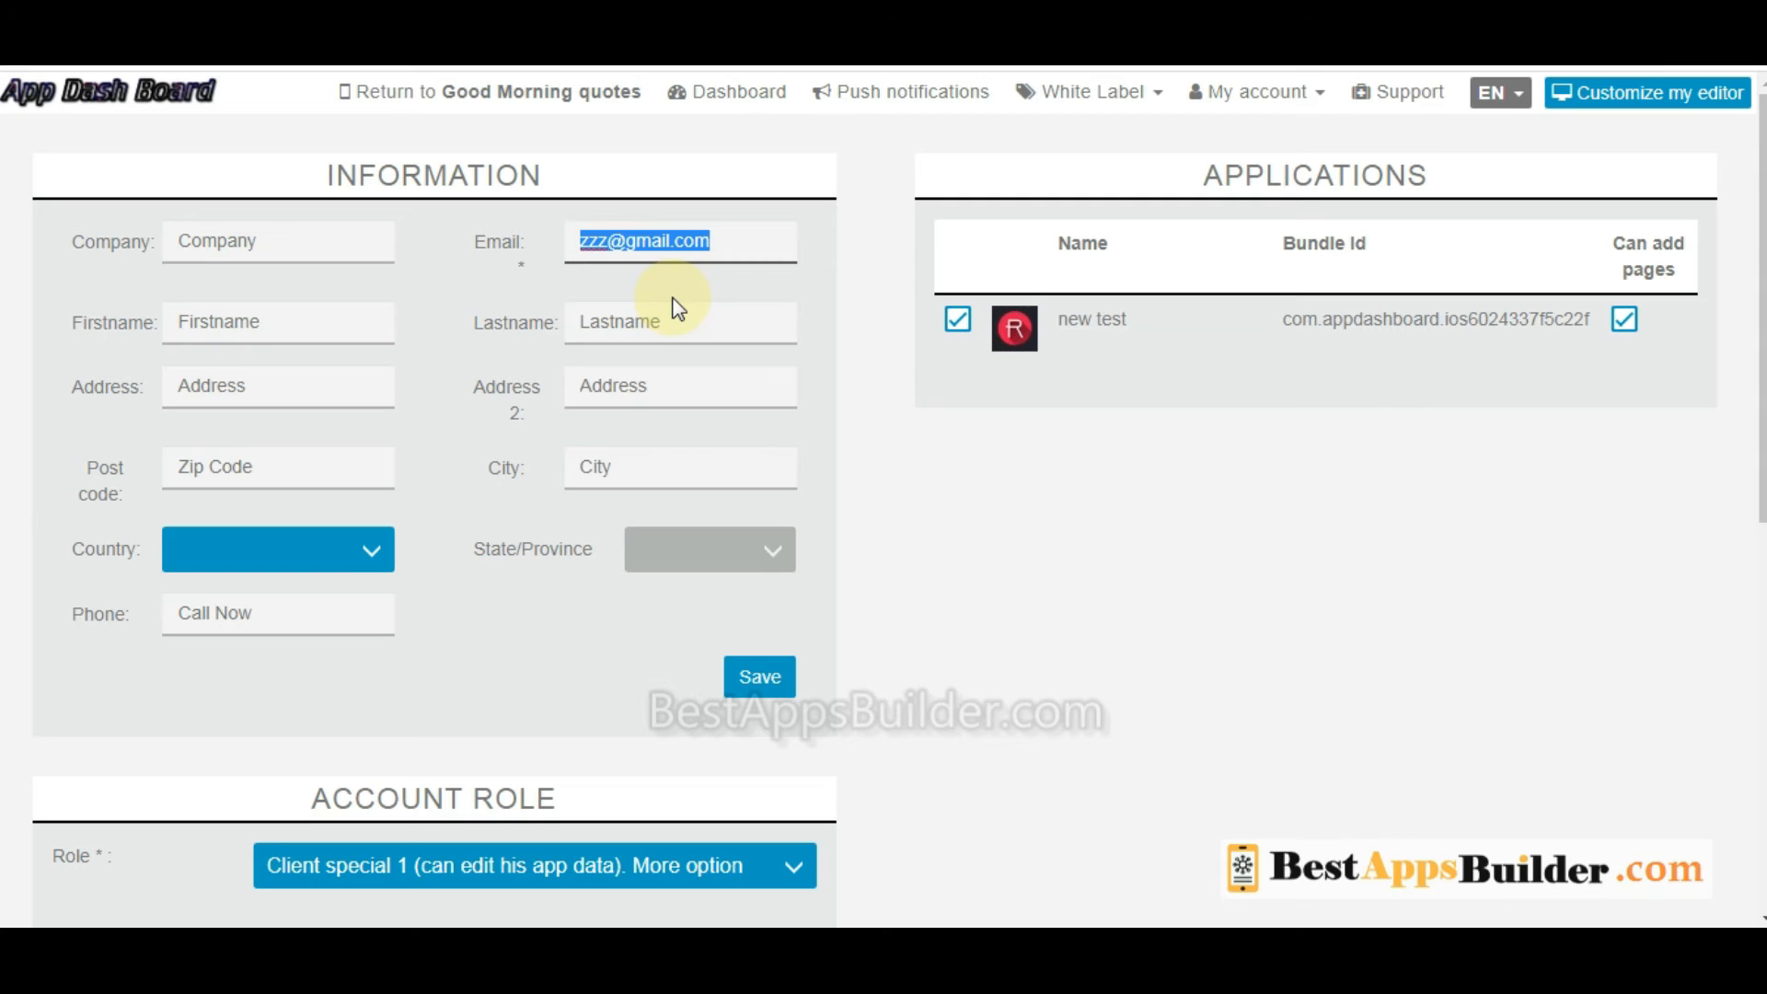
{"action": "left_click", "coordinate": [1254, 92]}
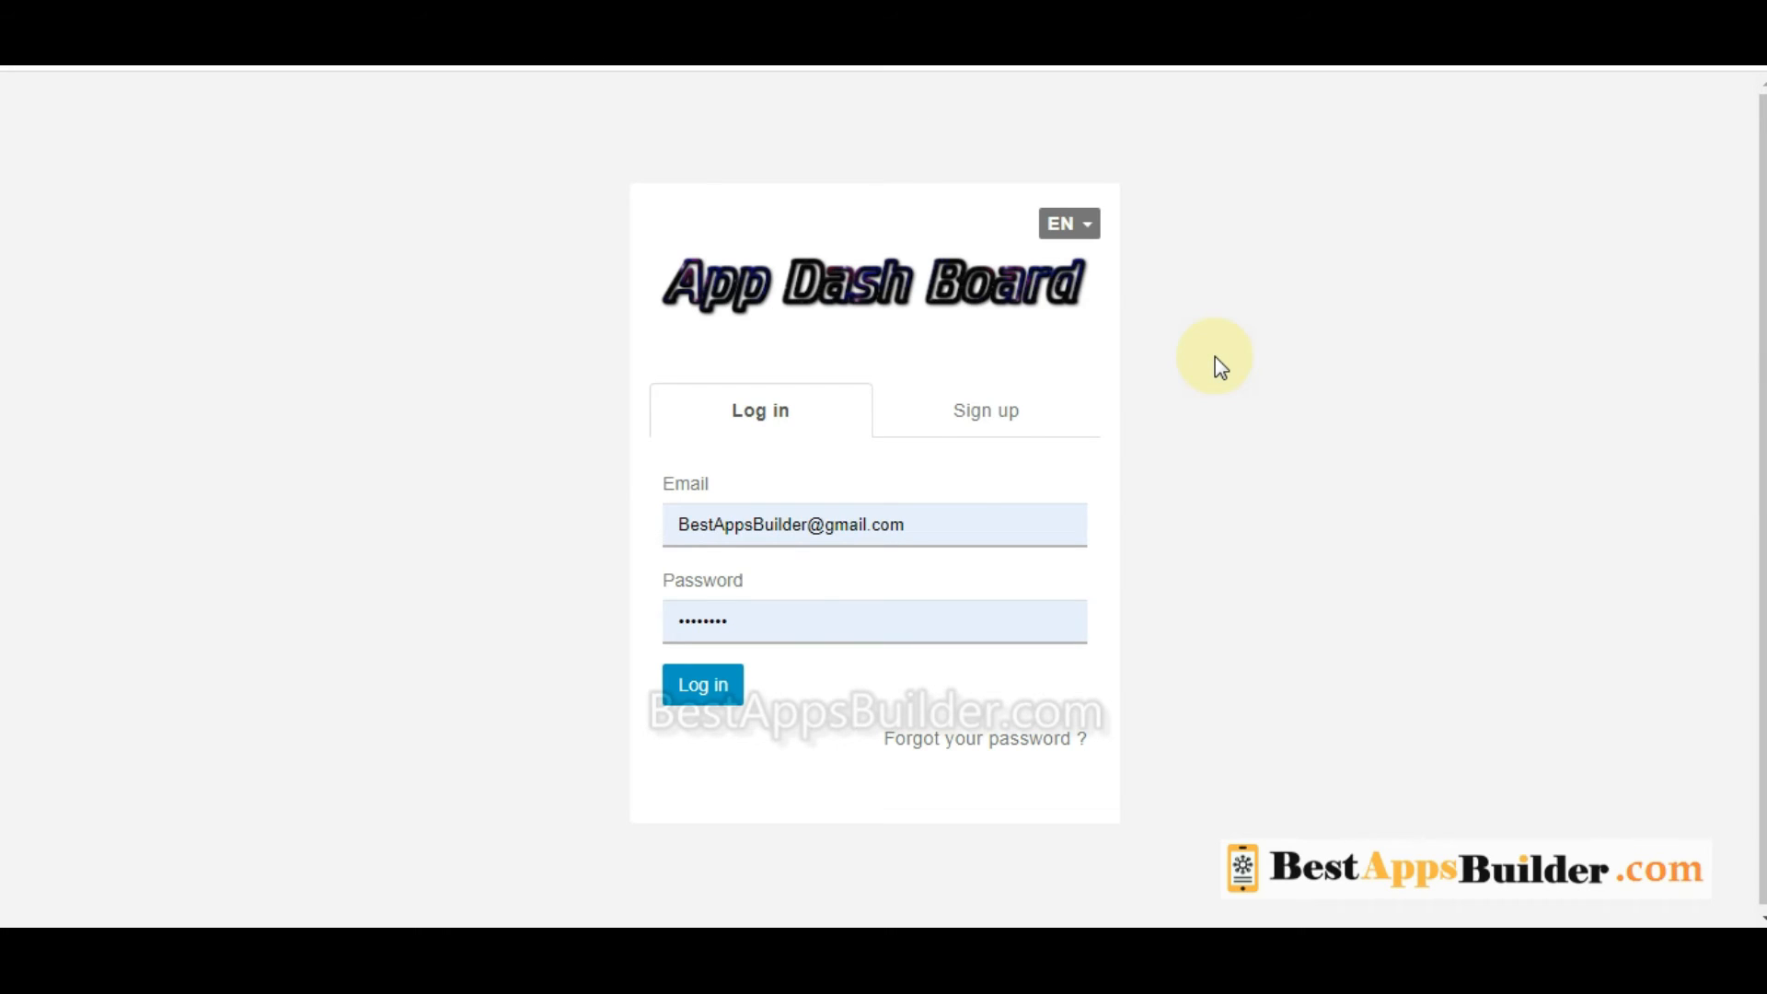
- Log in with the client's email and password to reach the client's dashboard
{"action": "left_click", "coordinate": [872, 524]}
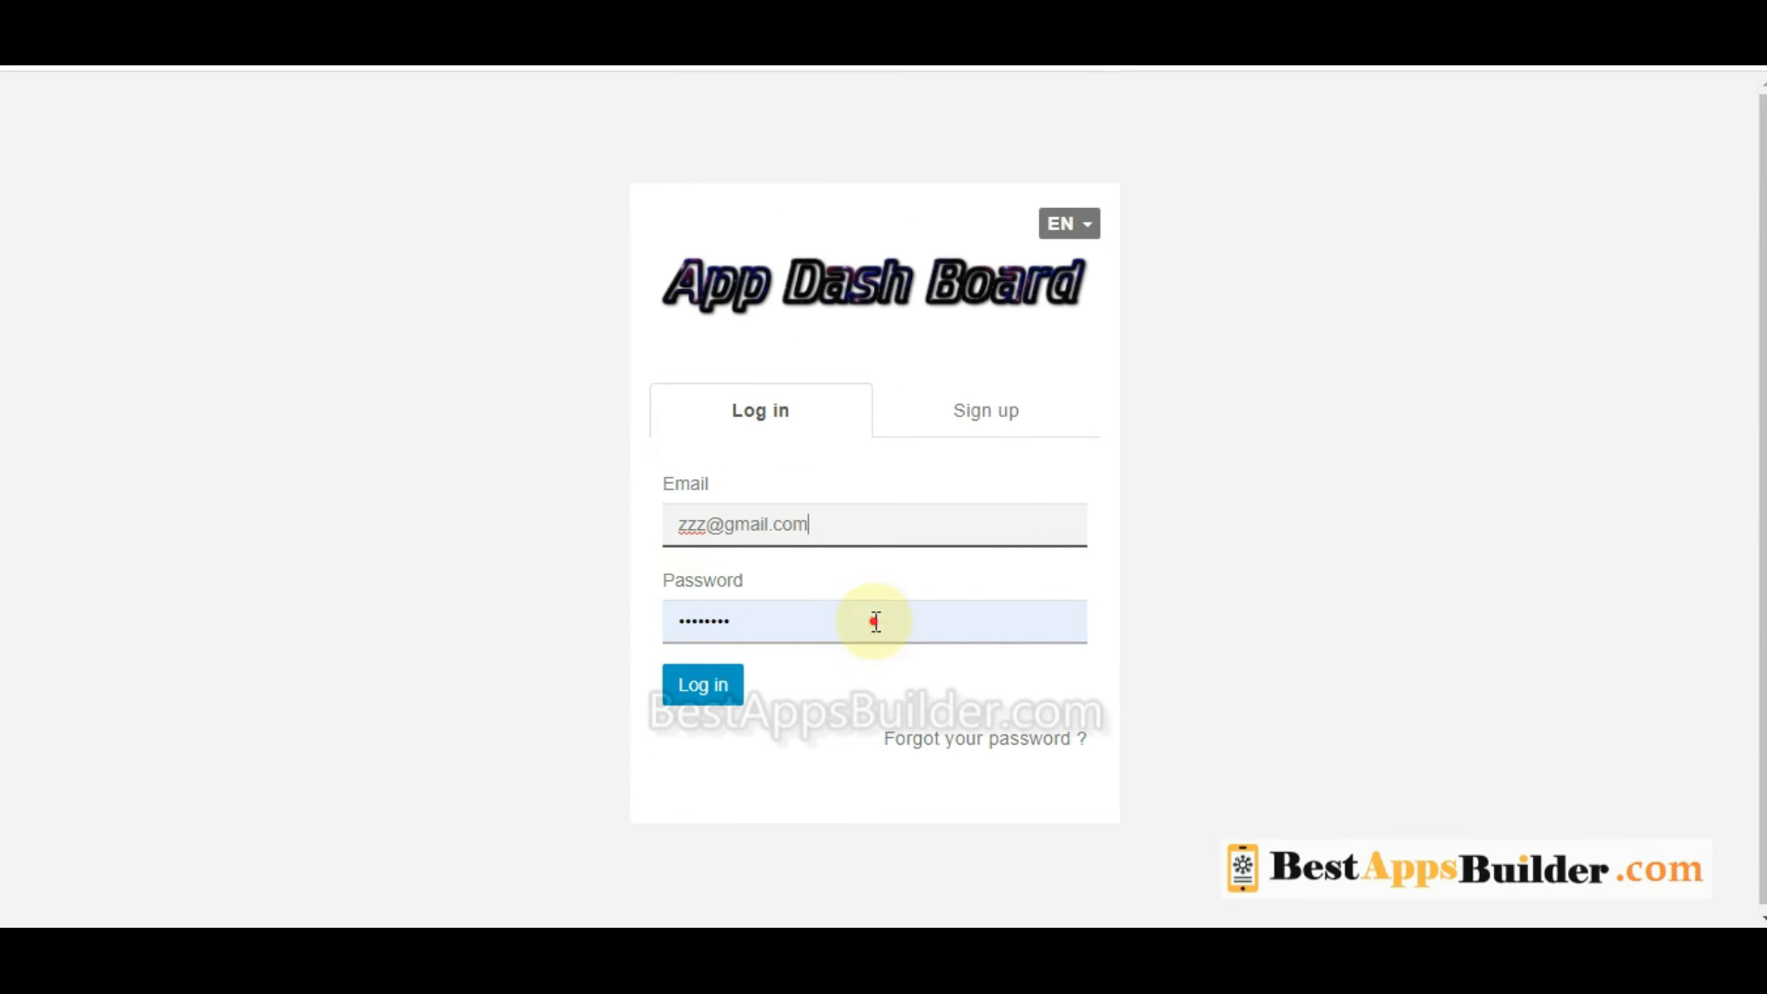
{"action": "left_click", "coordinate": [873, 621]}
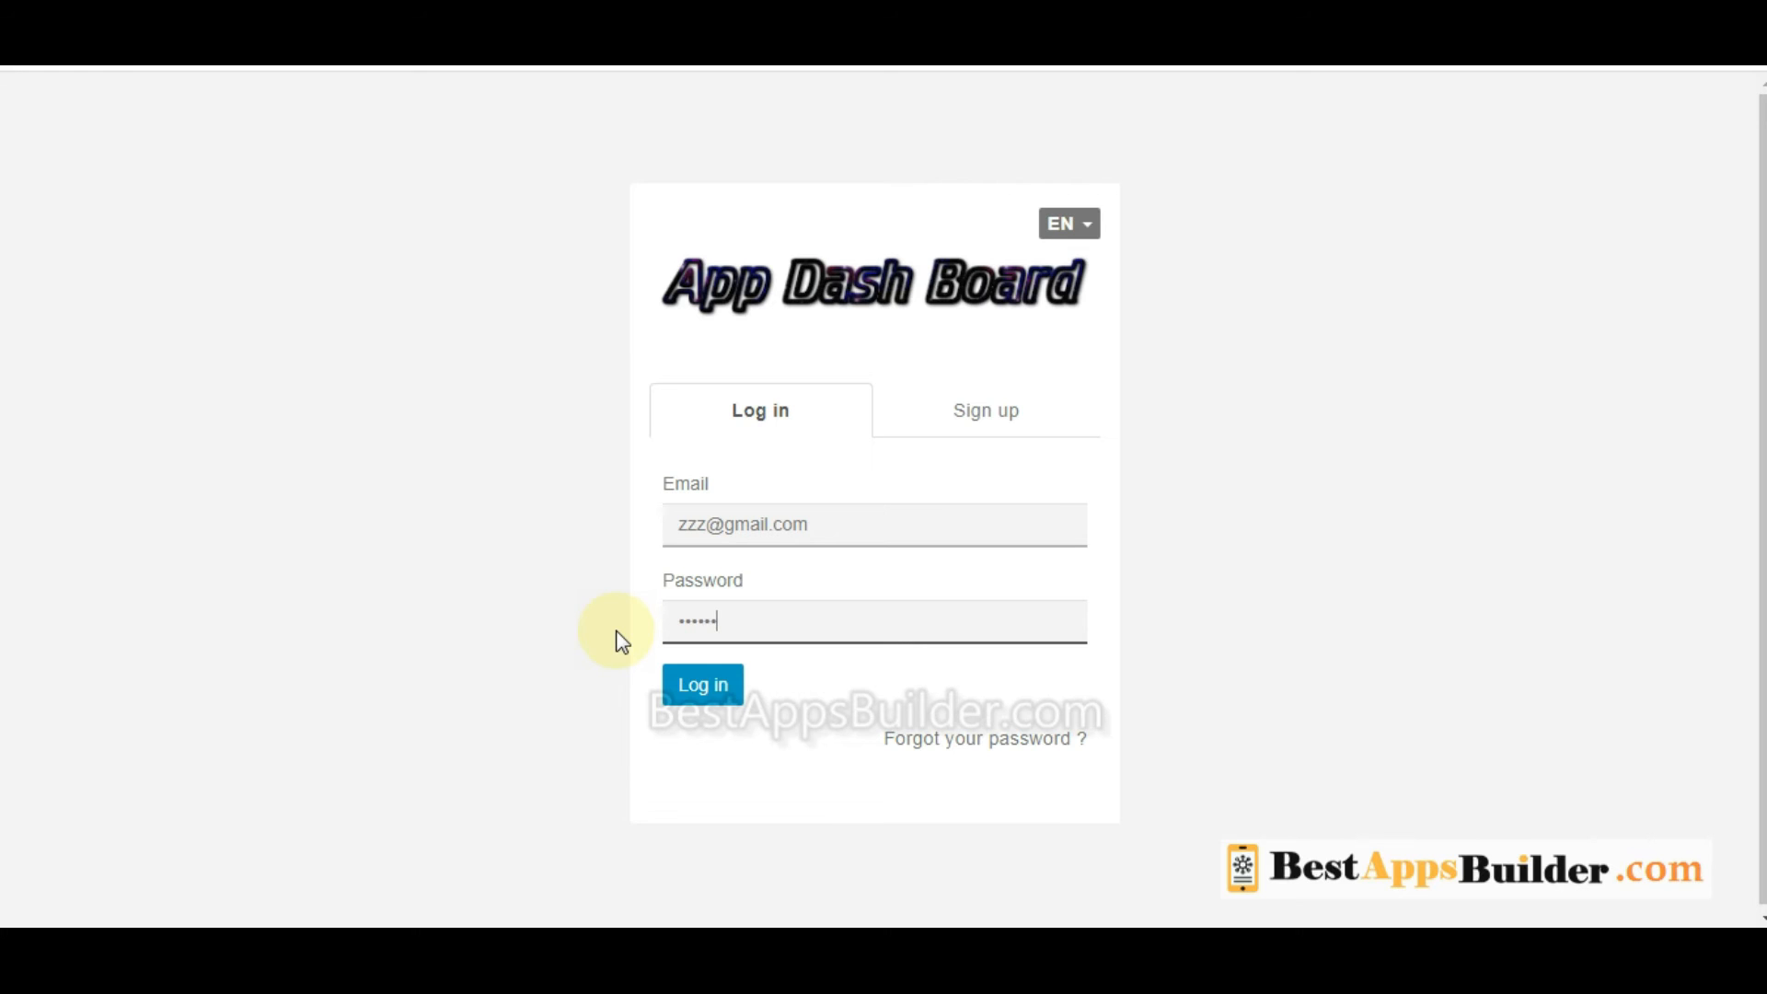
{"action": "left_click", "coordinate": [702, 685]}
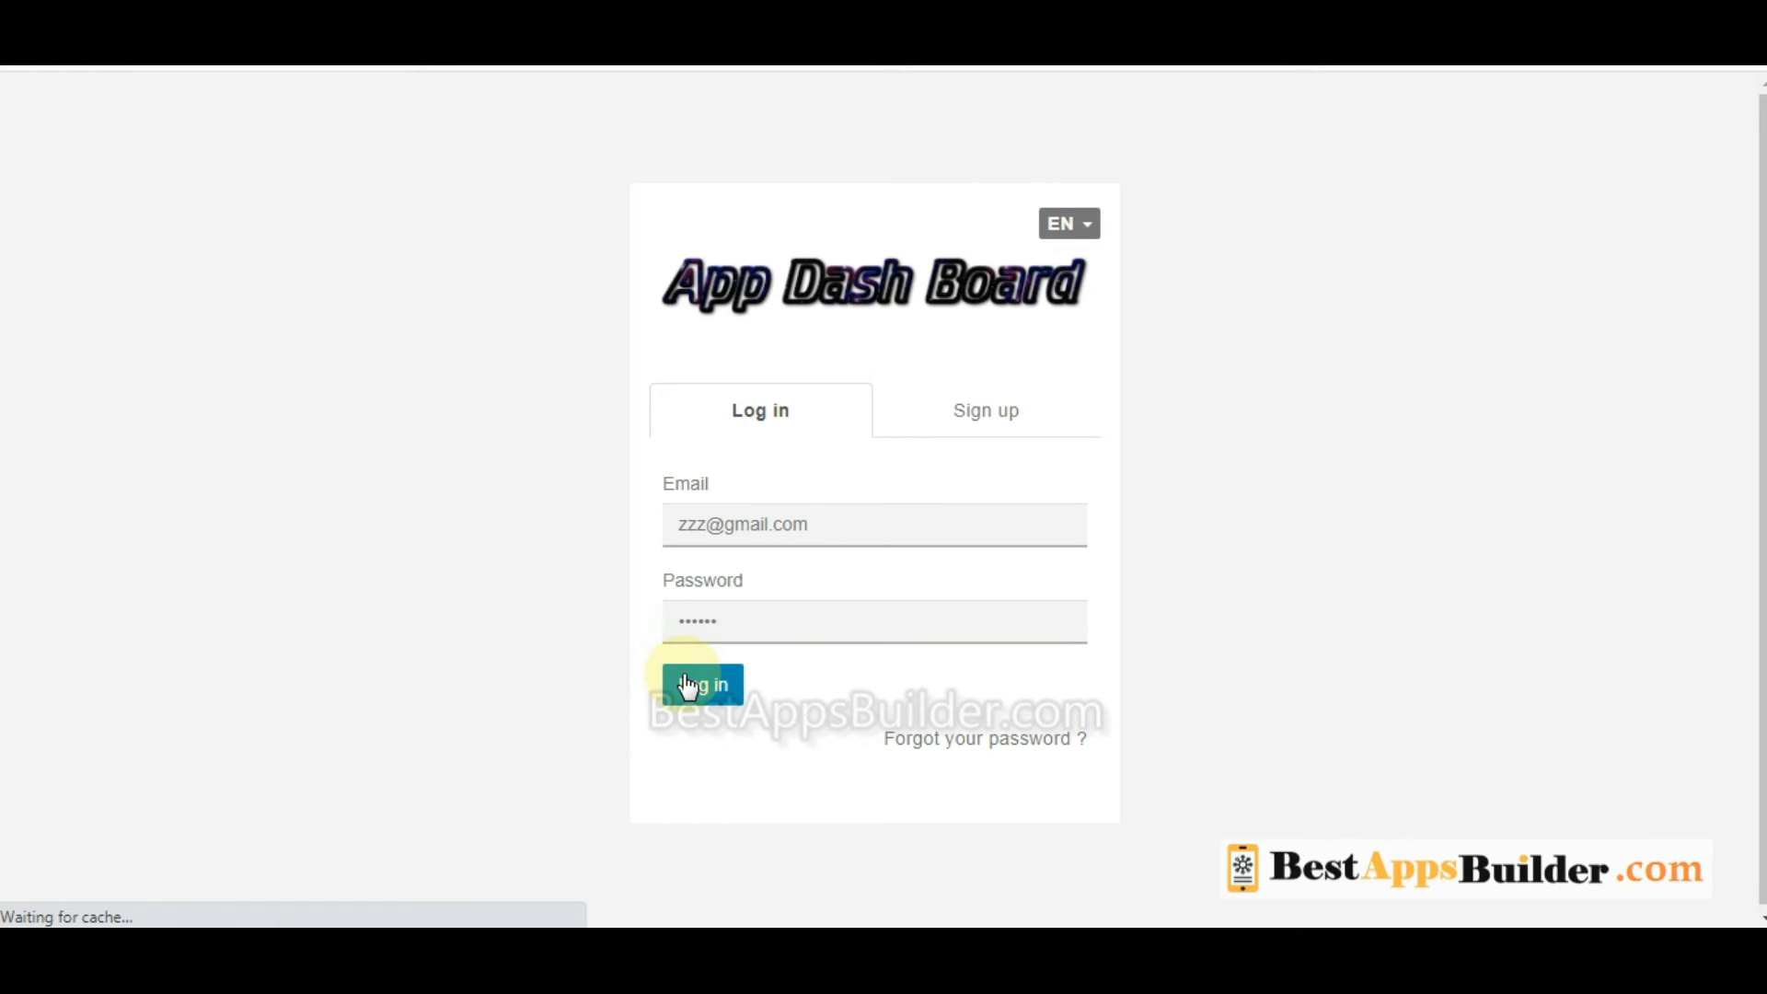
{"action": "left_click", "coordinate": [701, 685]}
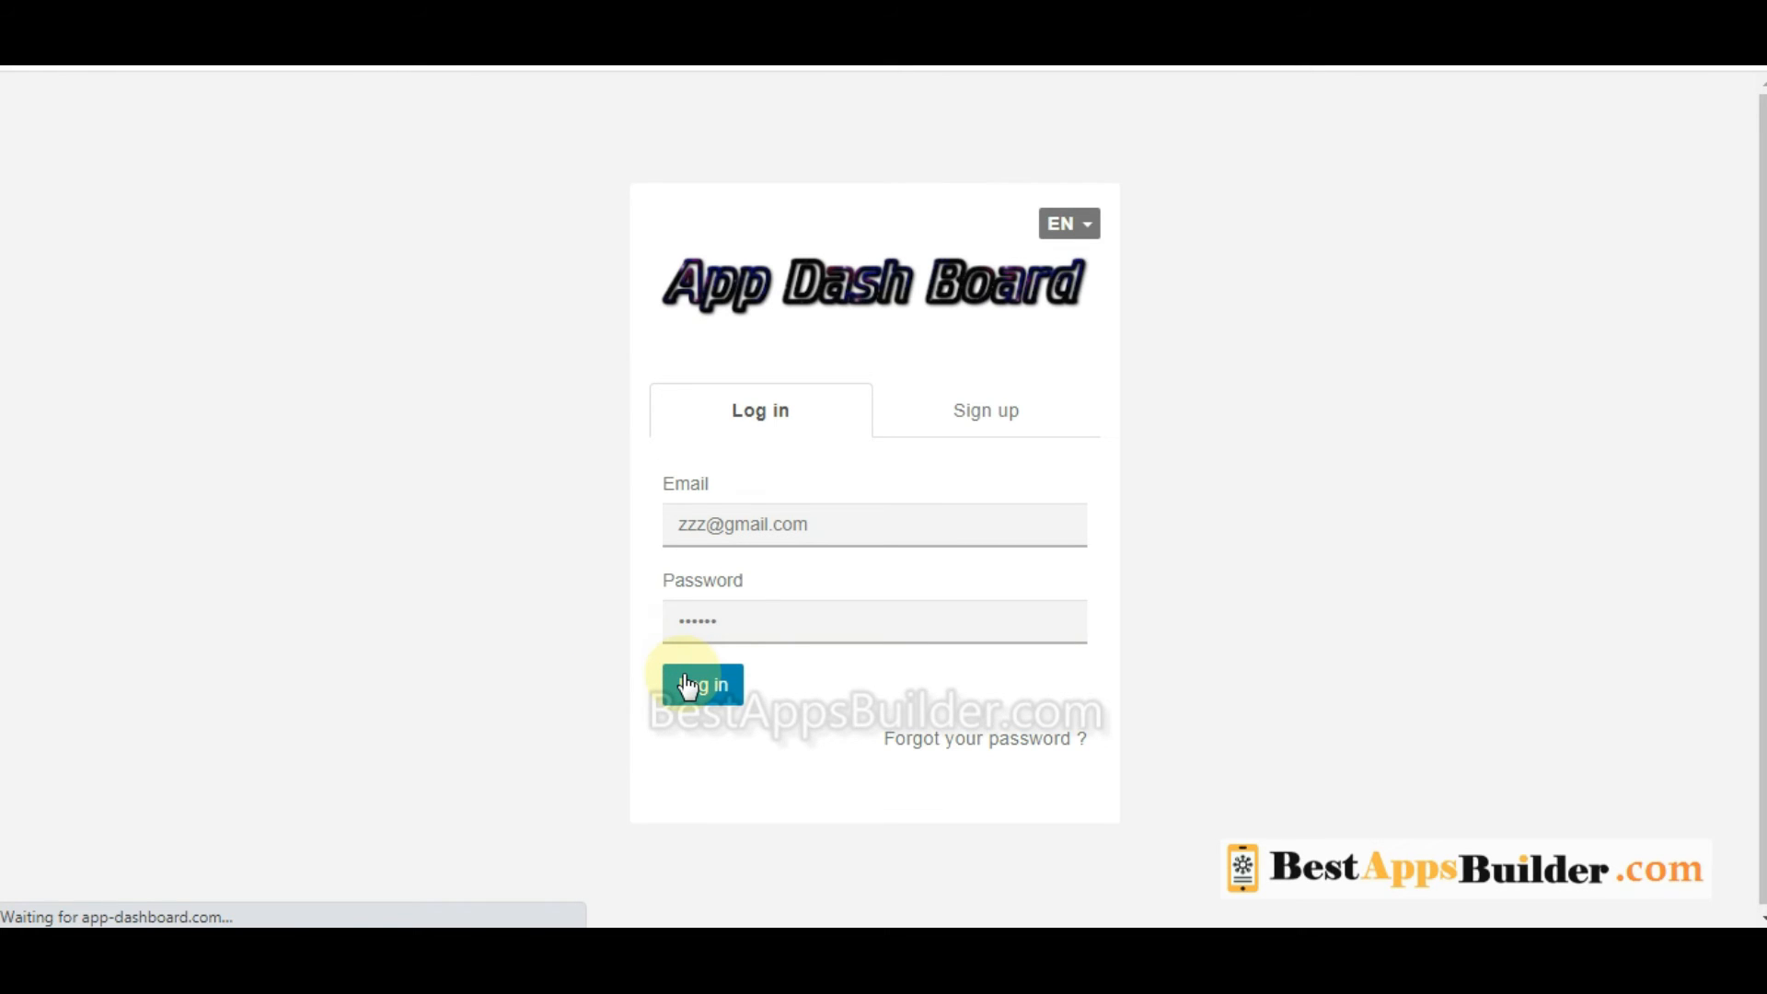
{"action": "left_click", "coordinate": [701, 684]}
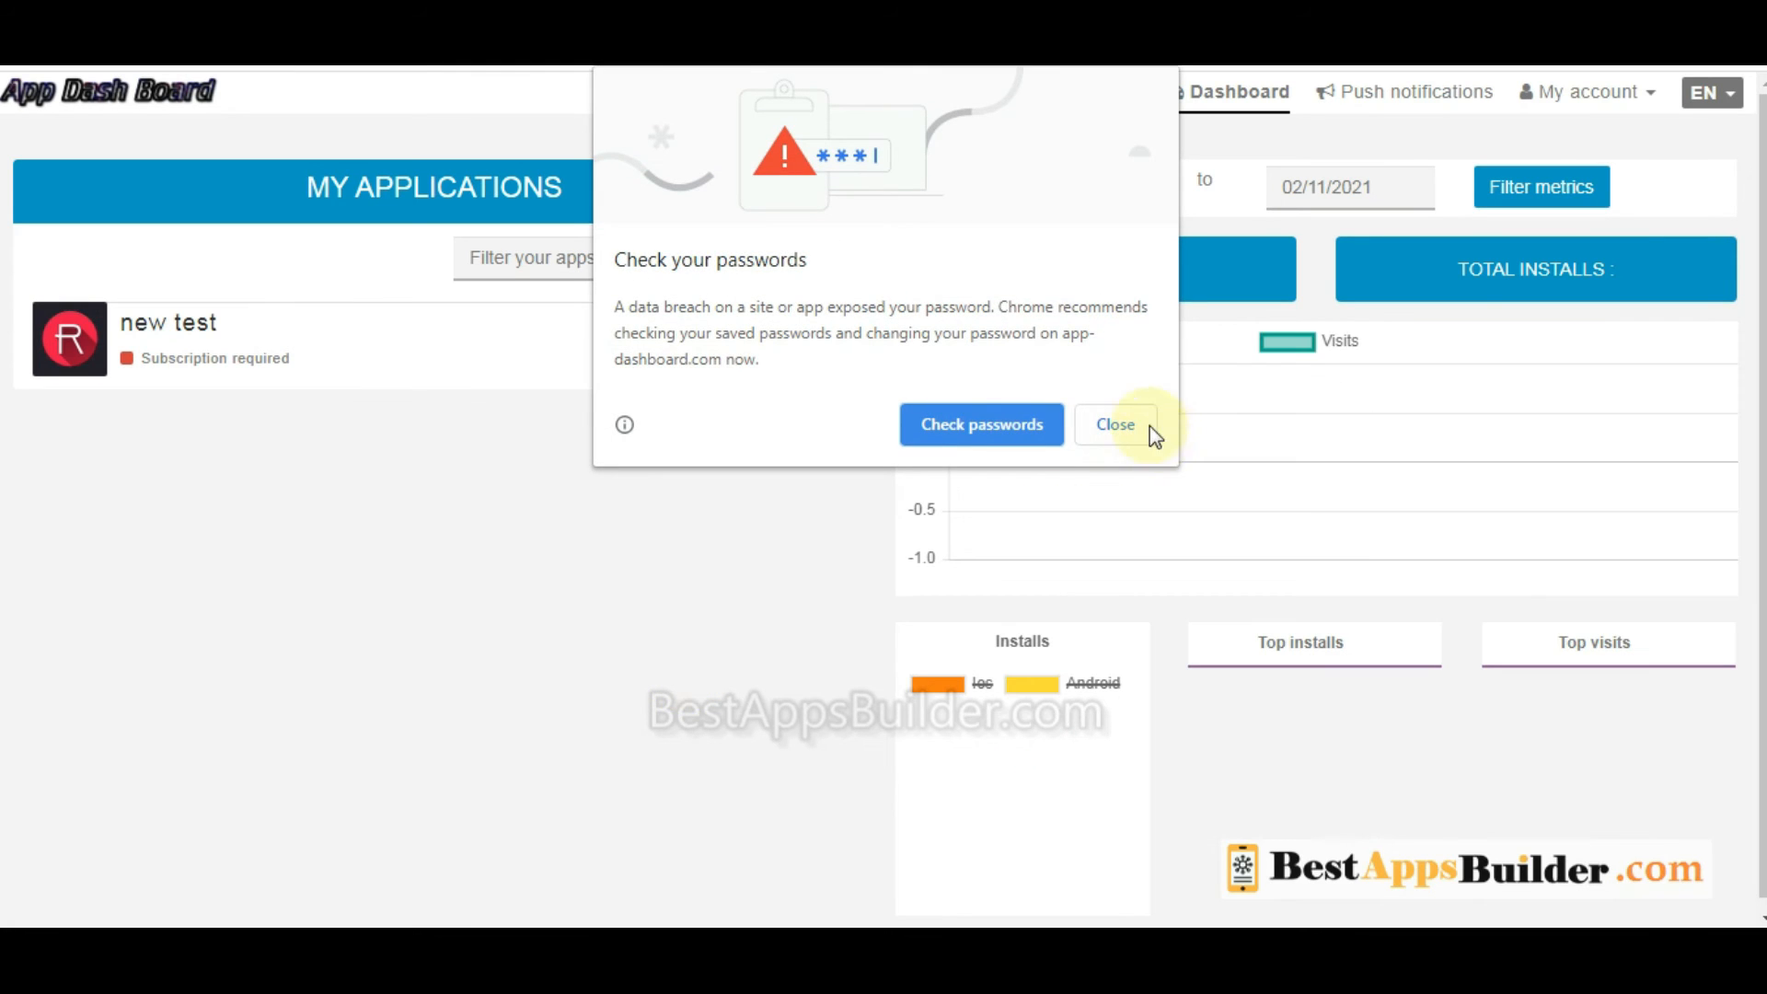
- Dismiss Chrome's password warning and manage the 'new test' app from the client's dashboard
{"action": "left_click", "coordinate": [1115, 426]}
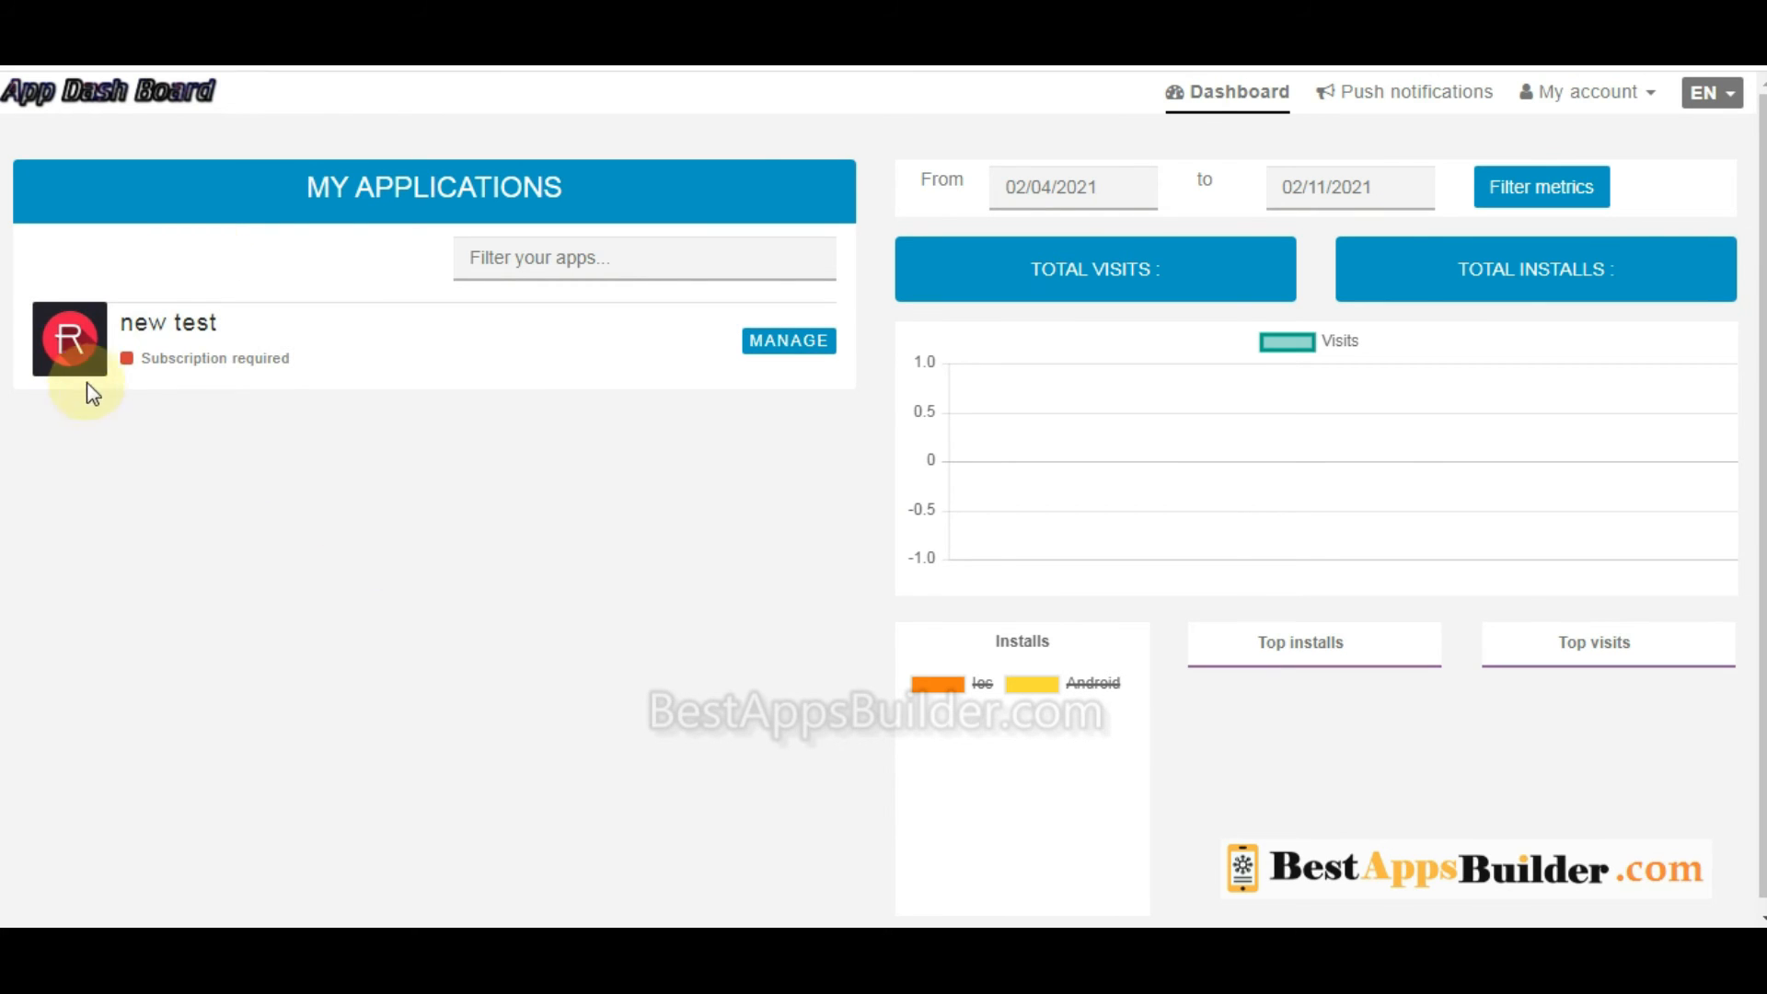
{"action": "mouse_move", "coordinate": [787, 341]}
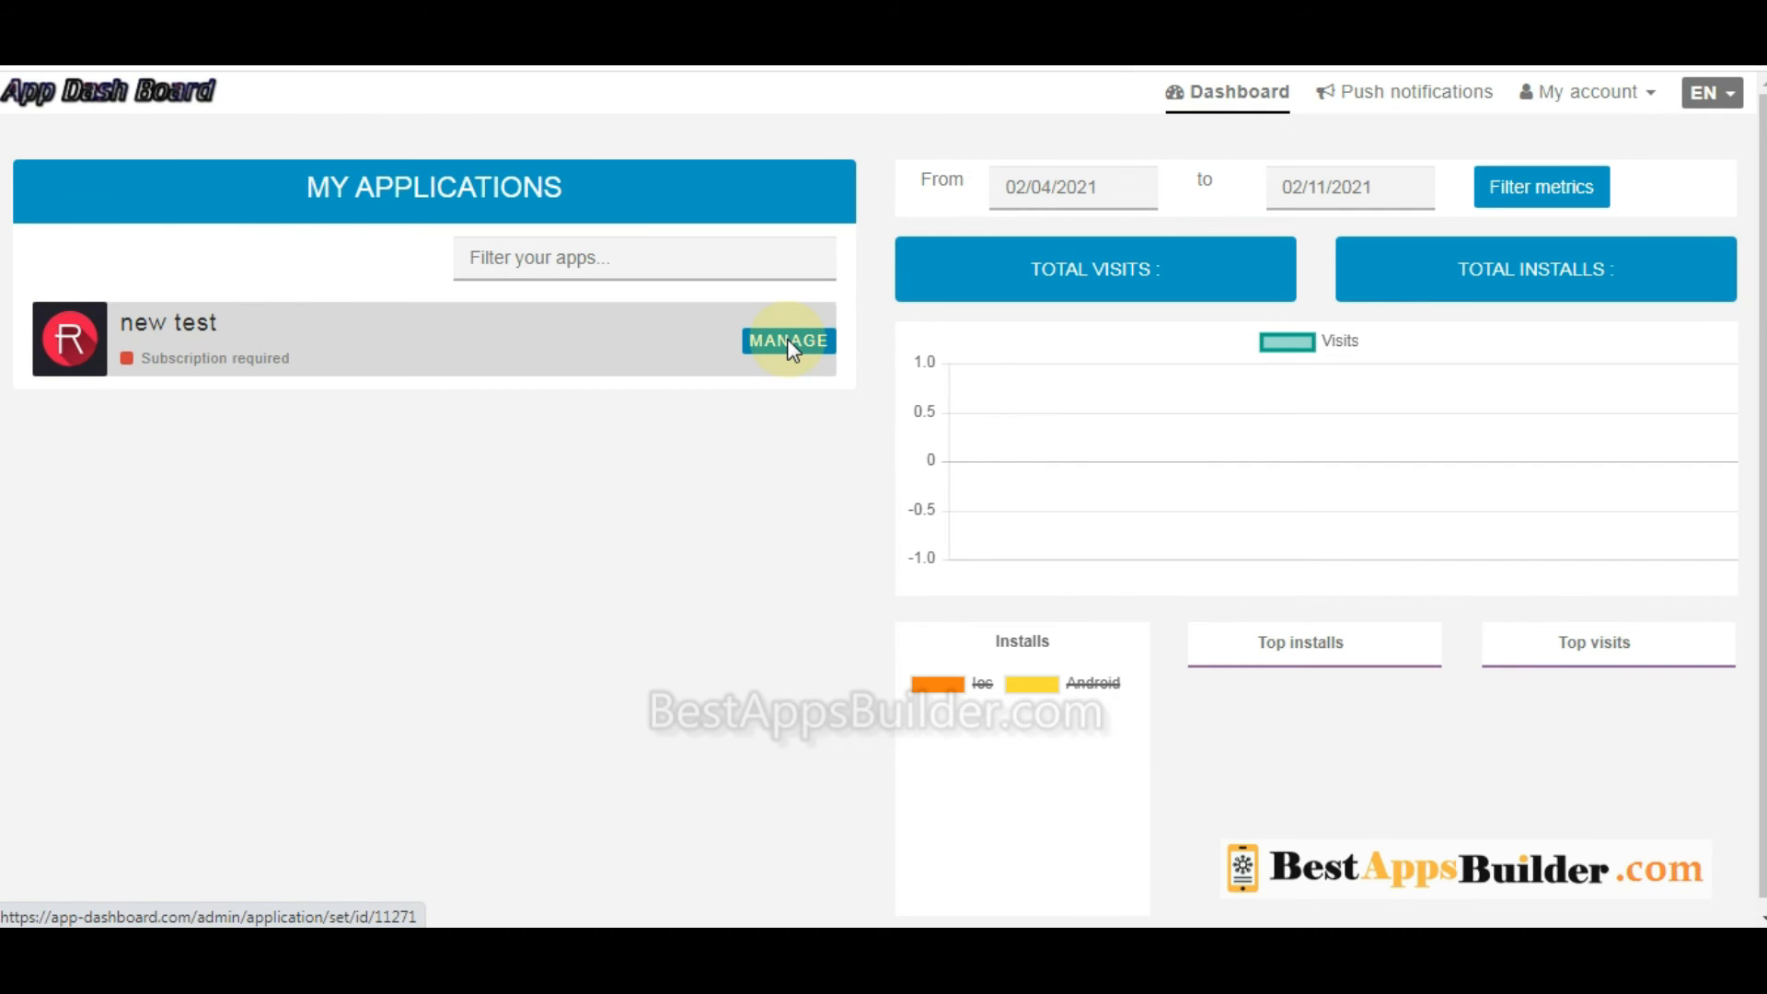
{"action": "left_click", "coordinate": [787, 340]}
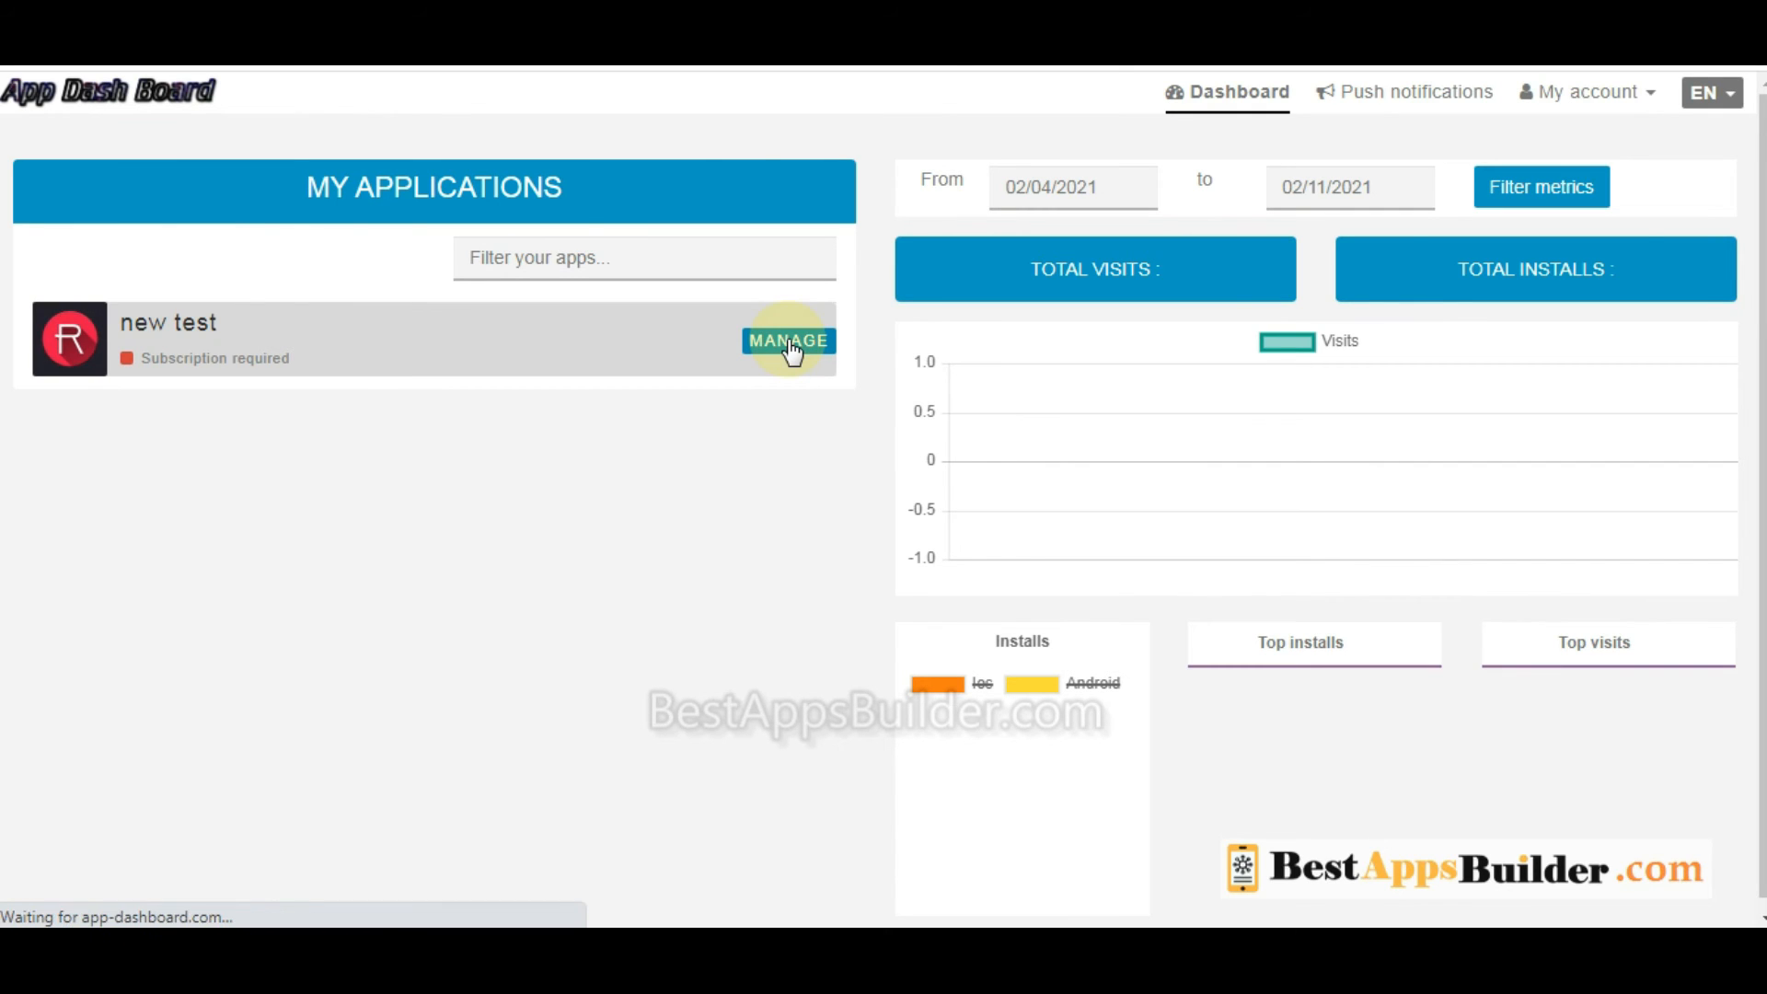
{"action": "left_click", "coordinate": [788, 341]}
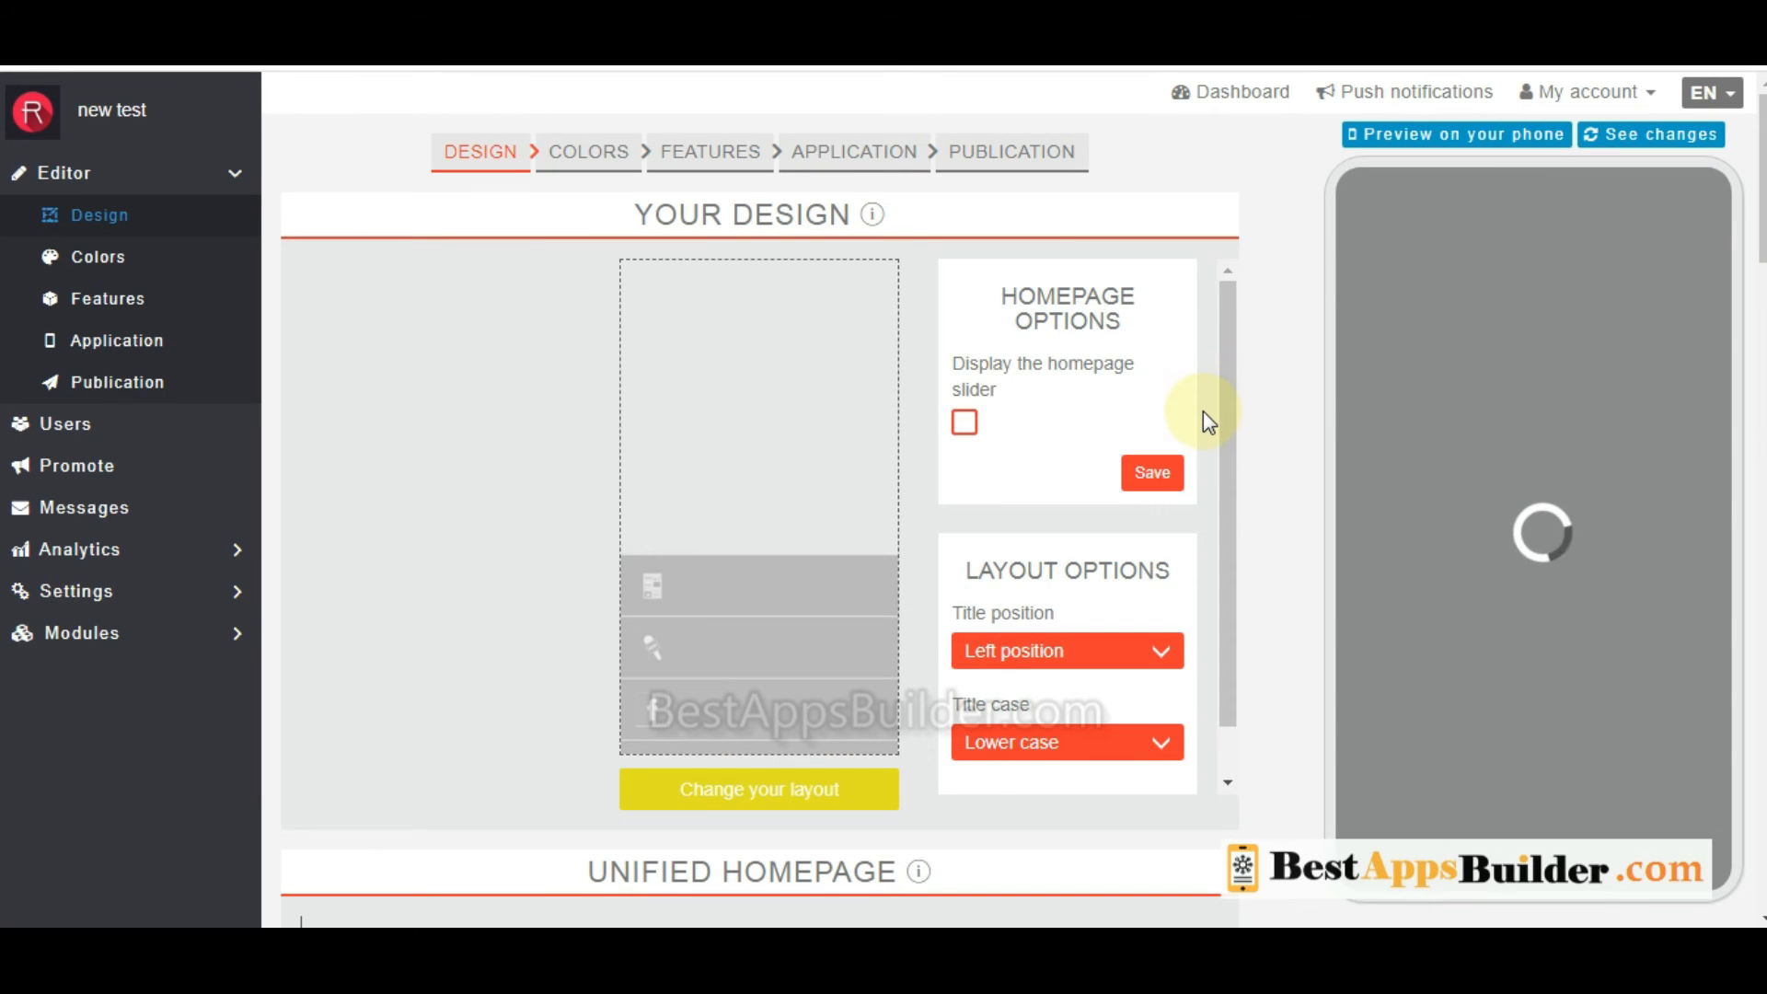
- View the FEATURES step with the app's locked existing pages, then return to the dashboard
{"action": "scroll", "scroll_direction": "down", "scroll_amount": 3}
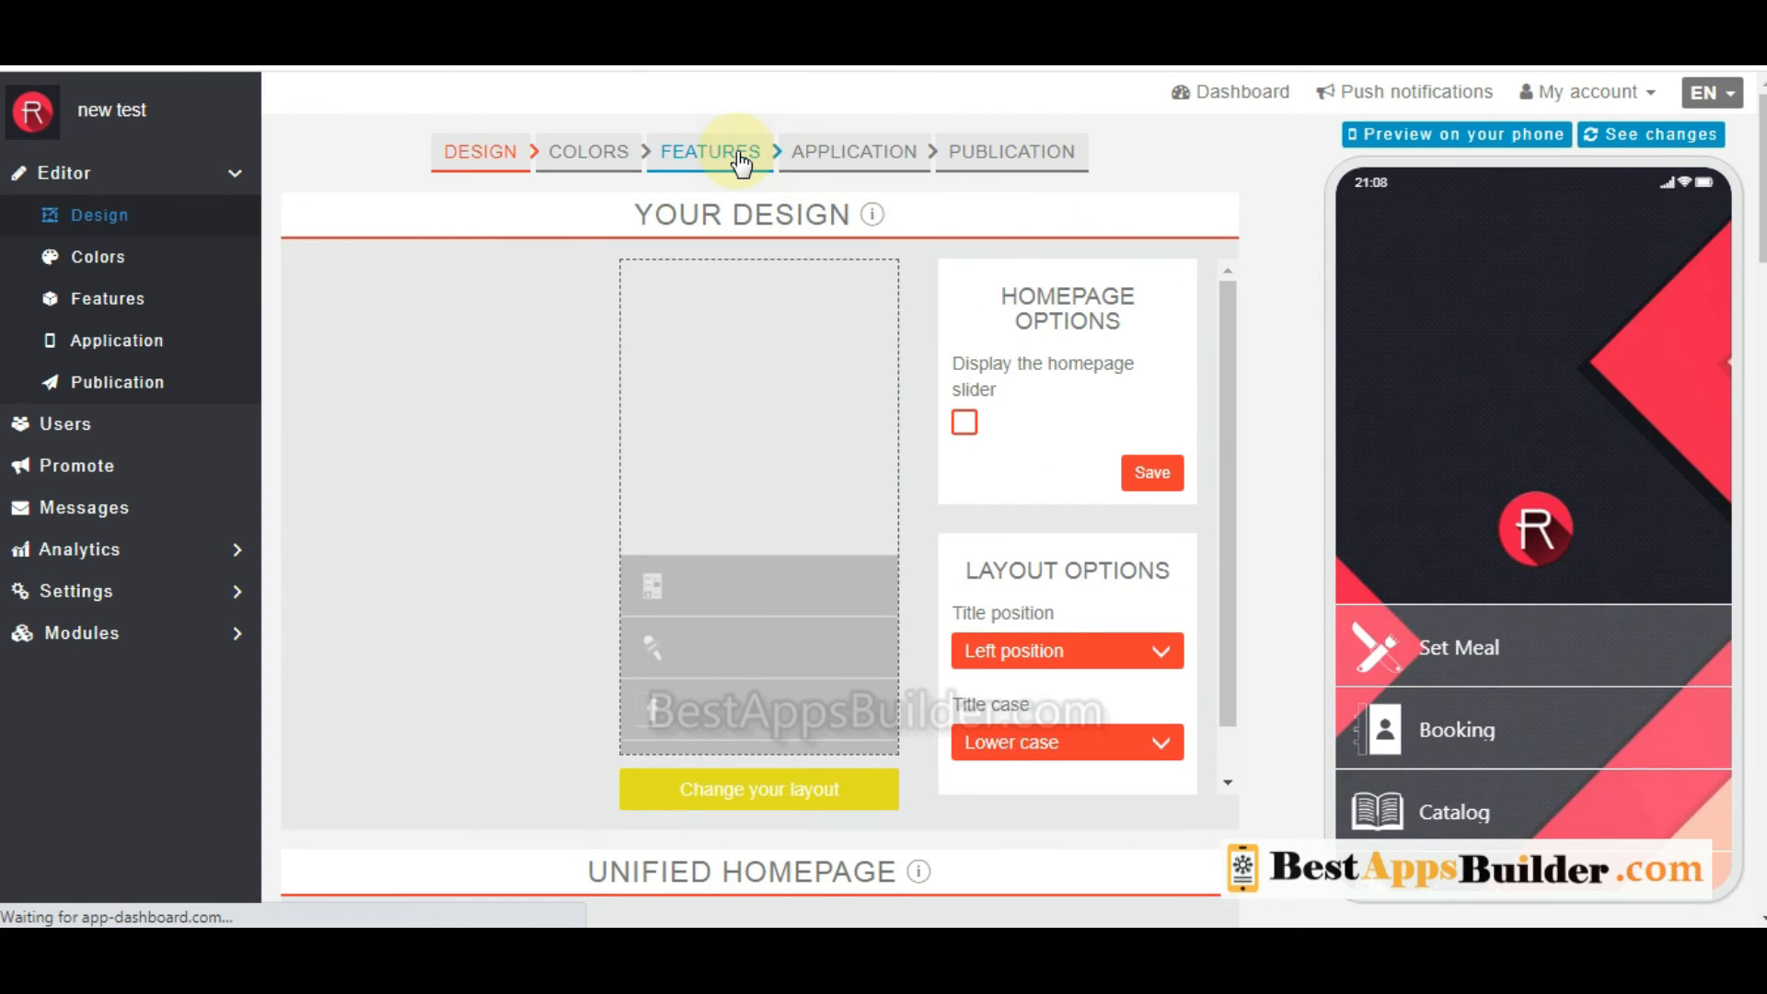
{"action": "left_click", "coordinate": [709, 151]}
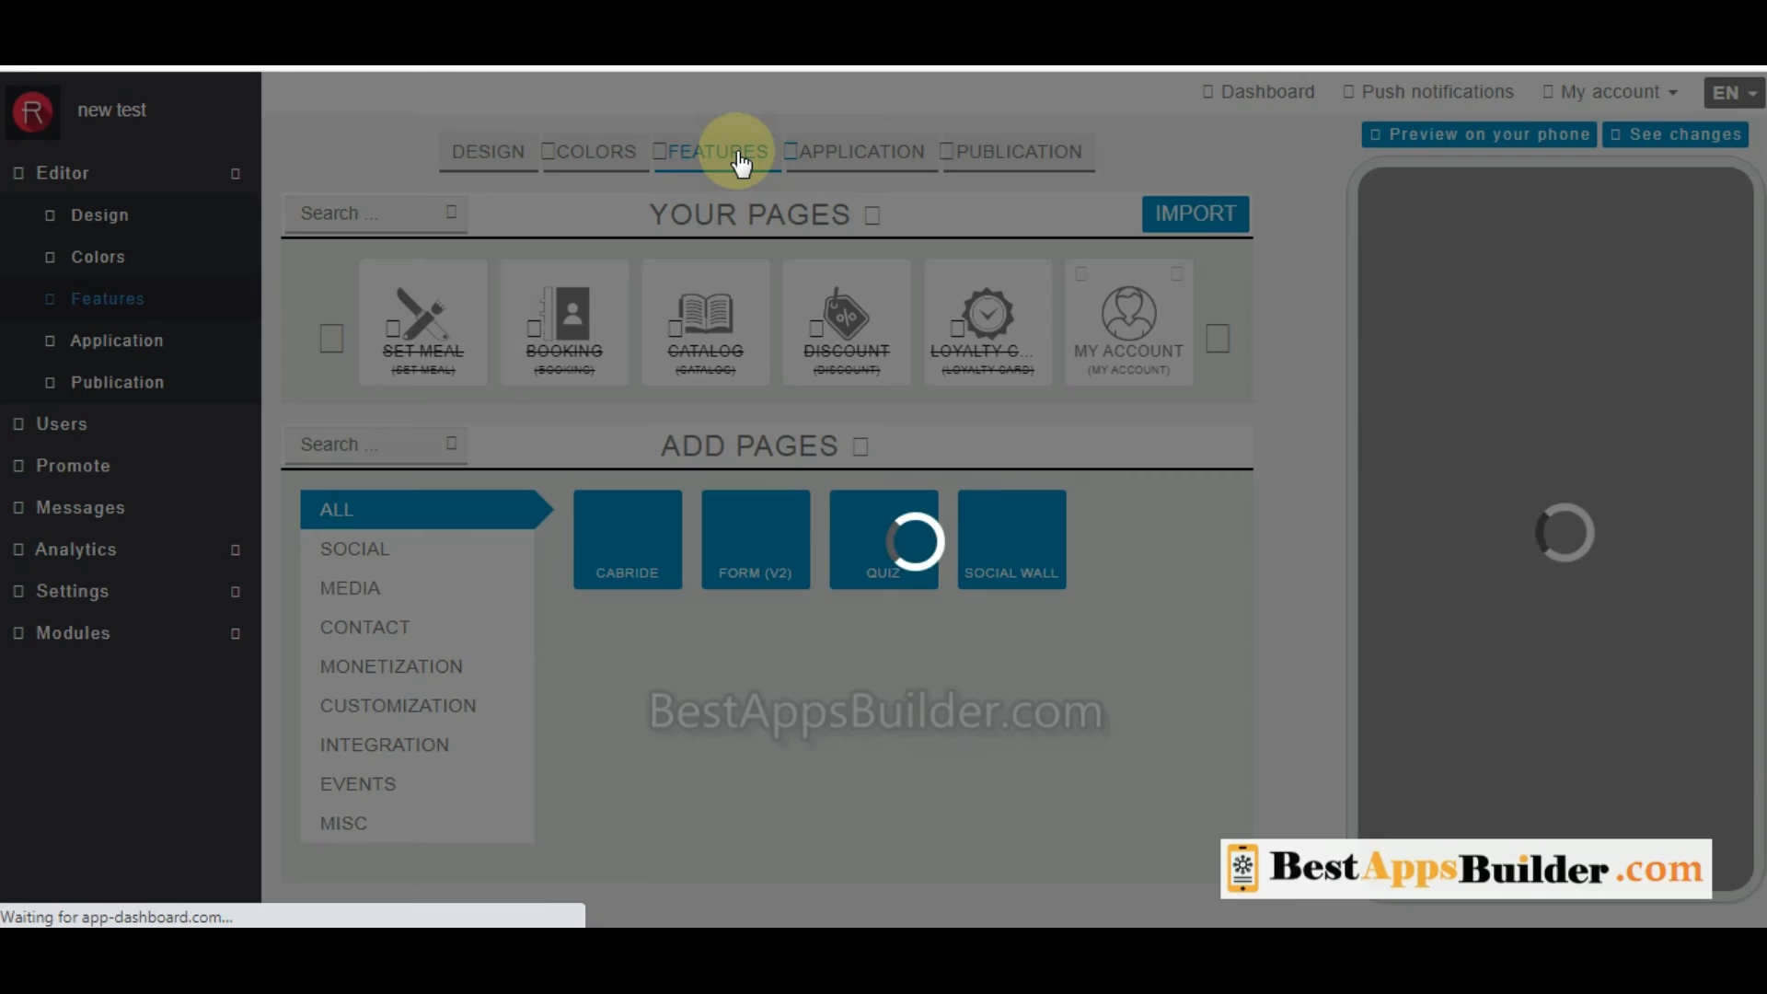
{"action": "left_click", "coordinate": [716, 151]}
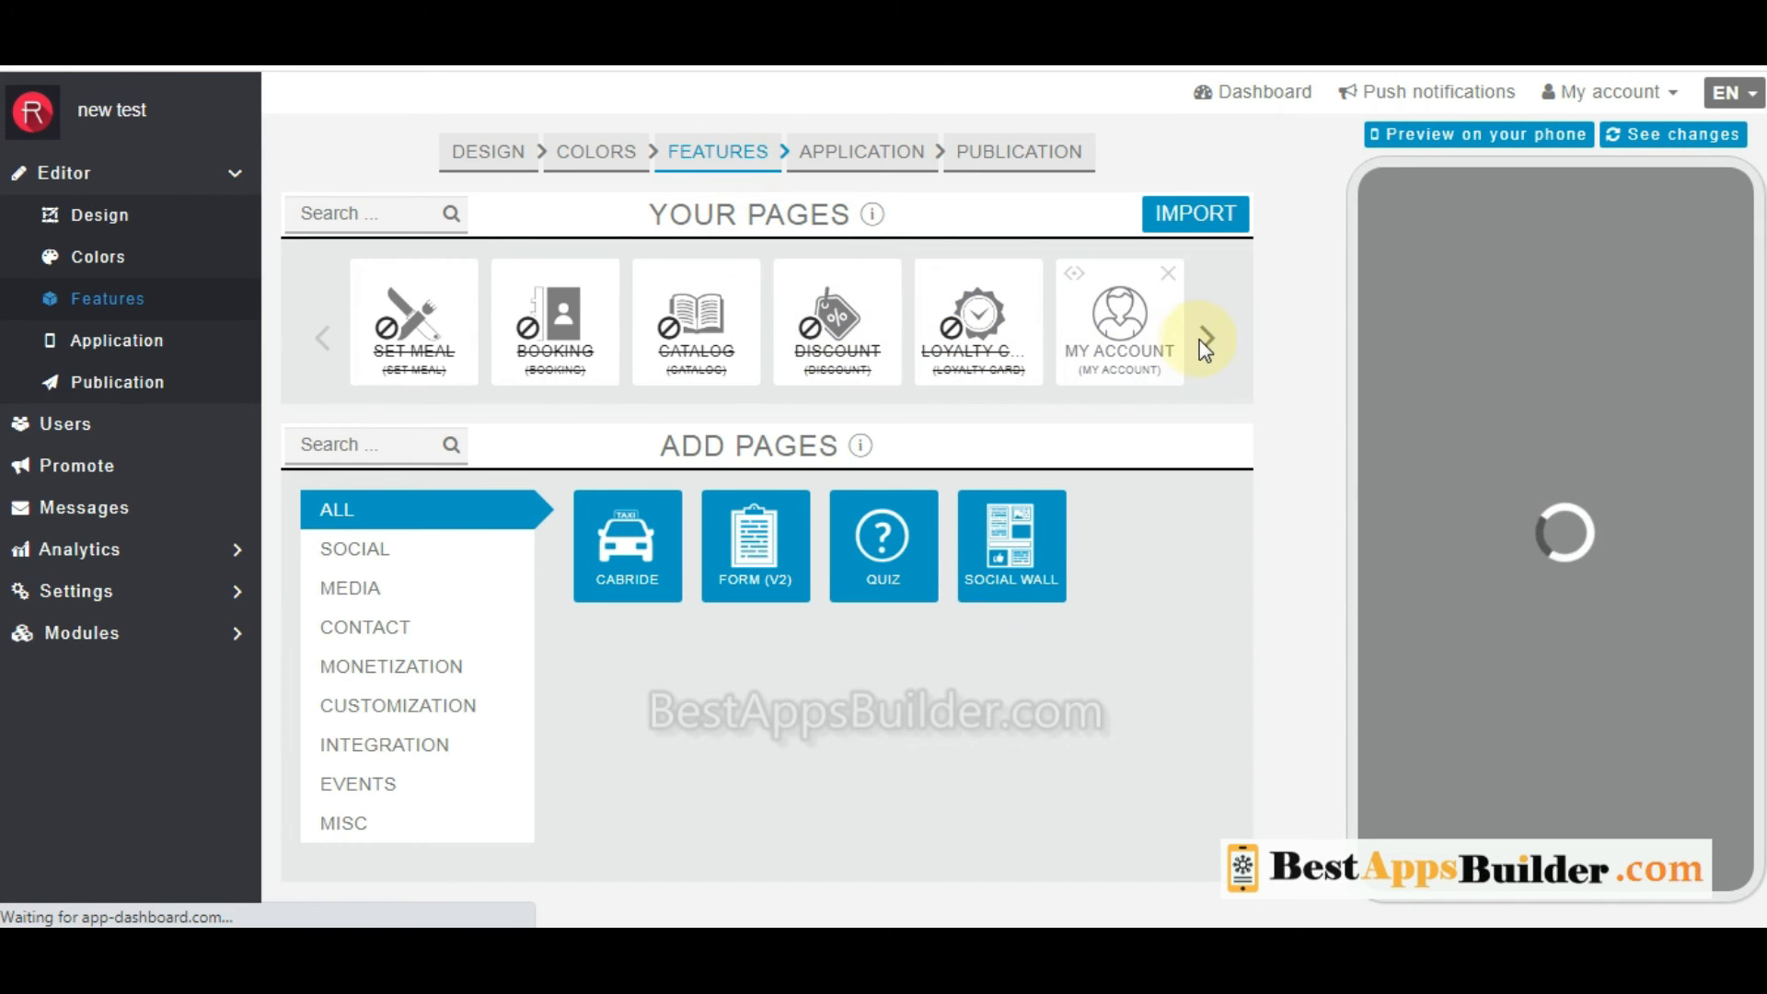
{"action": "left_click", "coordinate": [1208, 337]}
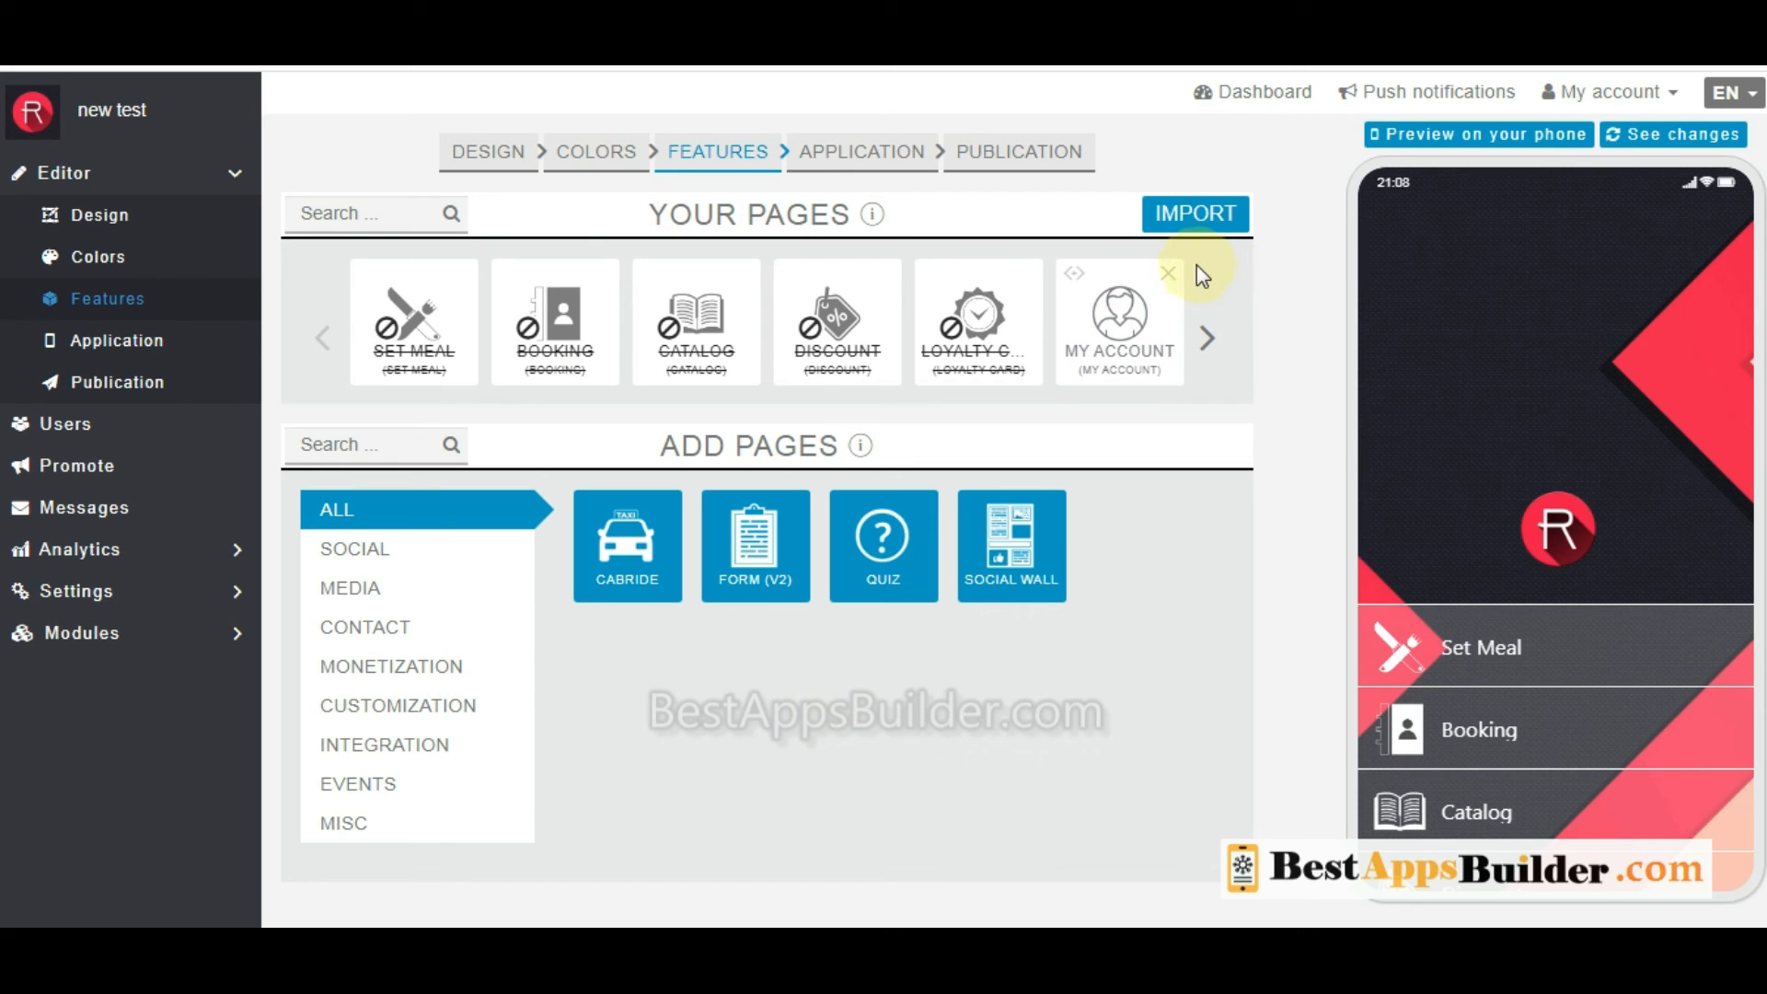
{"action": "left_click", "coordinate": [1263, 92]}
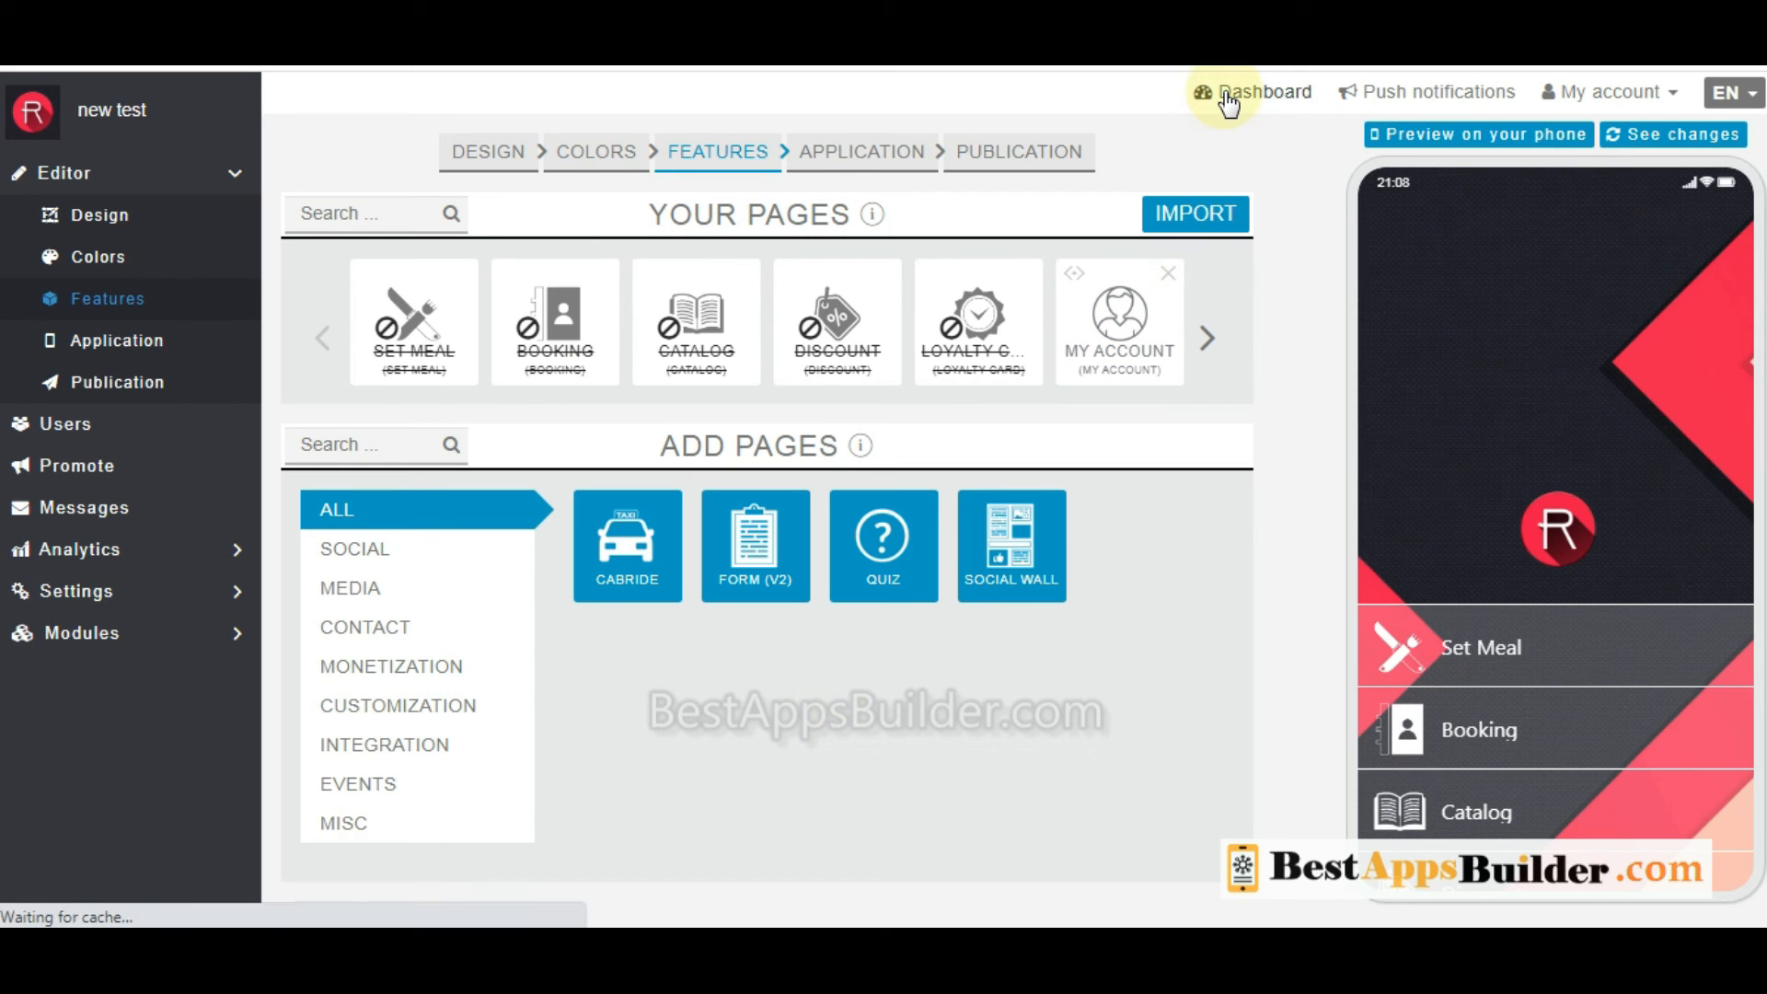
{"action": "left_click", "coordinate": [1264, 92]}
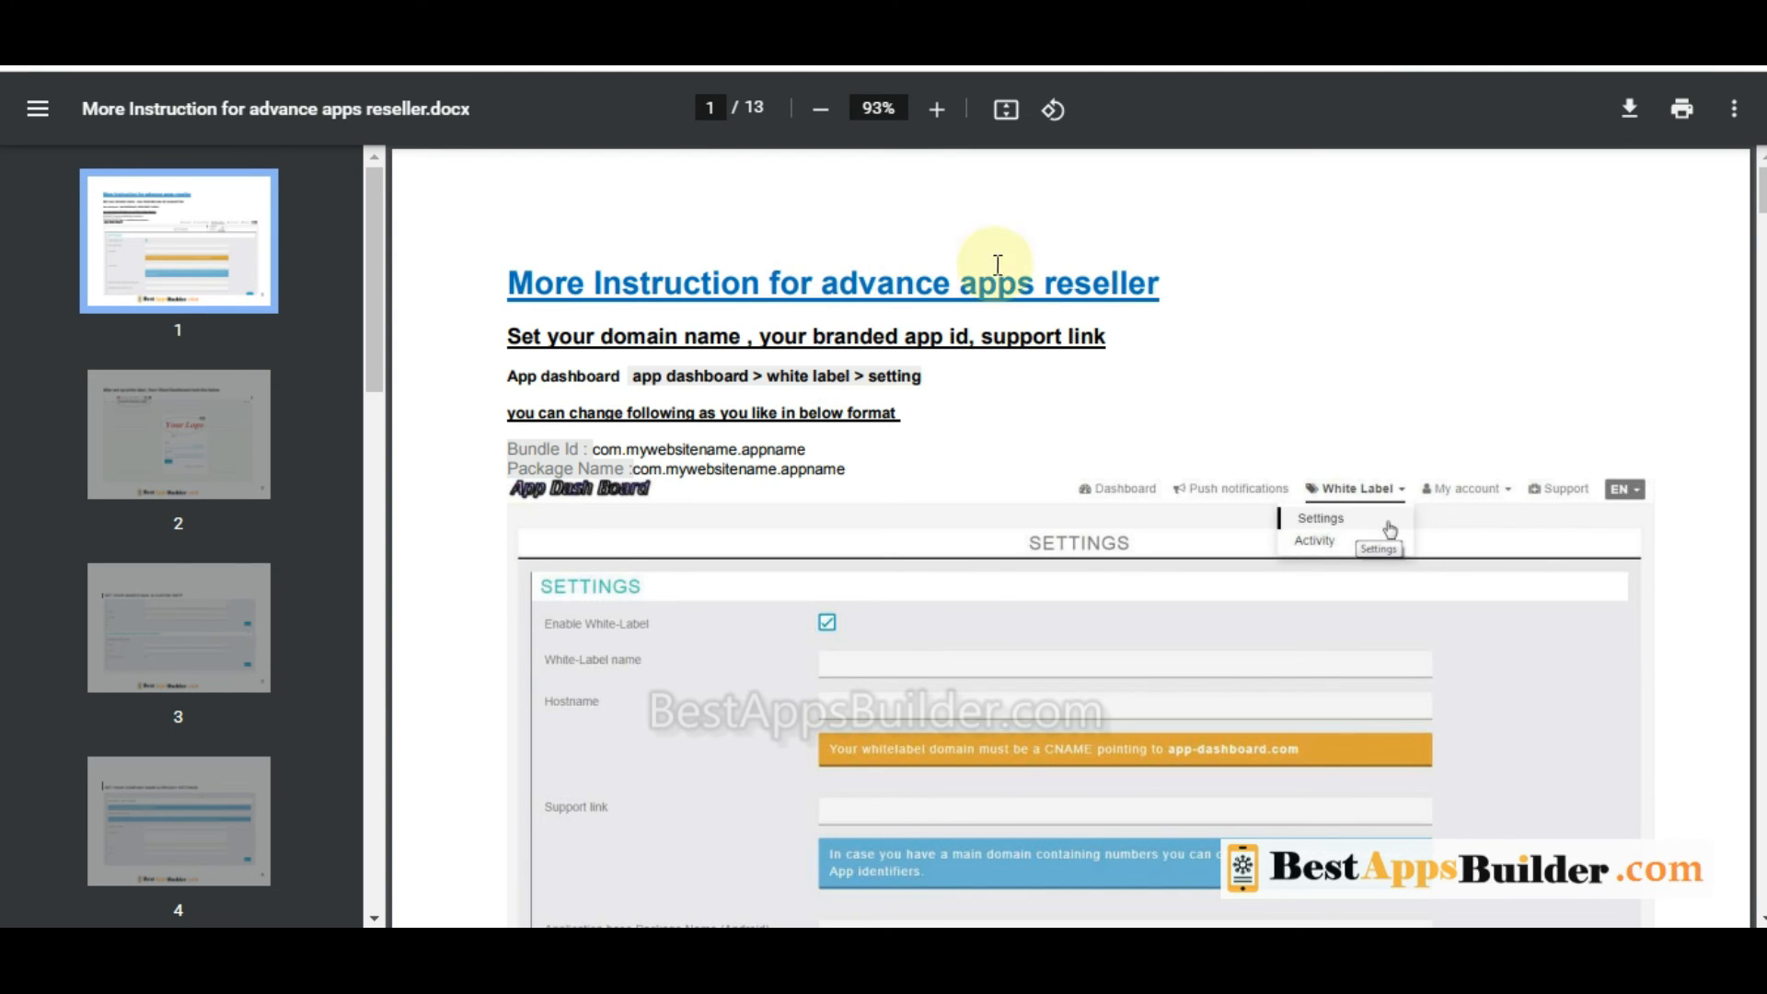
- Scroll the reseller instructions PDF from page 1 to page 4 on company name and privacy settings
{"action": "scroll", "scroll_direction": "down", "scroll_amount": 3}
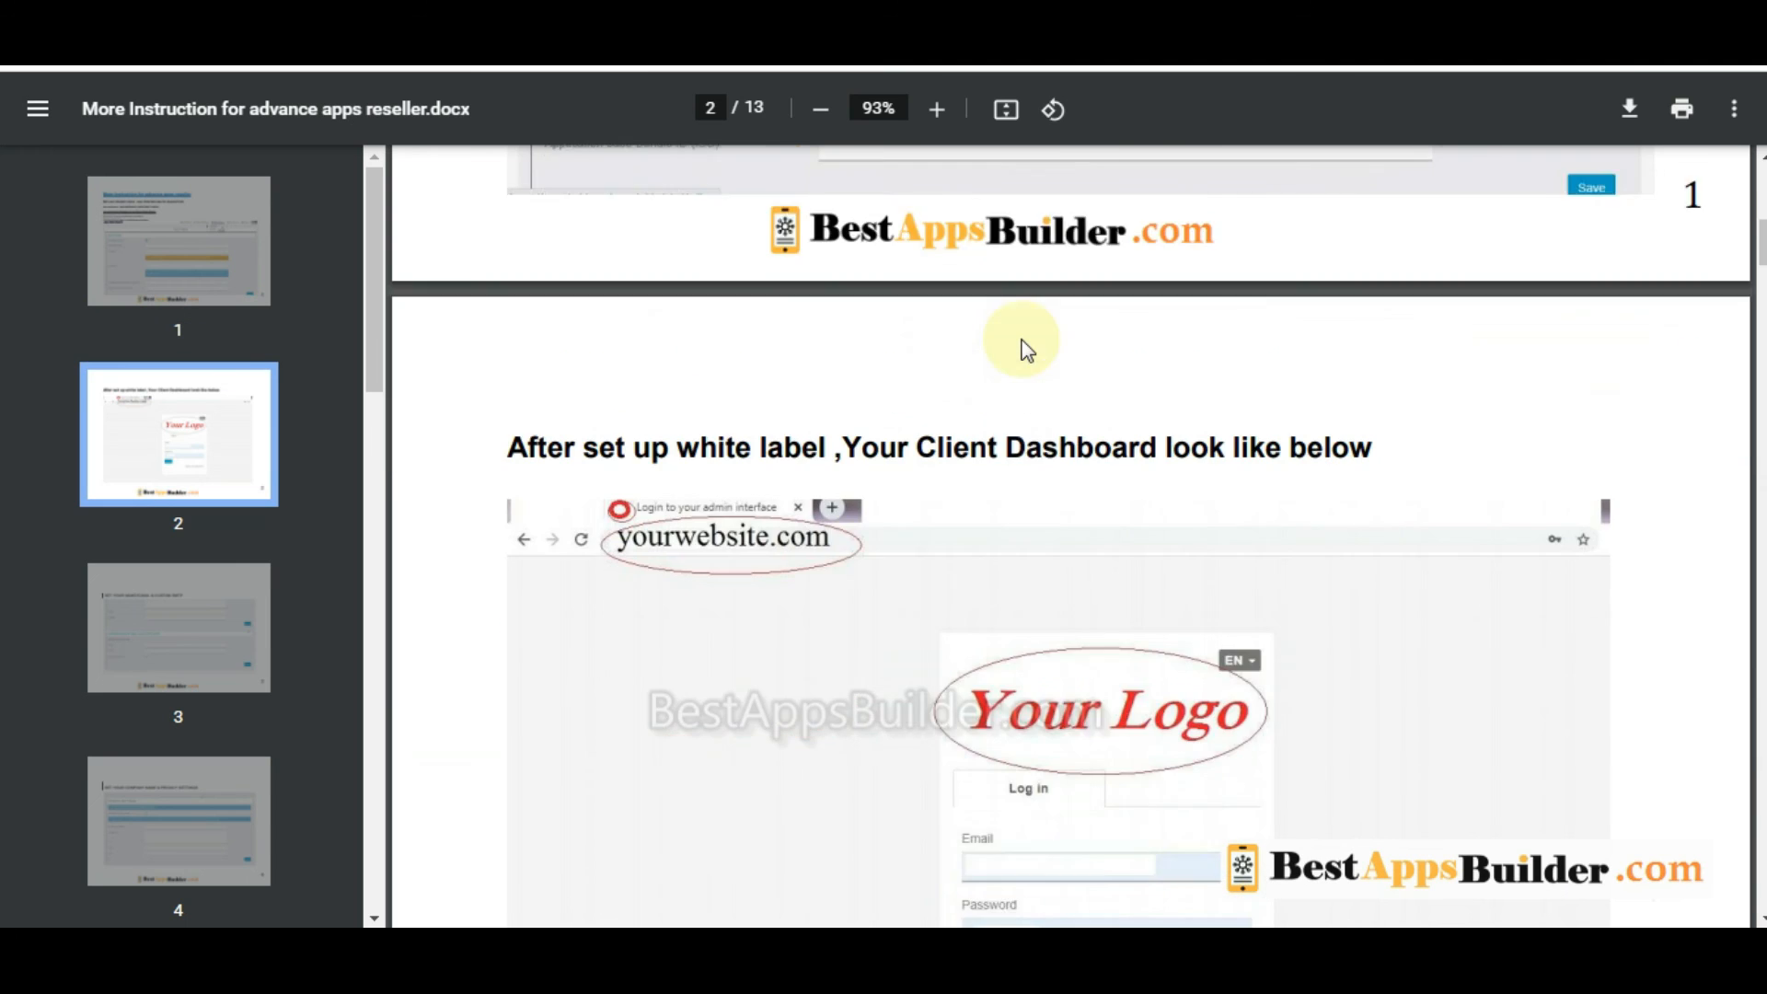
{"action": "scroll", "scroll_direction": "down", "scroll_amount": 3}
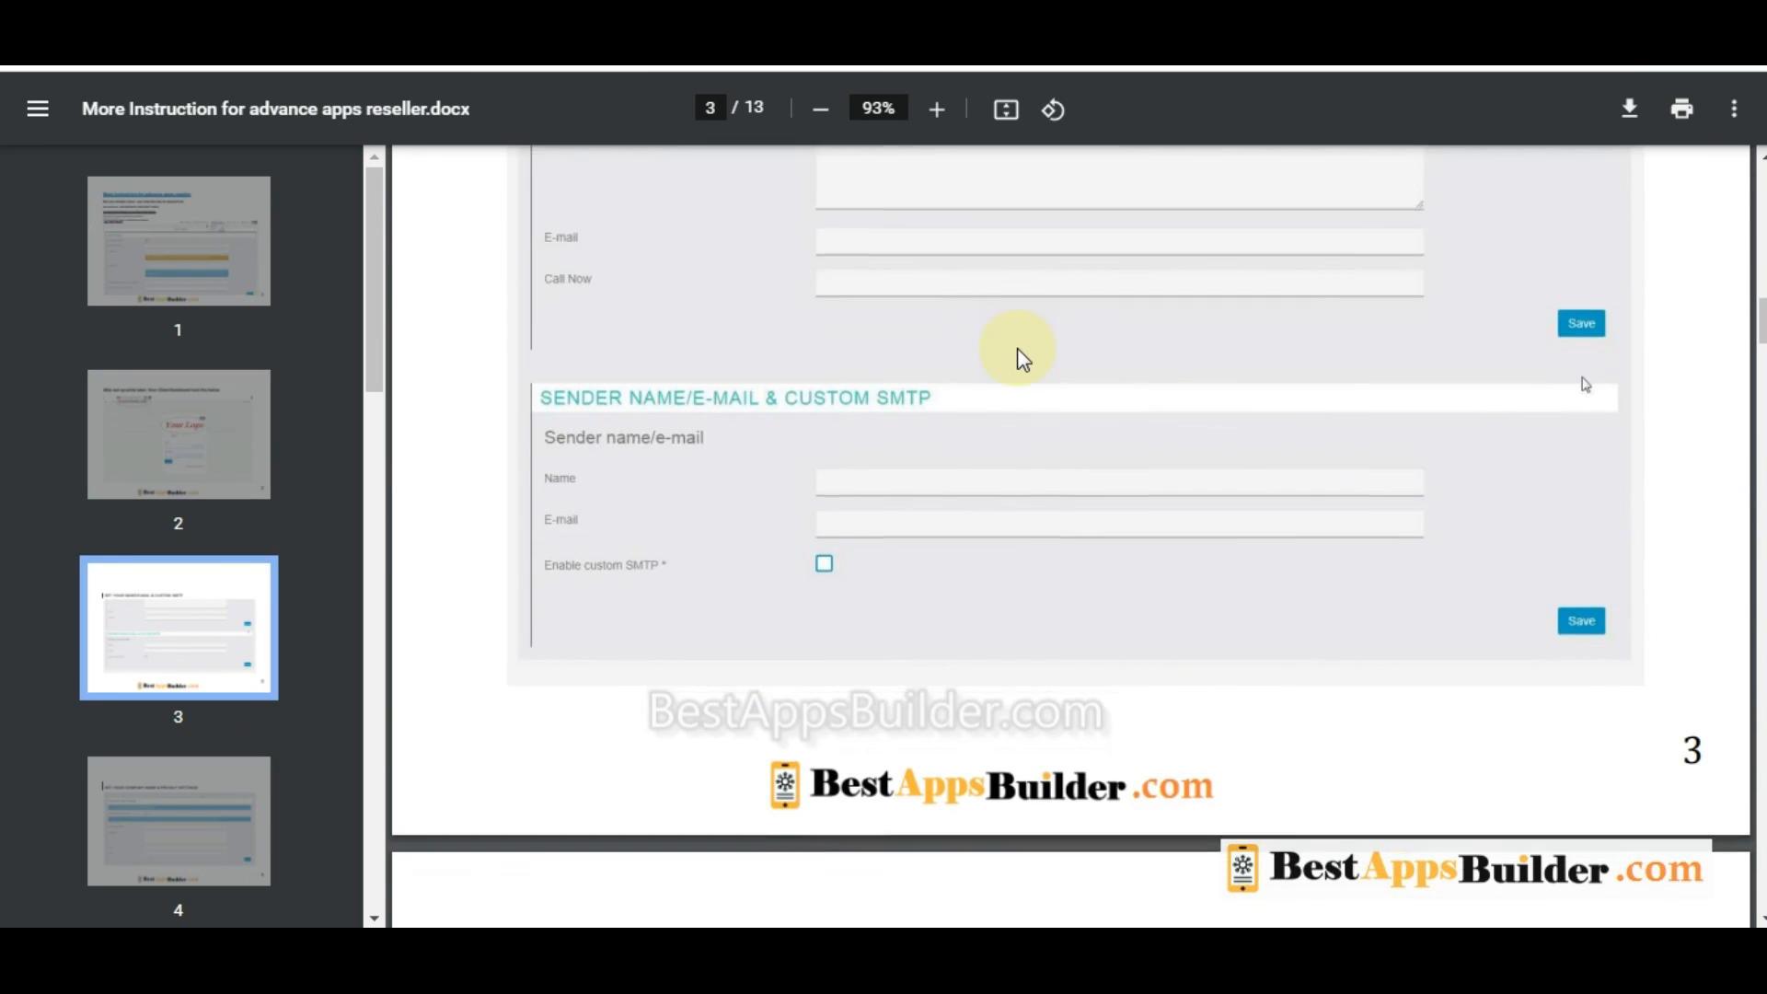
{"action": "scroll", "scroll_direction": "down", "scroll_amount": 3}
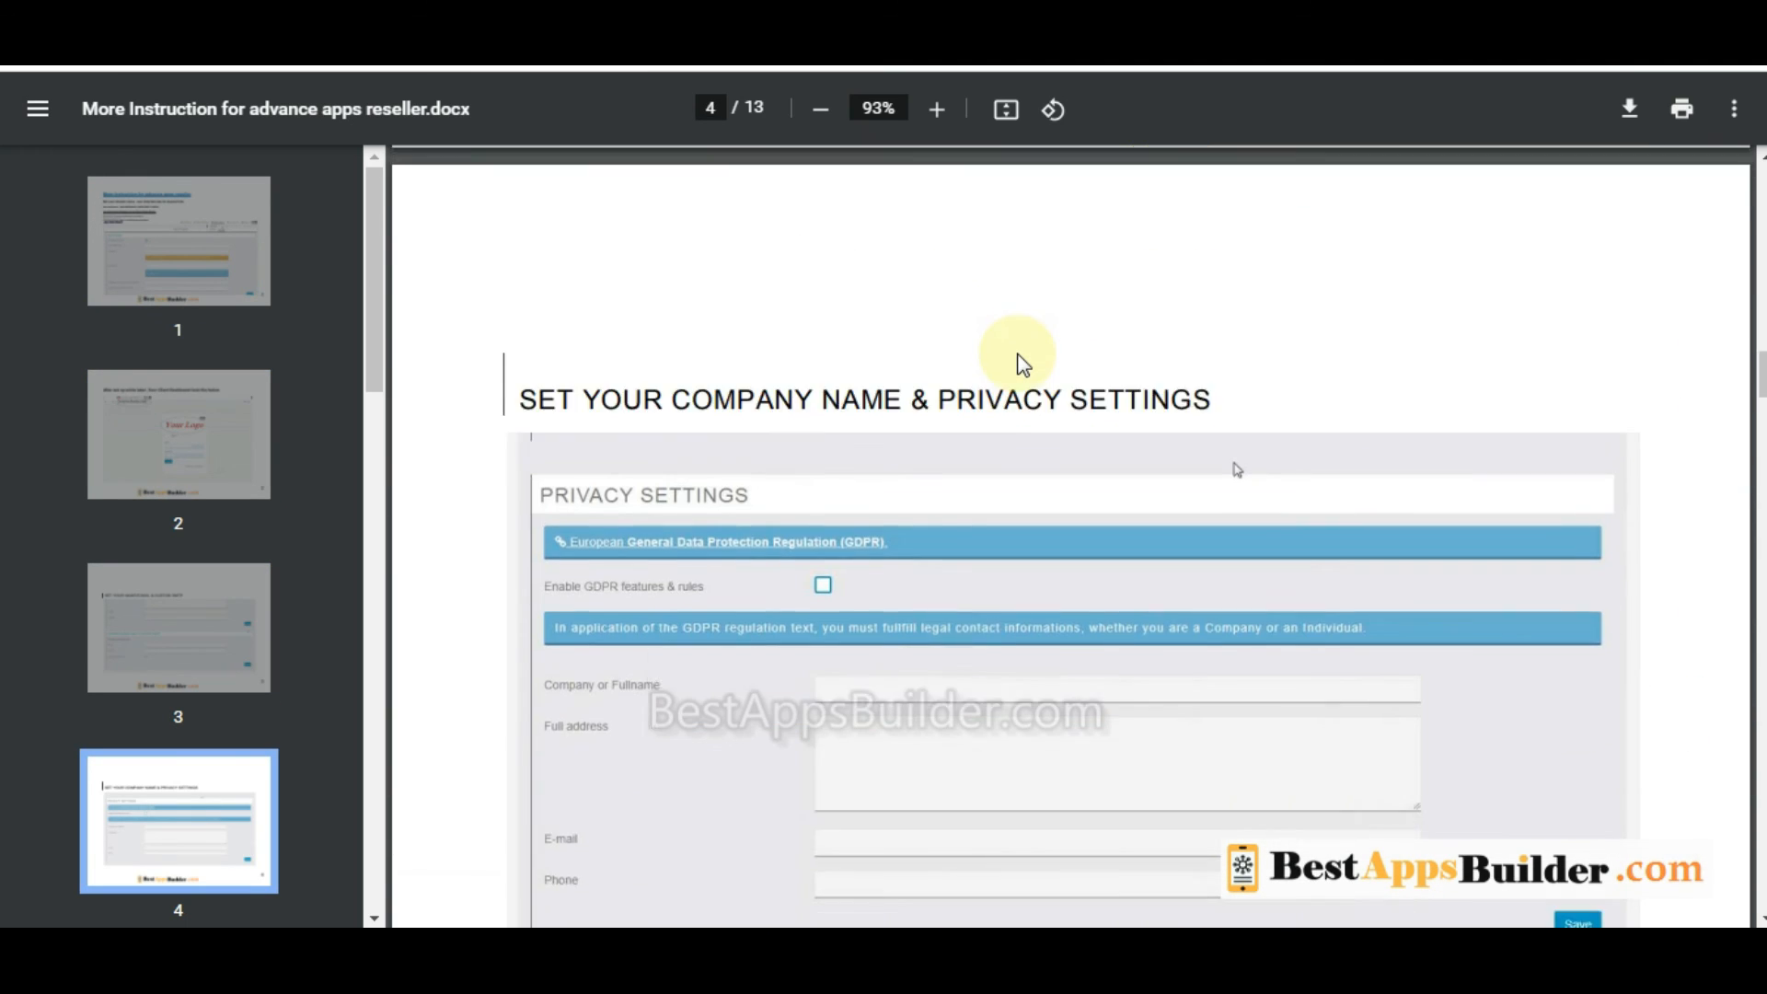
{"action": "scroll", "scroll_direction": "down", "scroll_amount": 3}
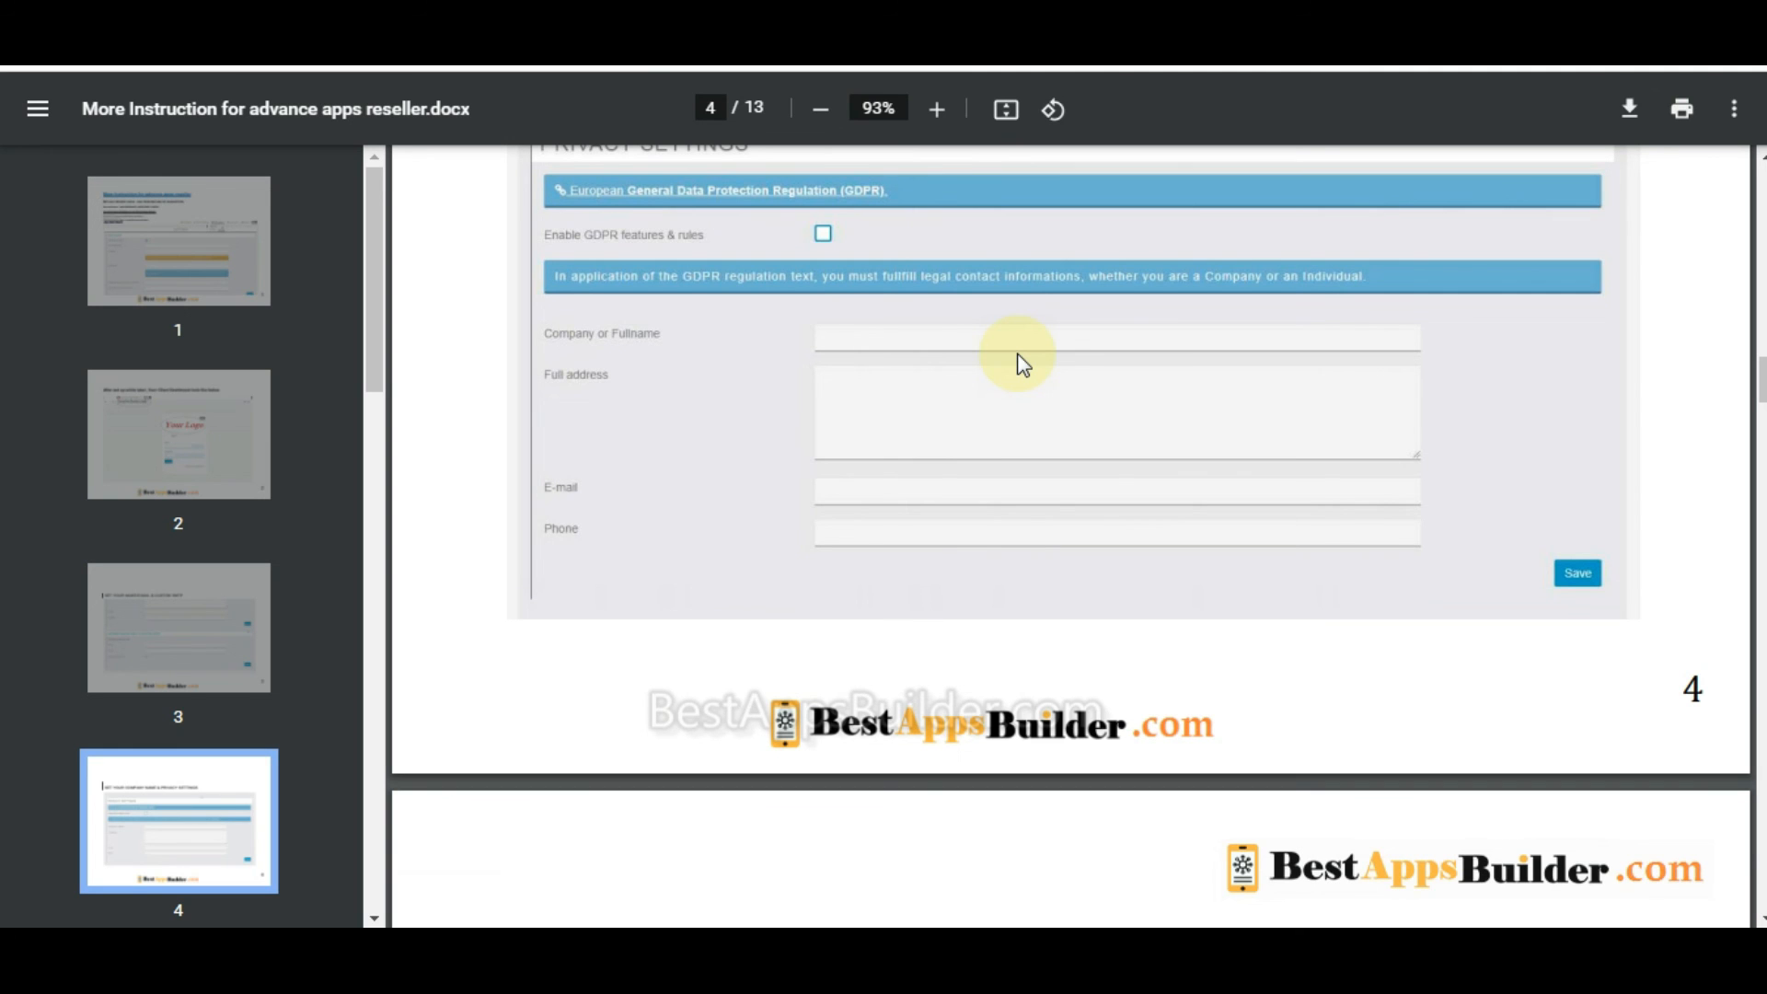